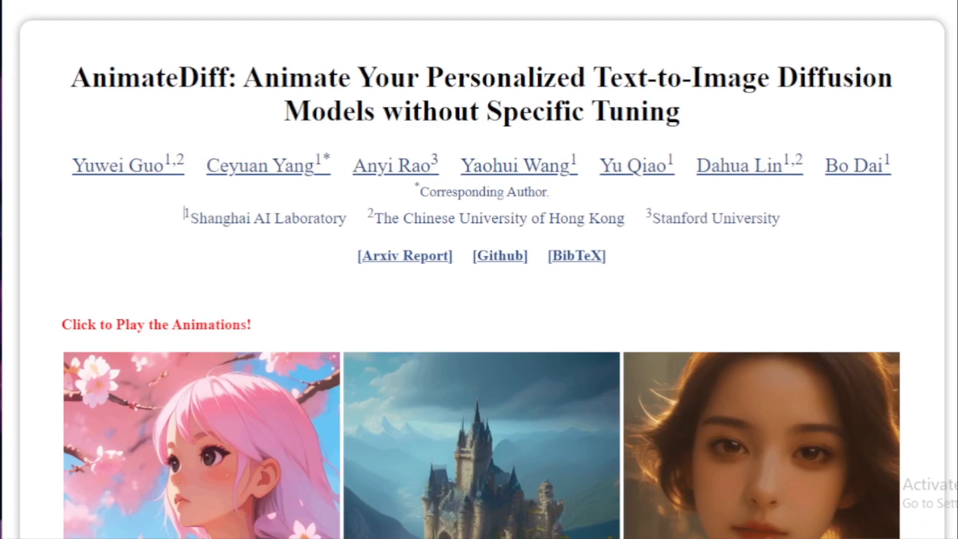
Scroll past the opening animation grid and Methodology to the ToonYou gallery
scroll("down", 3)
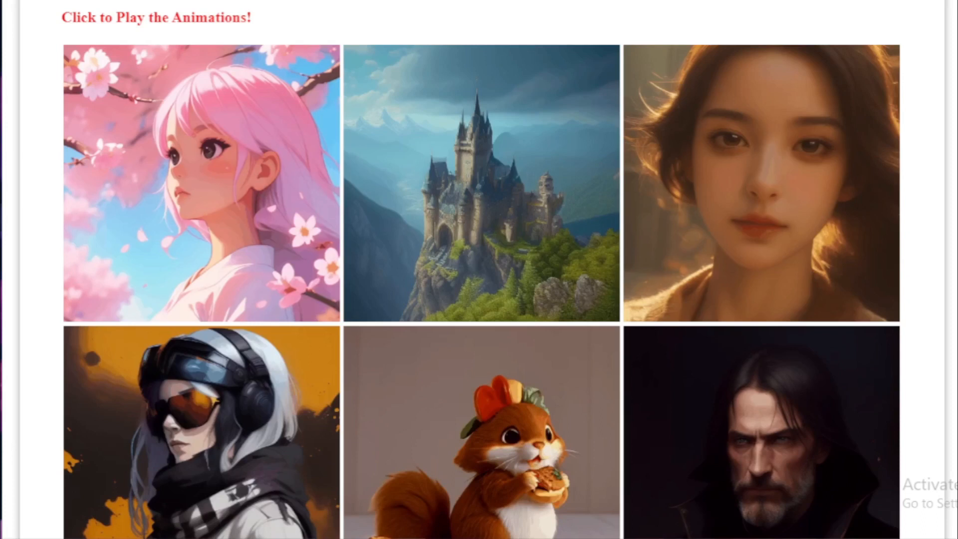
scroll("down", 3)
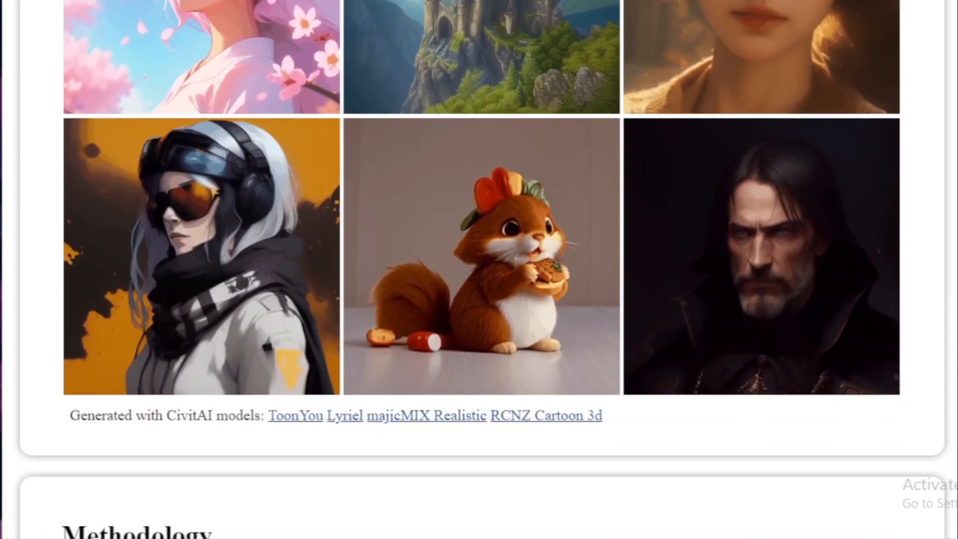
scroll("down", 3)
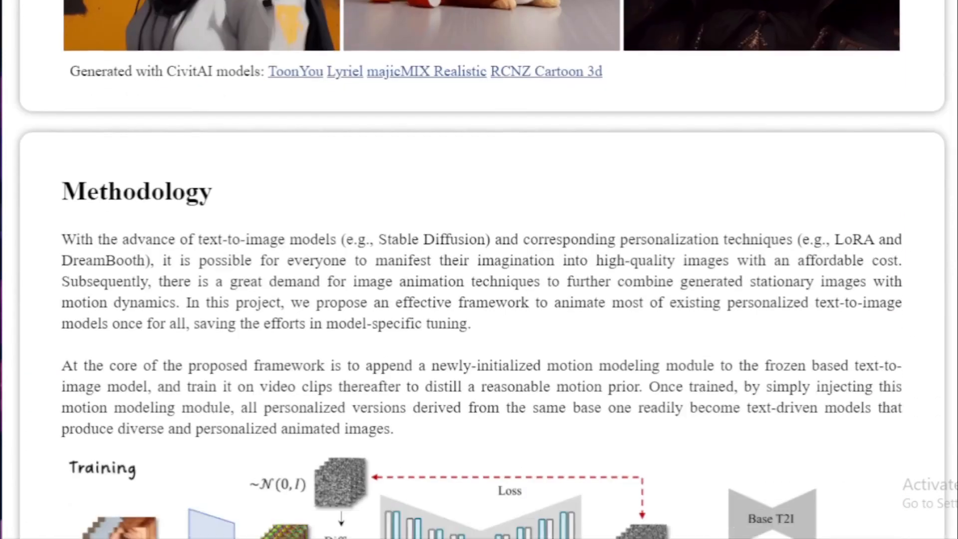
scroll("down", 3)
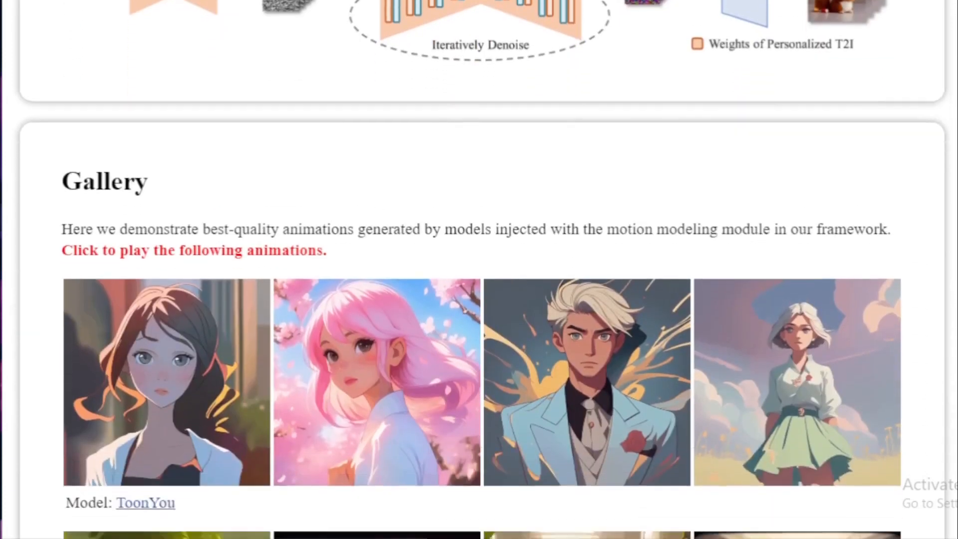
Scroll through the ToonYou, RCNZ Cartoon and TUSUN gallery animations
scroll("down", 3)
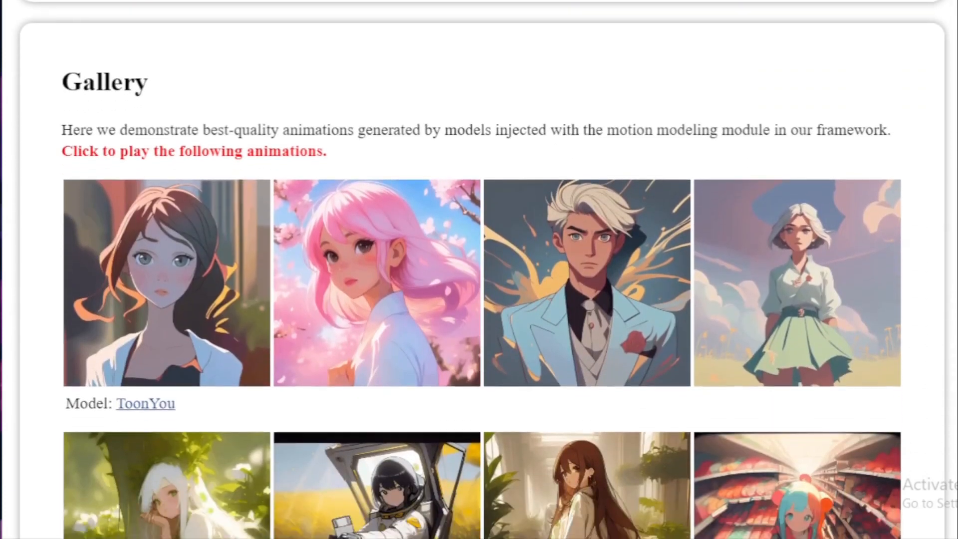
scroll("up", 3)
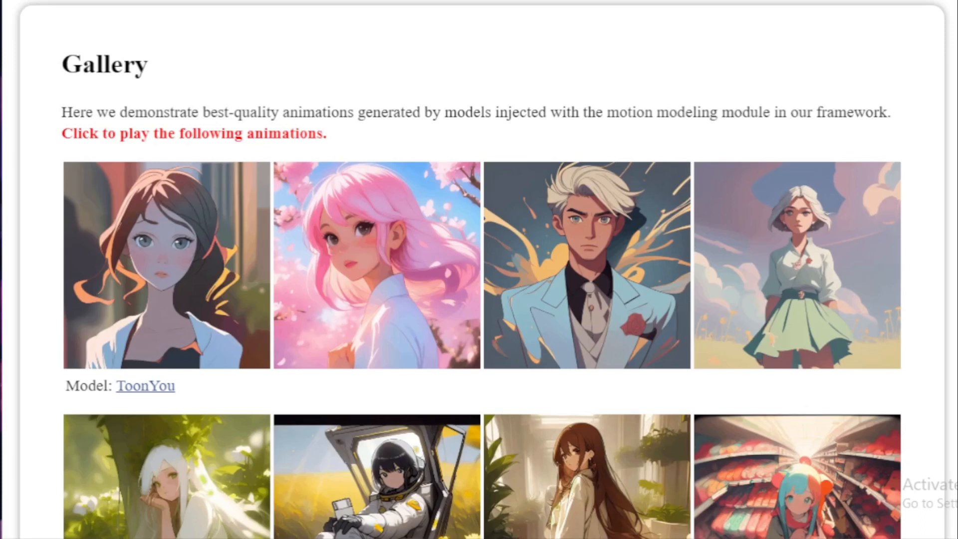
scroll("down", 3)
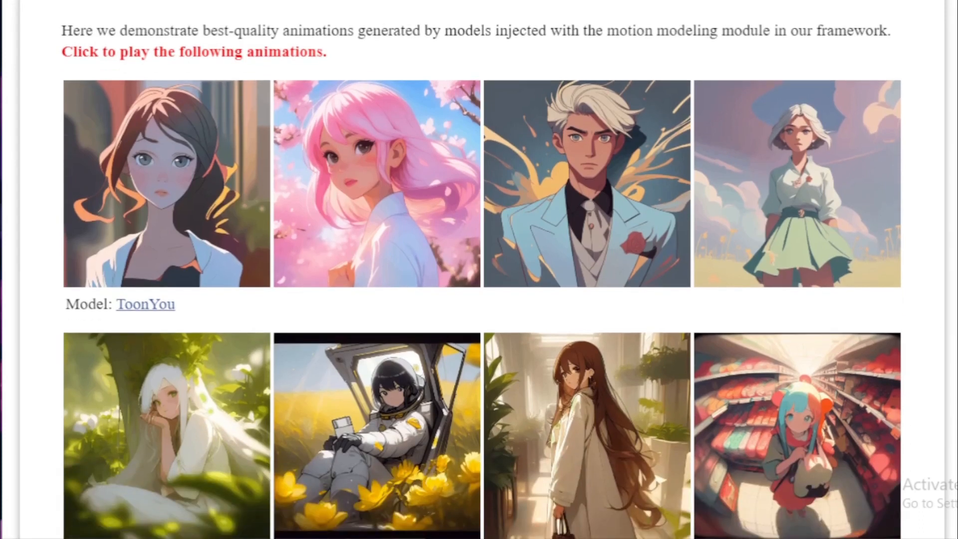
scroll("down", 3)
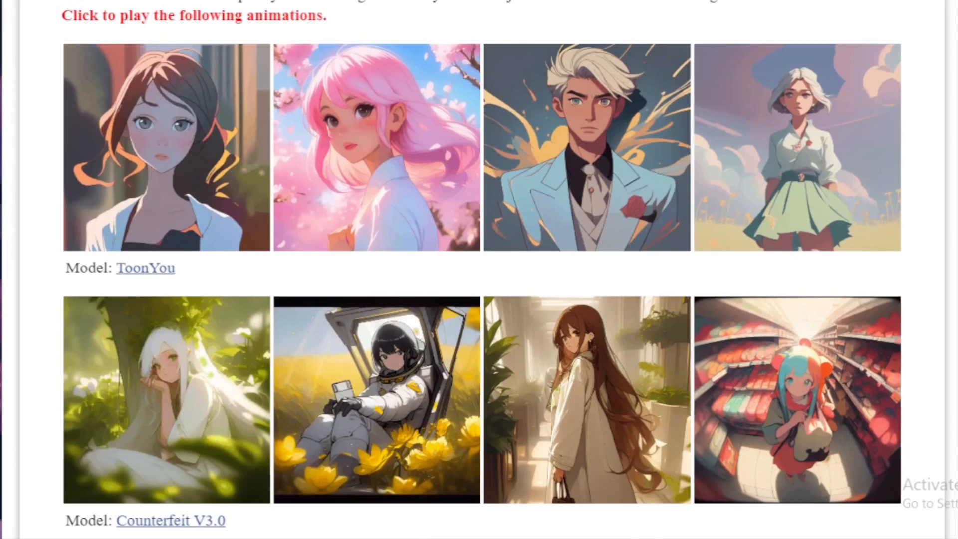
scroll("down", 3)
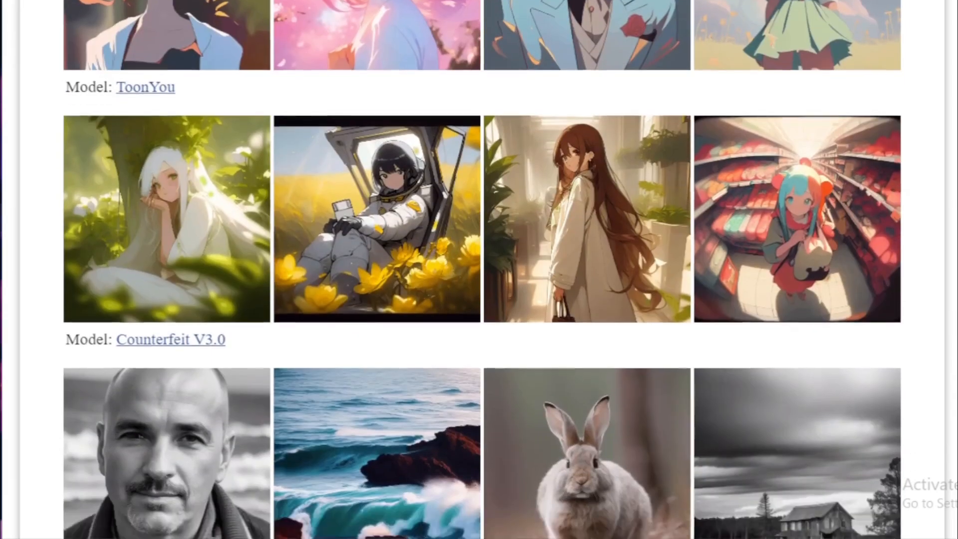
scroll("down", 3)
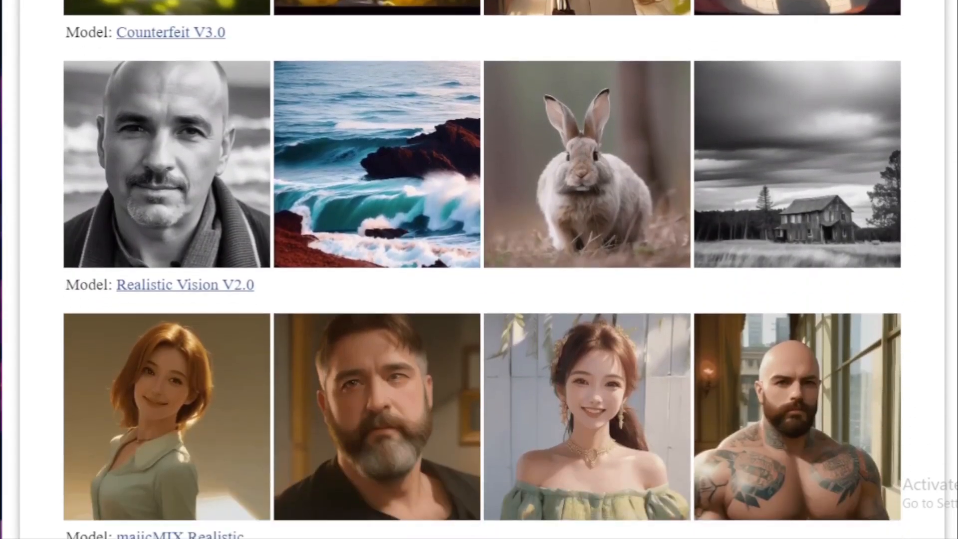
scroll("up", 3)
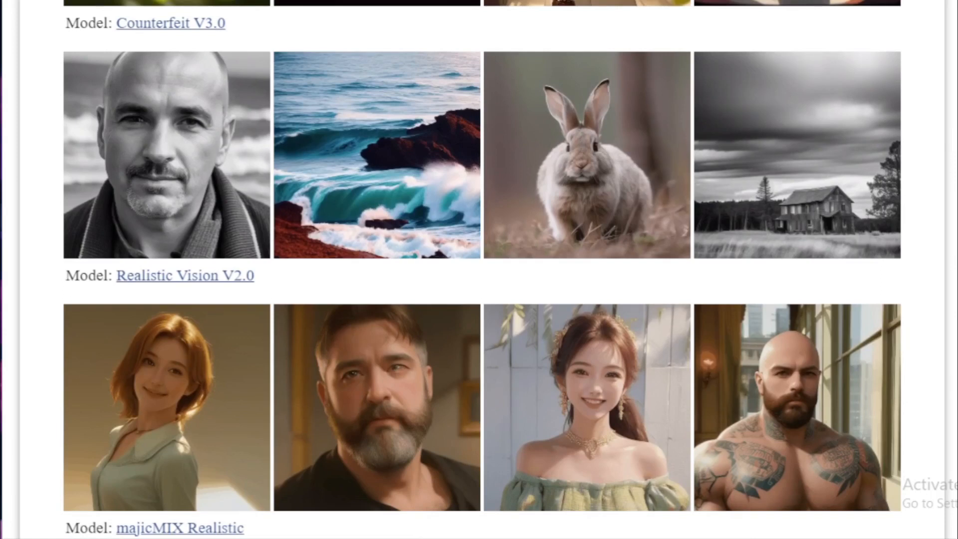
scroll("down", 3)
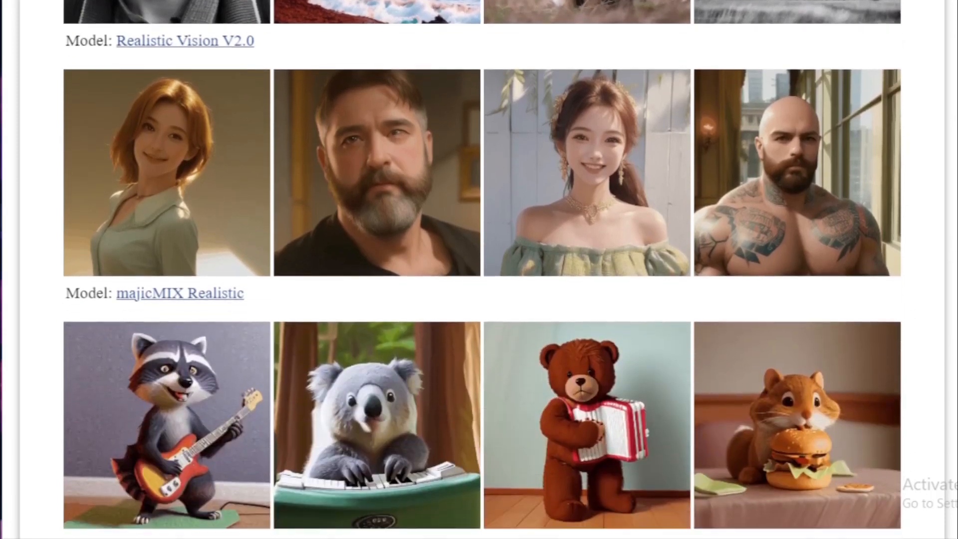
scroll("down", 3)
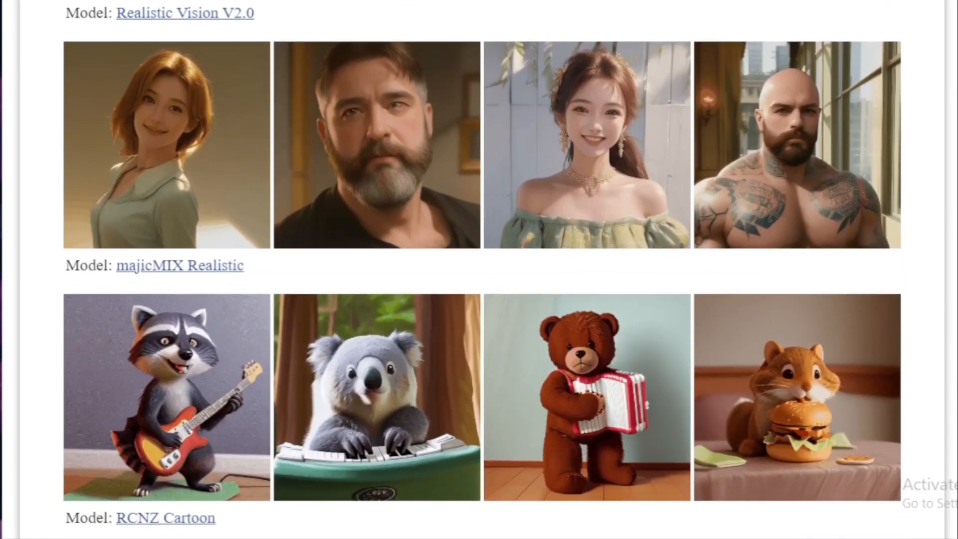
scroll("down", 3)
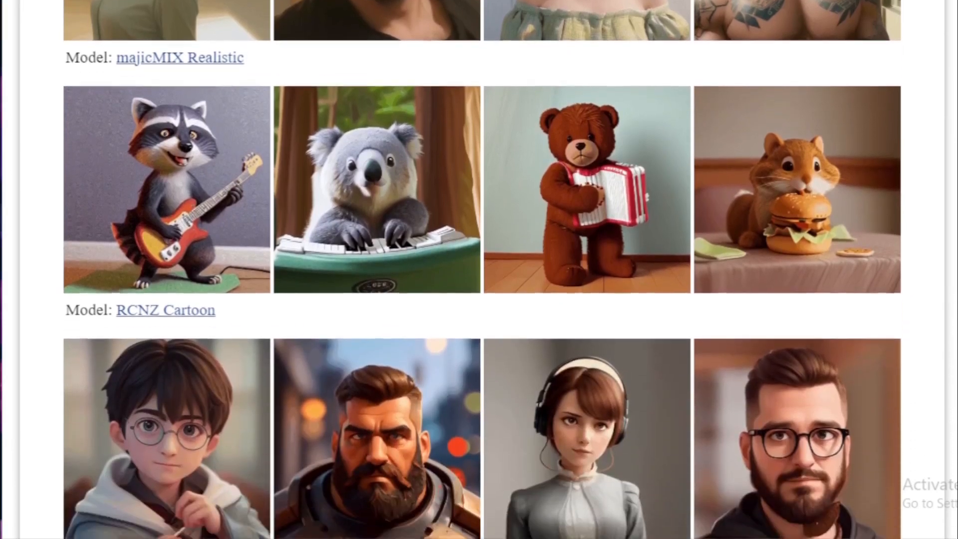
Continue through FilmVelvia, GHIBLI Background and InkStyle examples to the Supplement heading
scroll("down", 3)
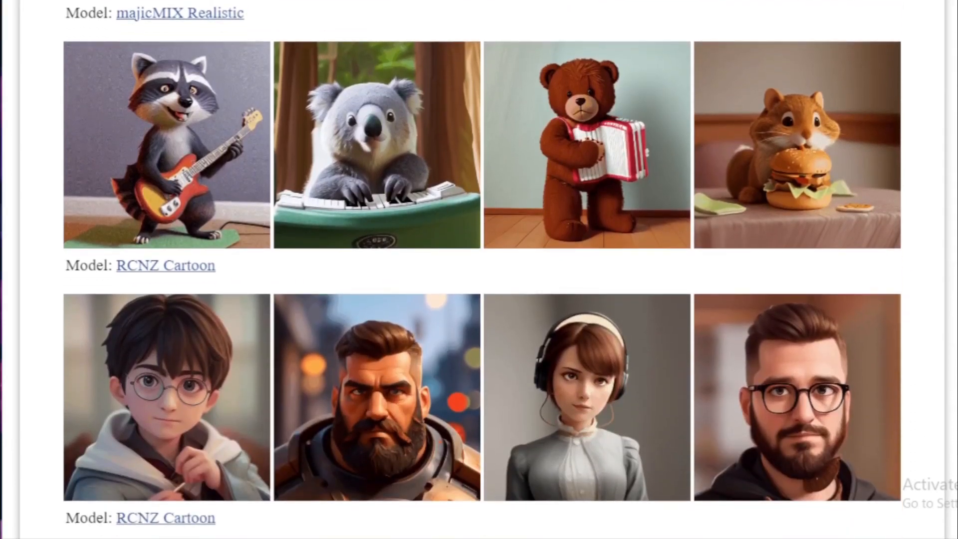
scroll("down", 3)
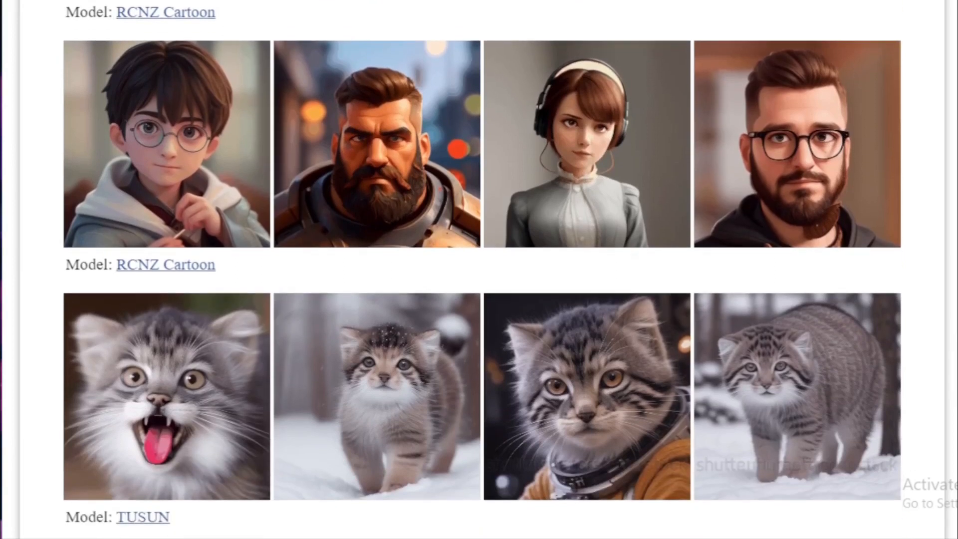
scroll("down", 3)
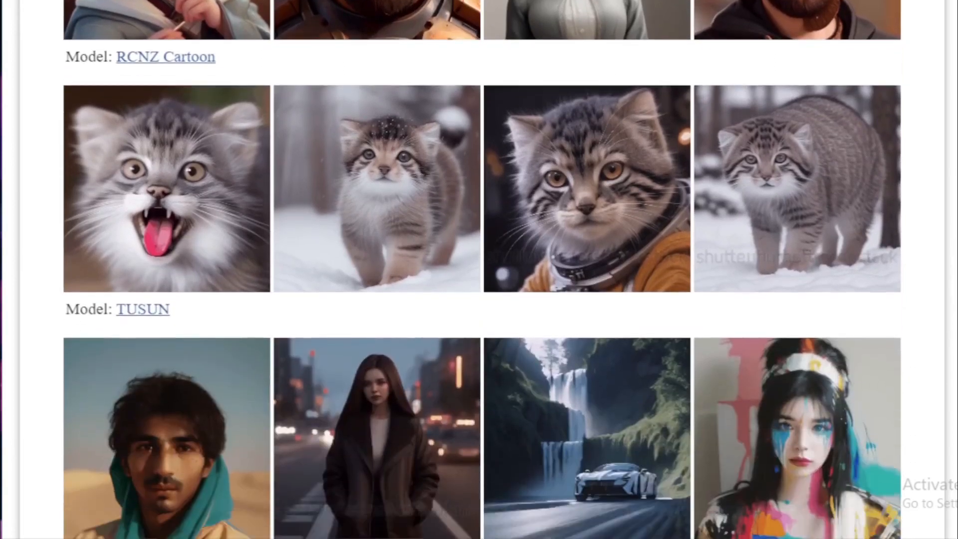
scroll("down", 3)
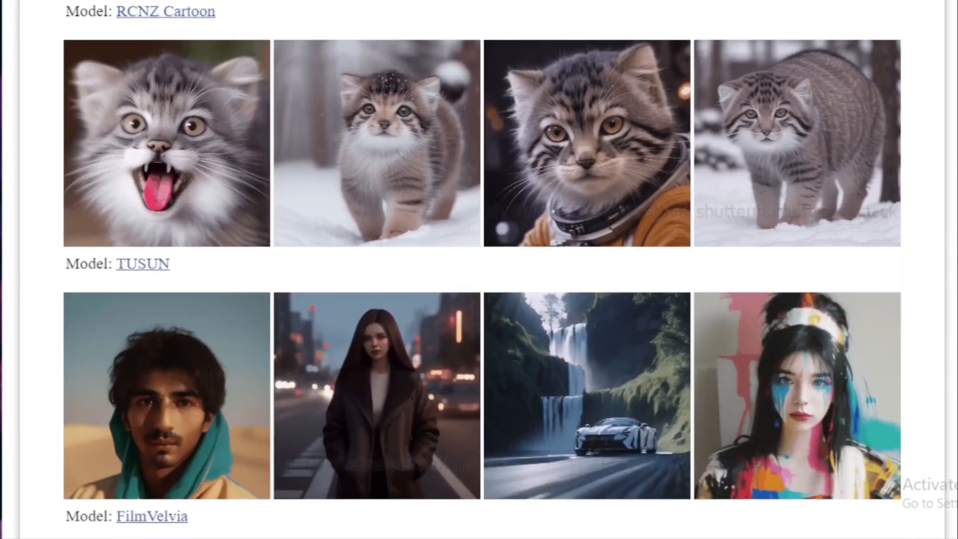
scroll("down", 3)
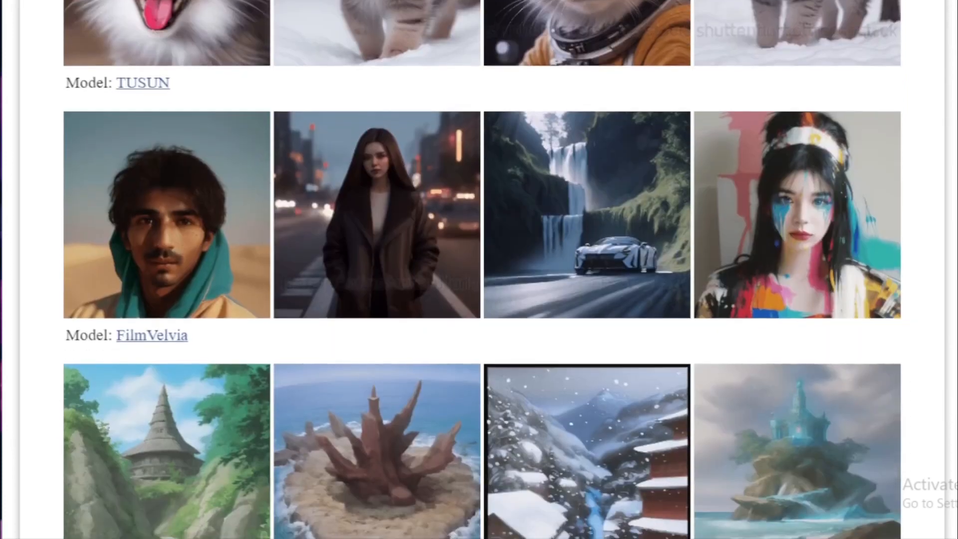
scroll("down", 3)
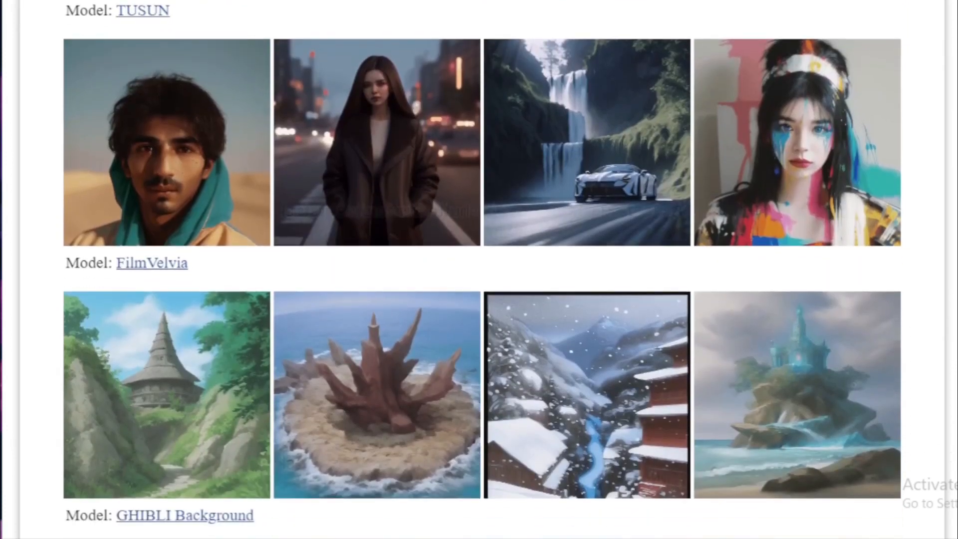
scroll("down", 3)
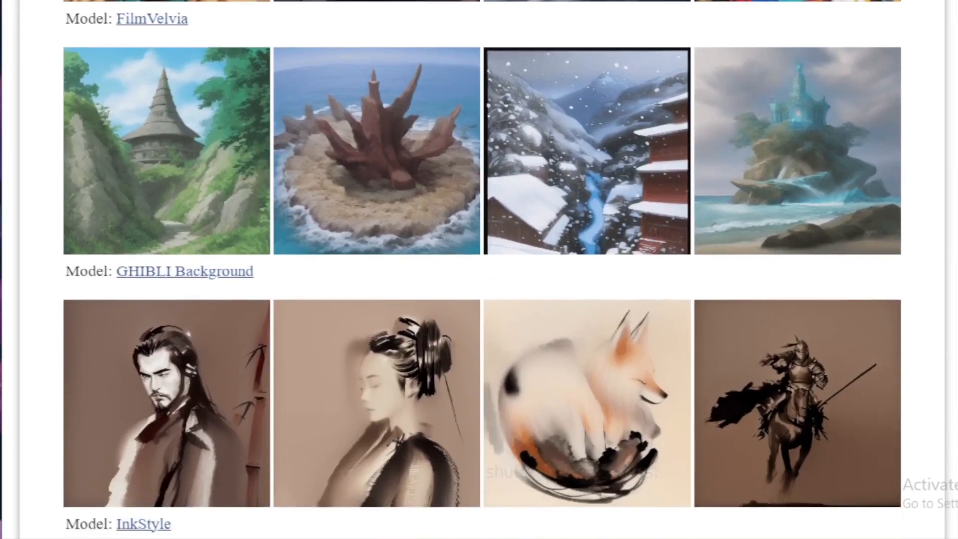
scroll("up", 3)
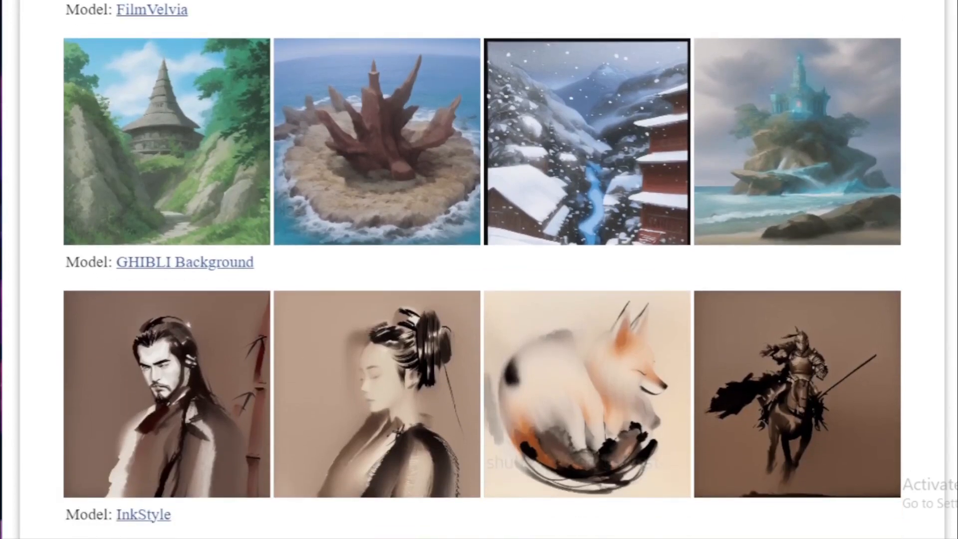
scroll("down", 3)
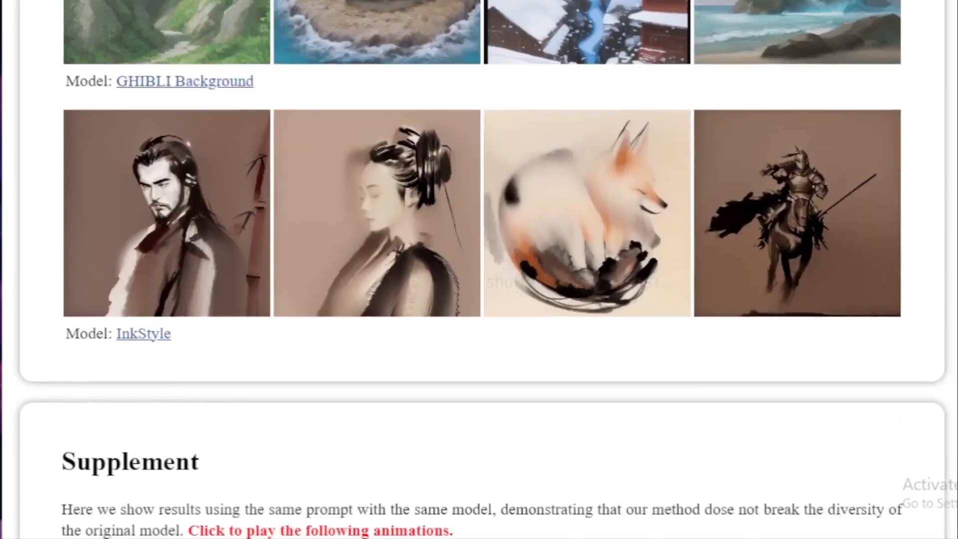
Scroll through the Supplement's ToonYou and Lyriel examples down to the BibTeX citation
scroll("down", 3)
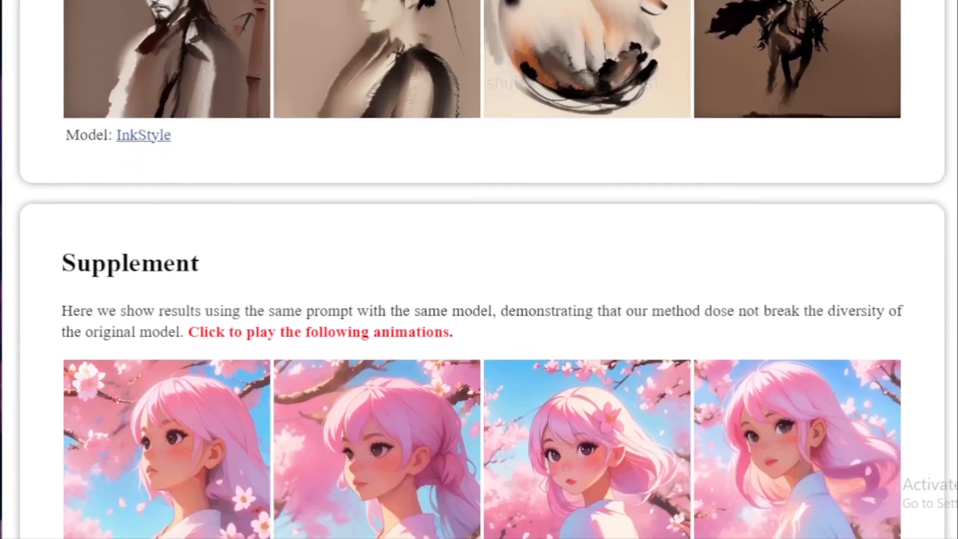
scroll("down", 3)
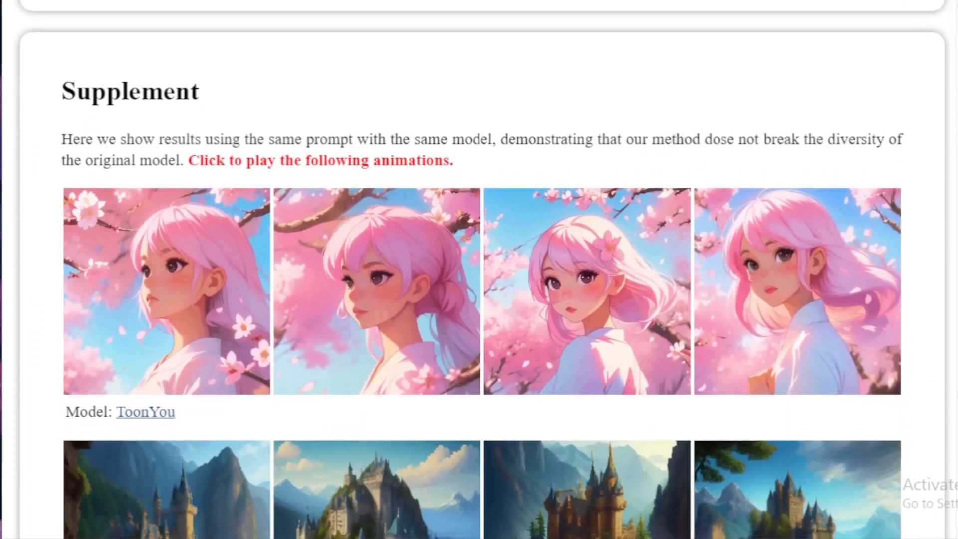
scroll("up", 3)
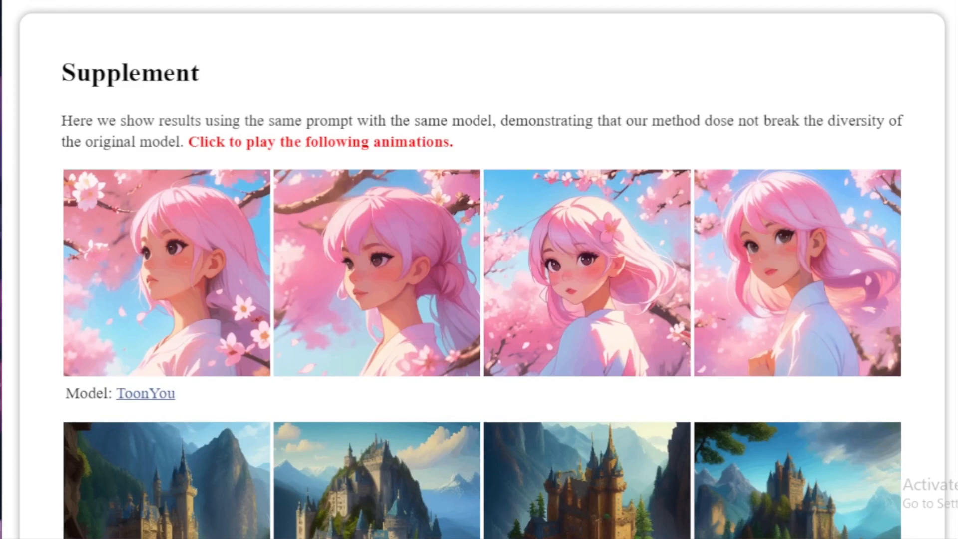
scroll("down", 3)
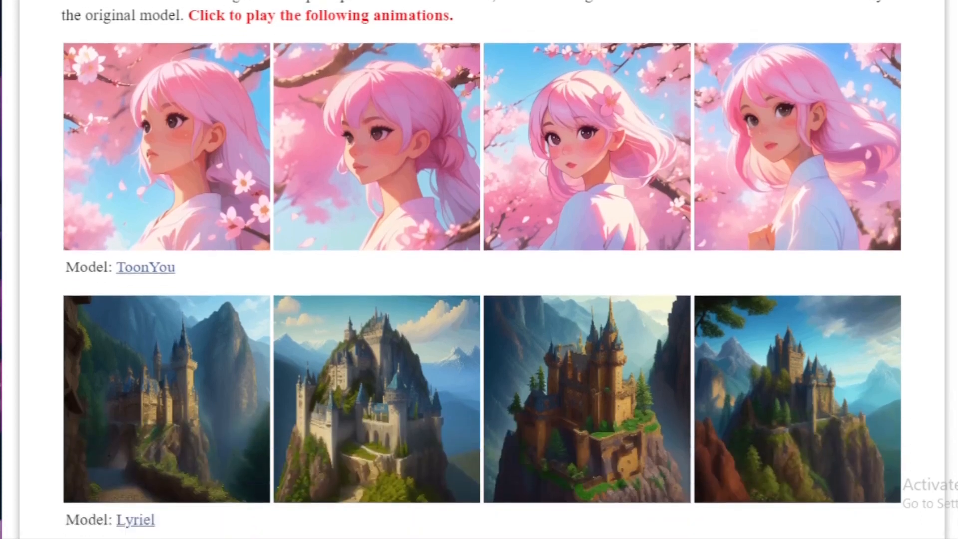
scroll("down", 3)
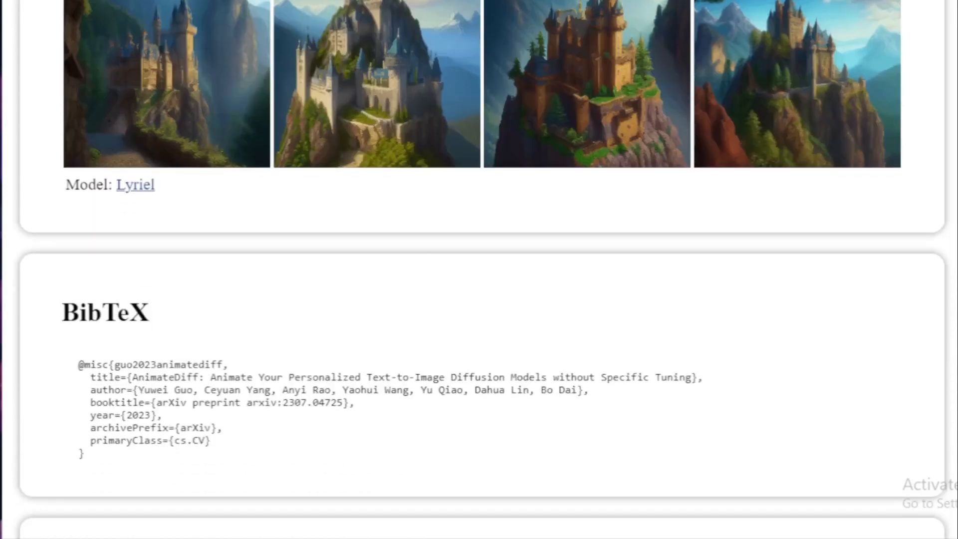
scroll("down", 3)
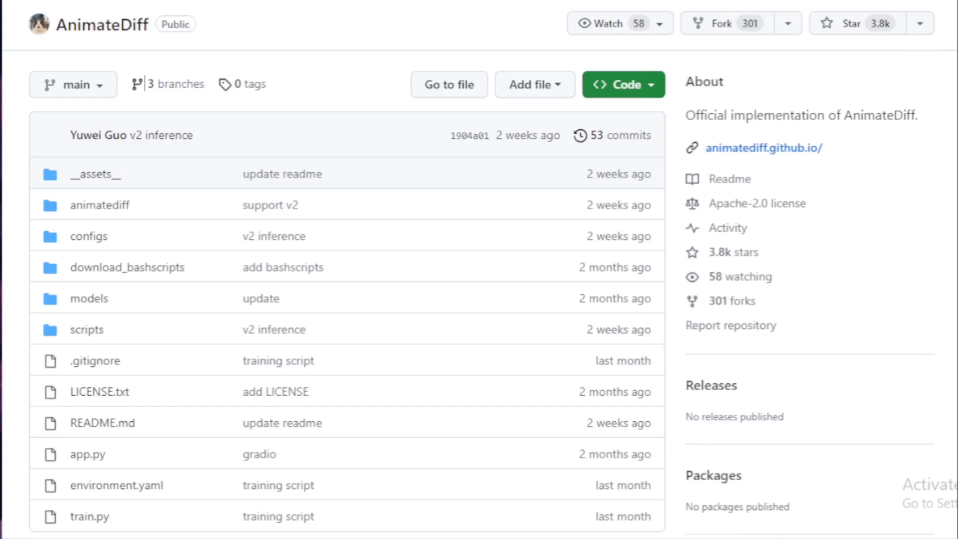
Scroll the AnimateDiff README to the Features list with v1/v2 motion module comparisons
scroll("down", 3)
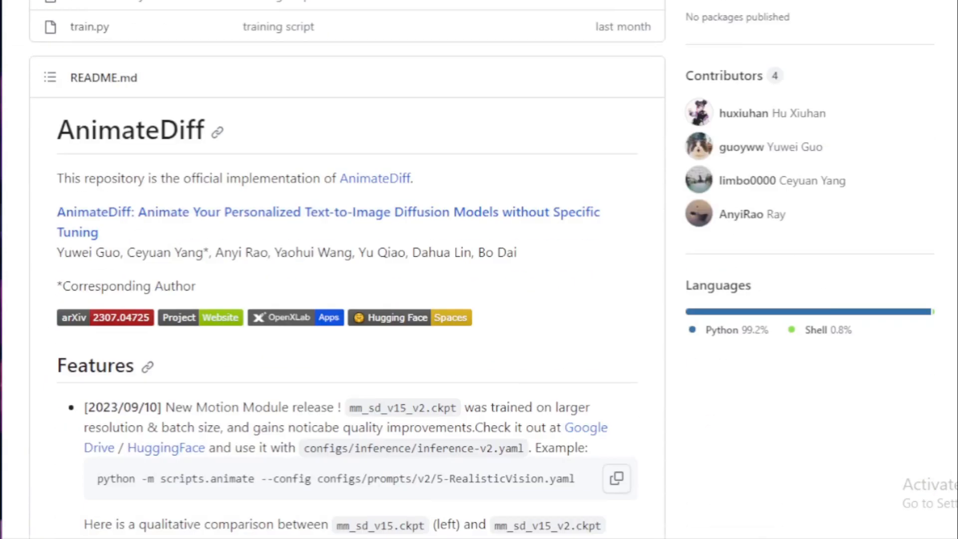
scroll("down", 3)
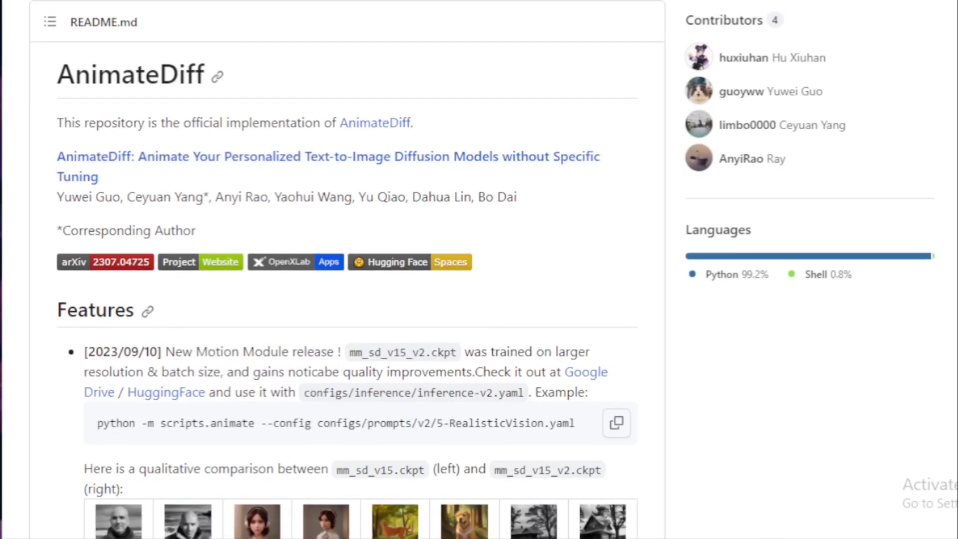
scroll("down", 3)
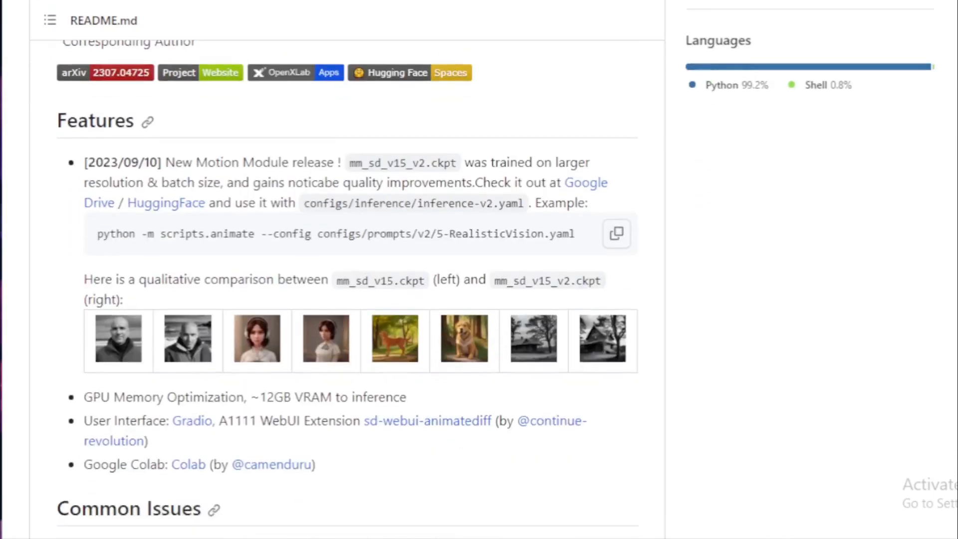
Scroll the README past Common Issues, Setups for Inference, Gradio demo and Gallery to Community Cases
scroll("down", 3)
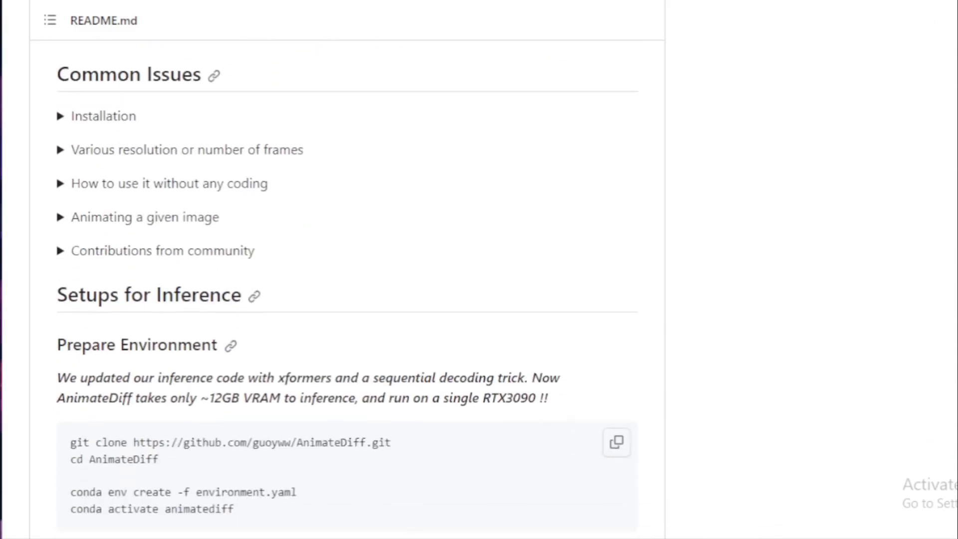
scroll("down", 3)
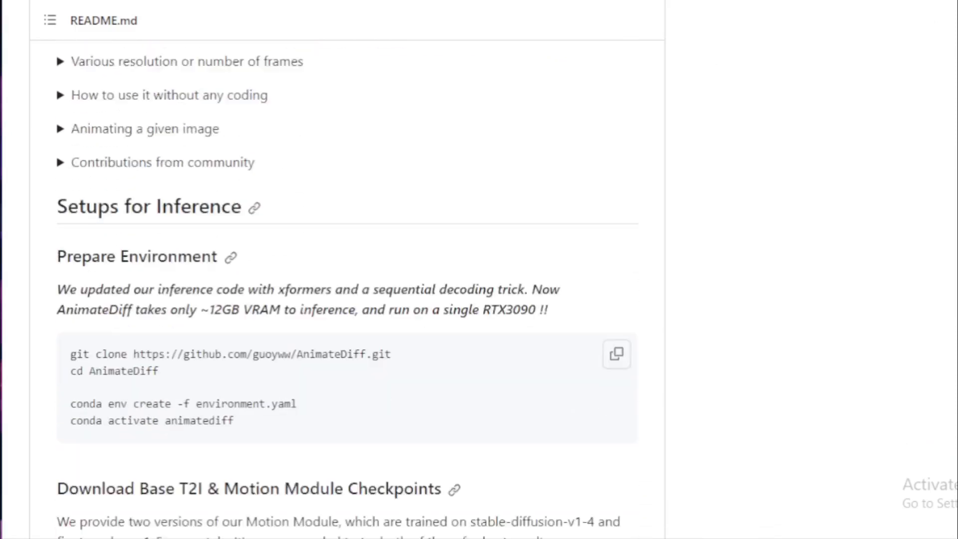
scroll("down", 3)
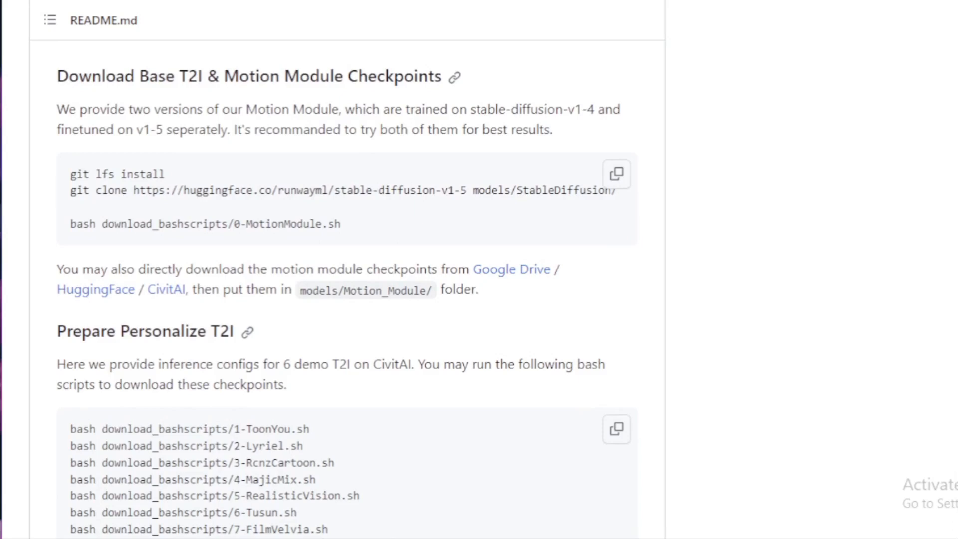
scroll("down", 3)
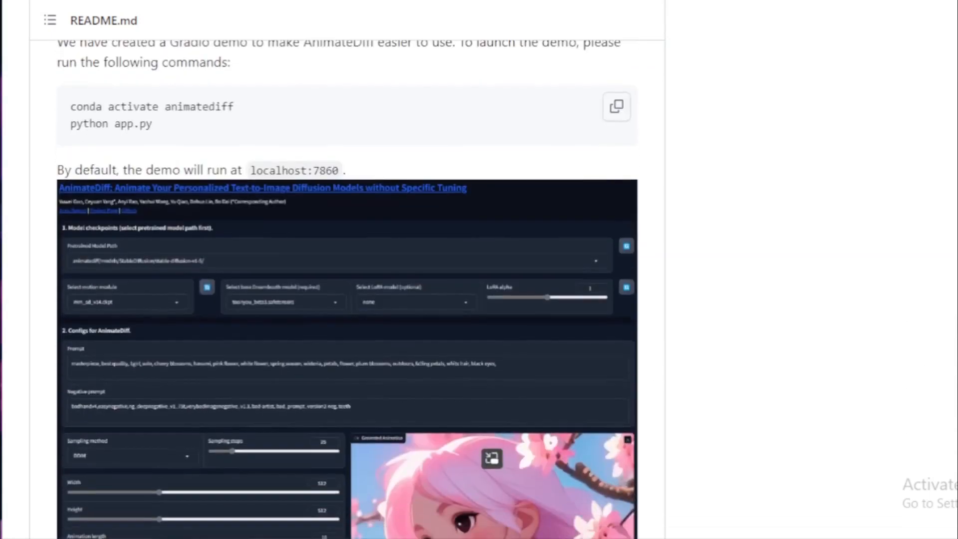
scroll("down", 3)
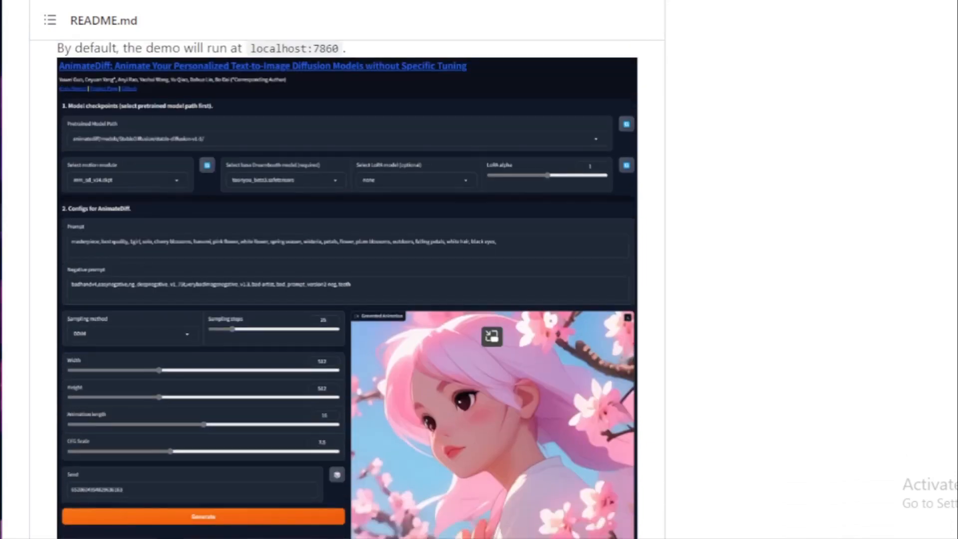
scroll("down", 3)
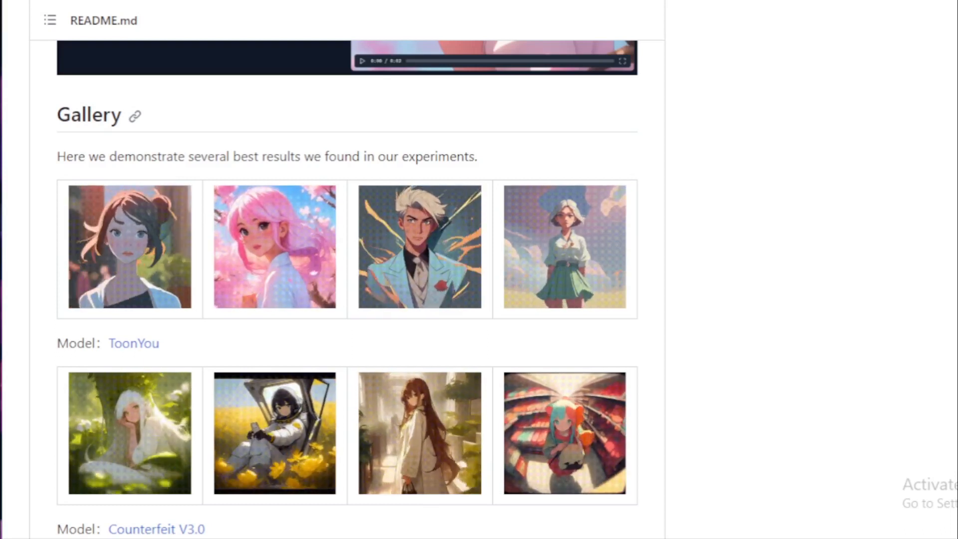
scroll("down", 3)
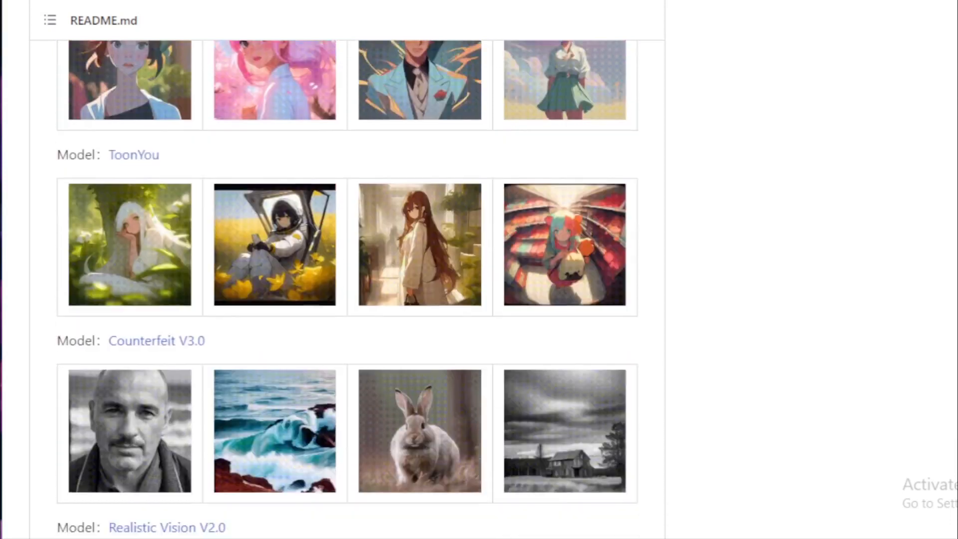
scroll("down", 3)
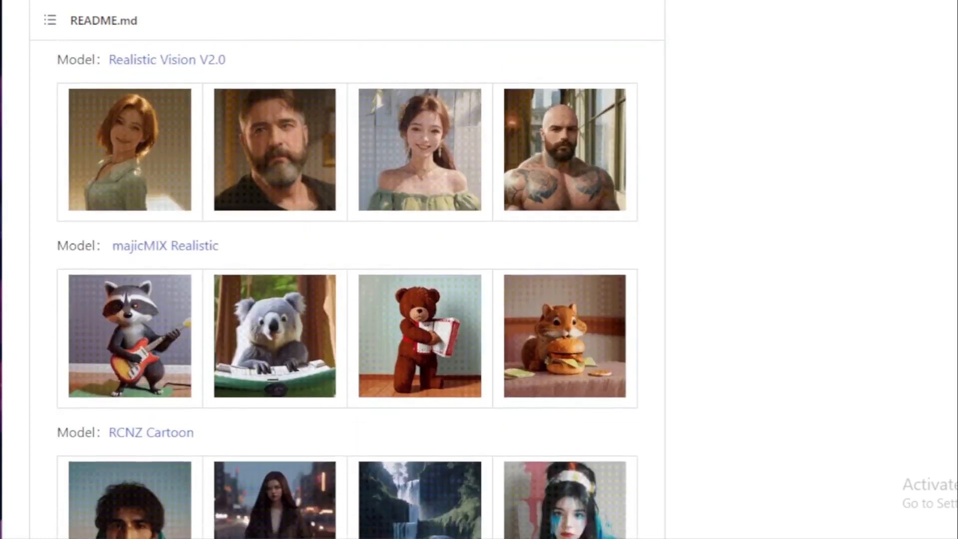
scroll("down", 3)
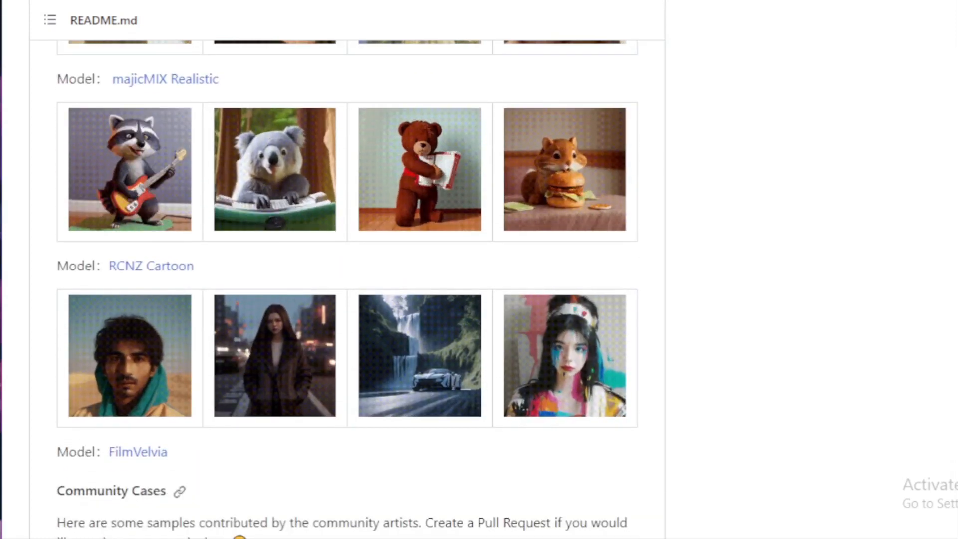
scroll("down", 3)
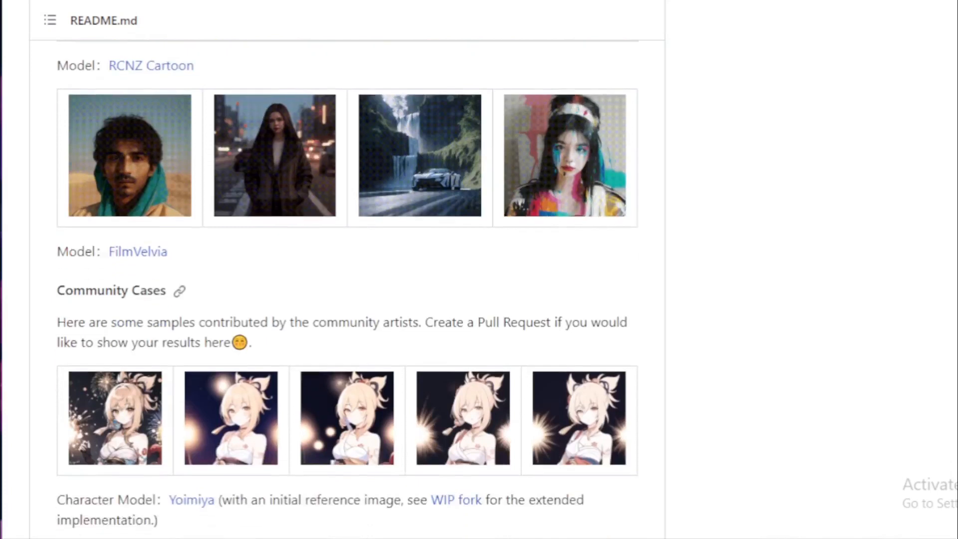
scroll("down", 3)
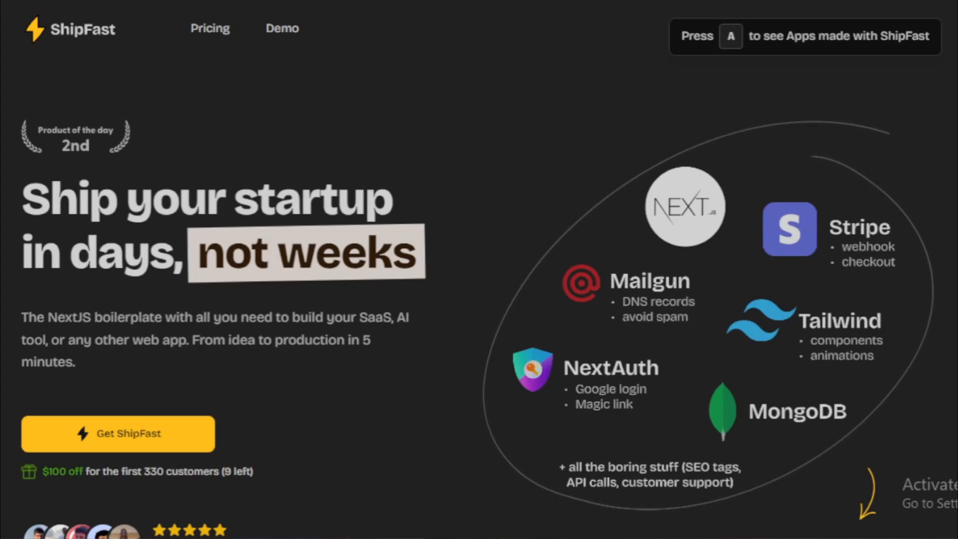
Scroll the ShipFast landing page past the hero and headaches list to Supercharge your app
scroll("down", 3)
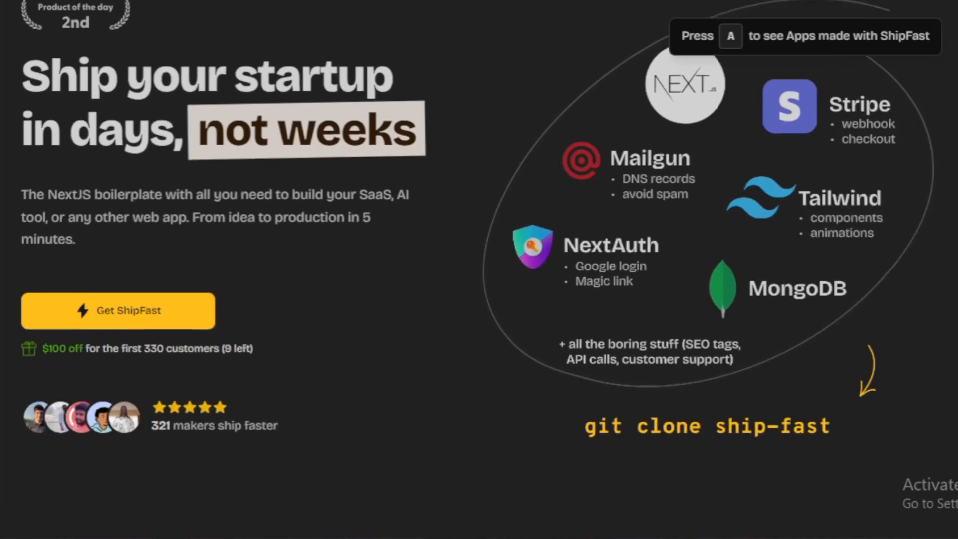
scroll("down", 3)
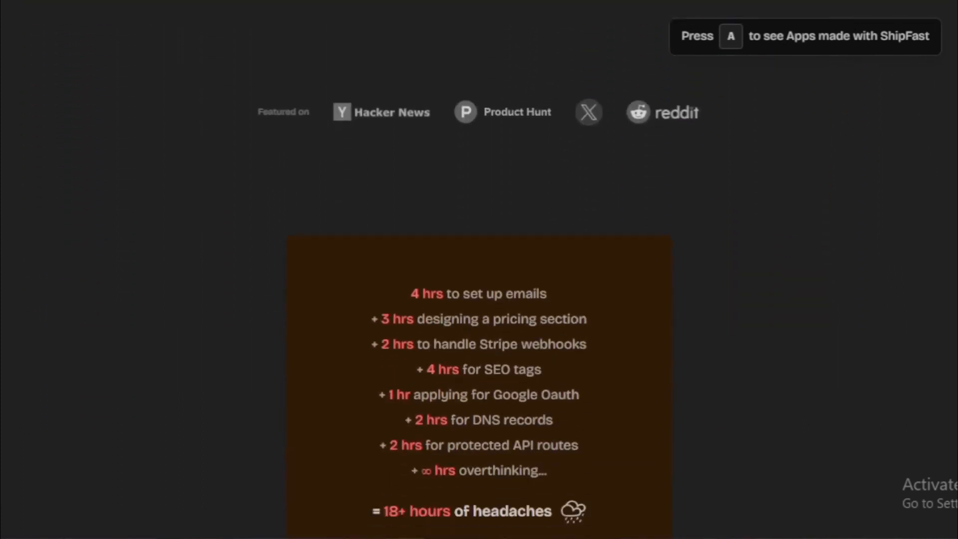
scroll("down", 3)
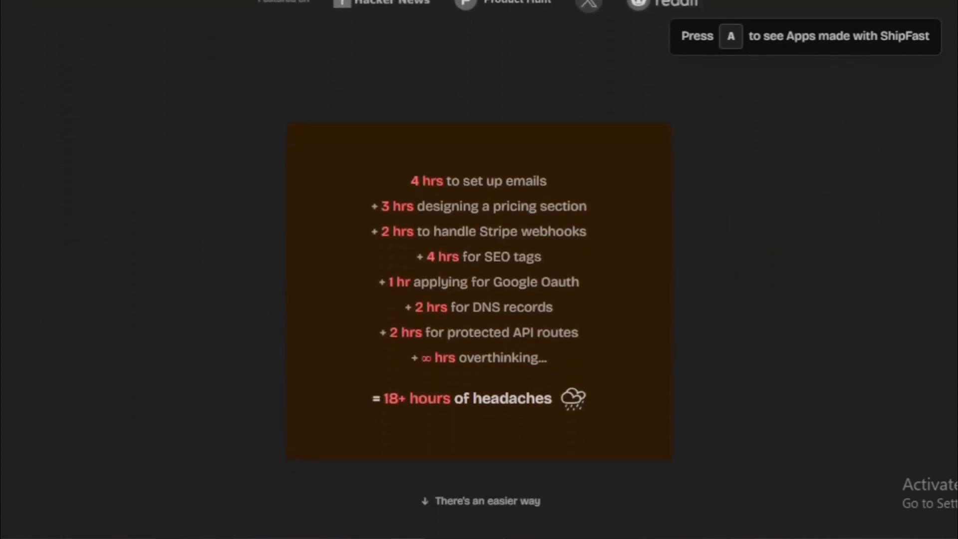
scroll("up", 3)
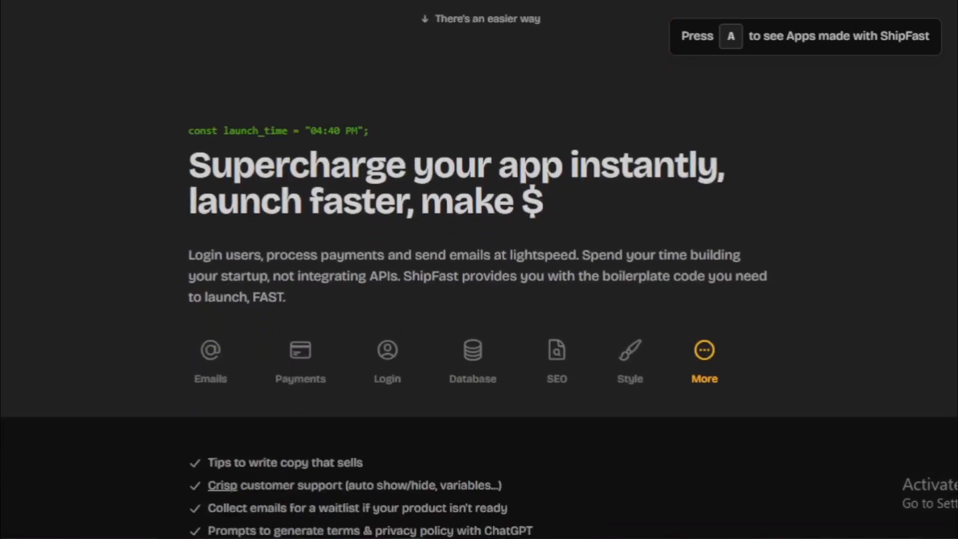
Scroll past the feature checklist and Marc's founder story to the demo video
scroll("down", 3)
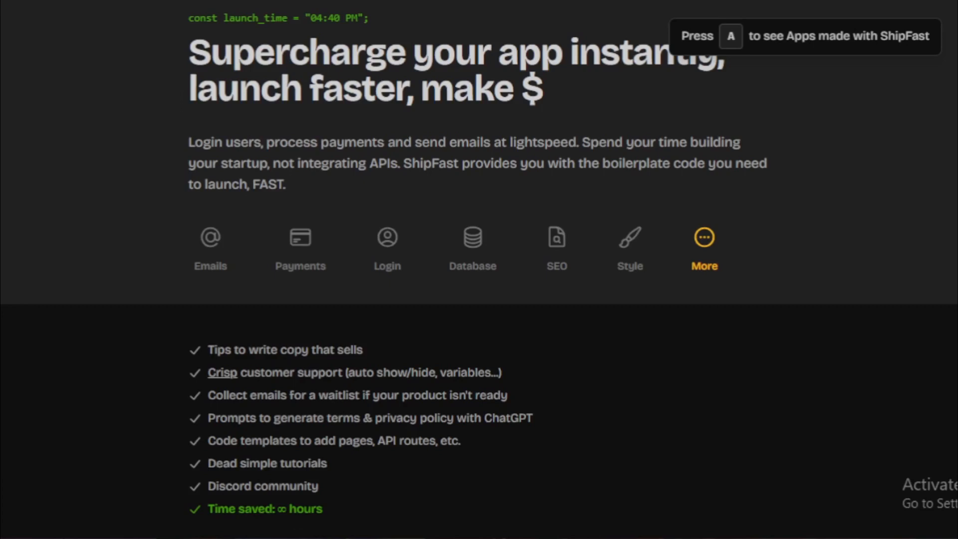
scroll("down", 3)
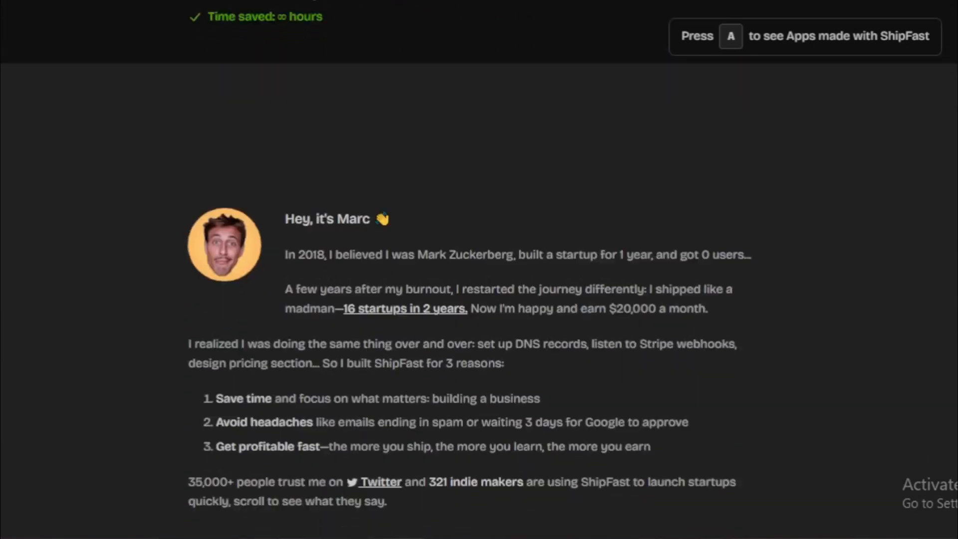
scroll("down", 3)
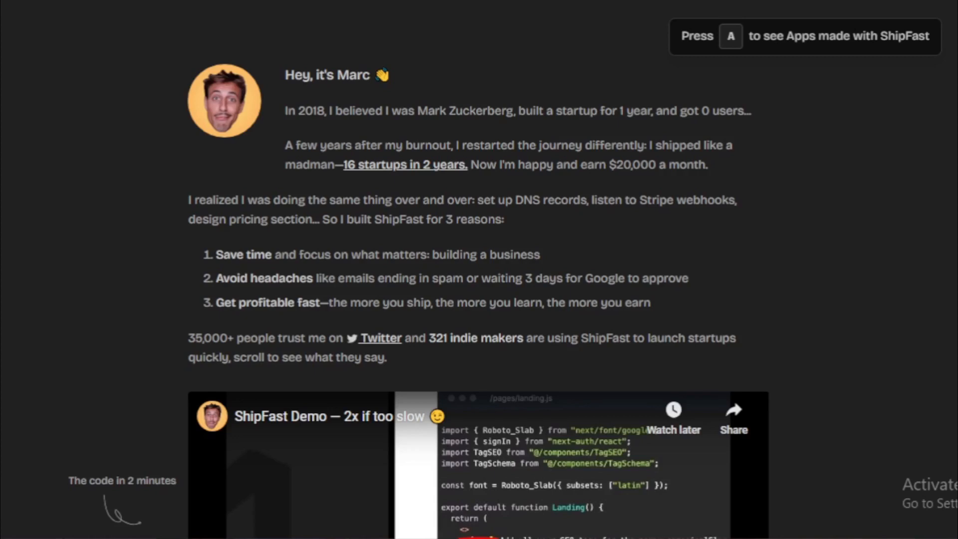
scroll("down", 3)
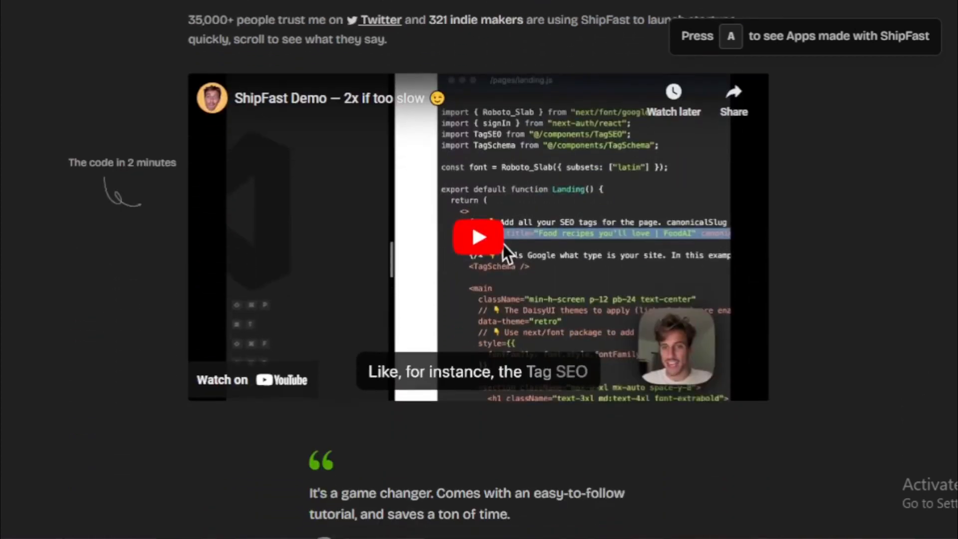
Scroll through the Starter and All-in pricing plans and FAQ to the 321 makers testimonials
scroll("down", 3)
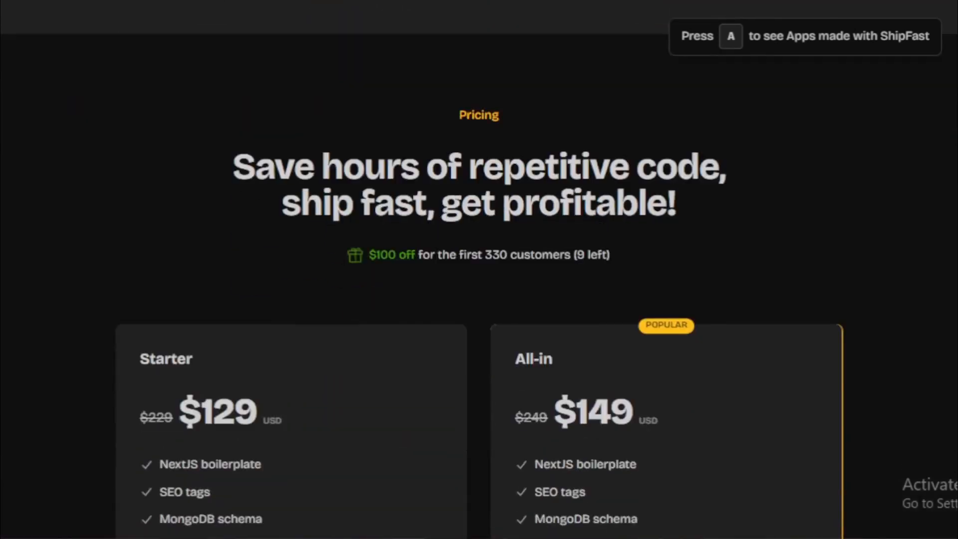
scroll("down", 3)
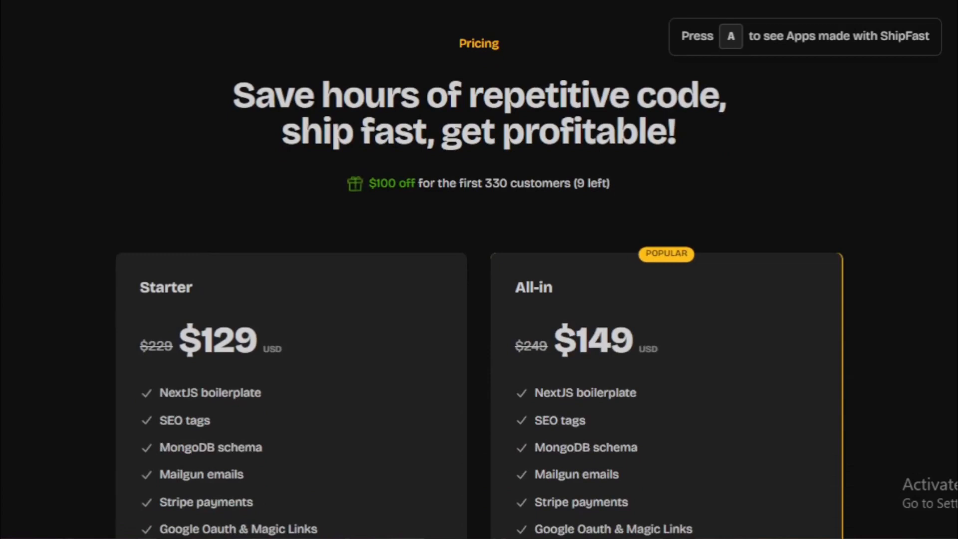
scroll("down", 3)
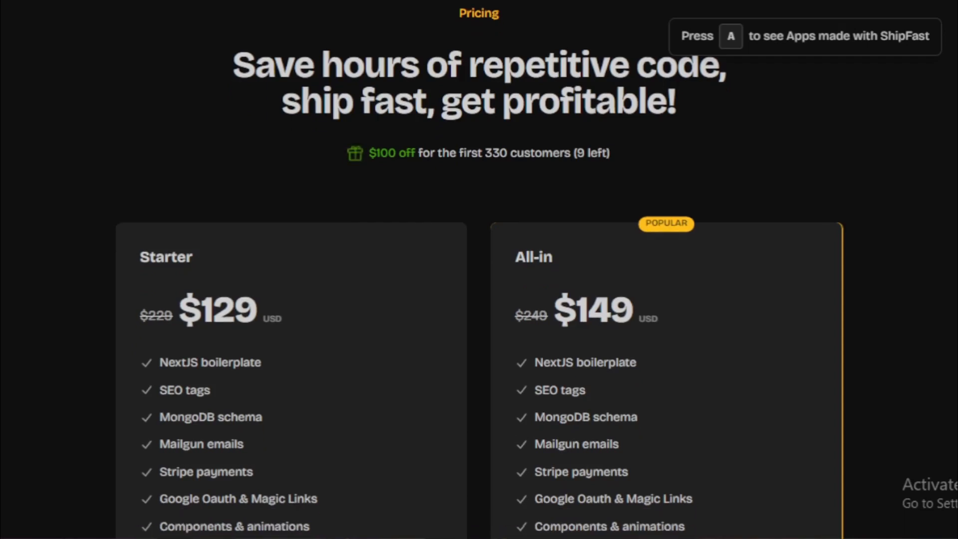
scroll("down", 3)
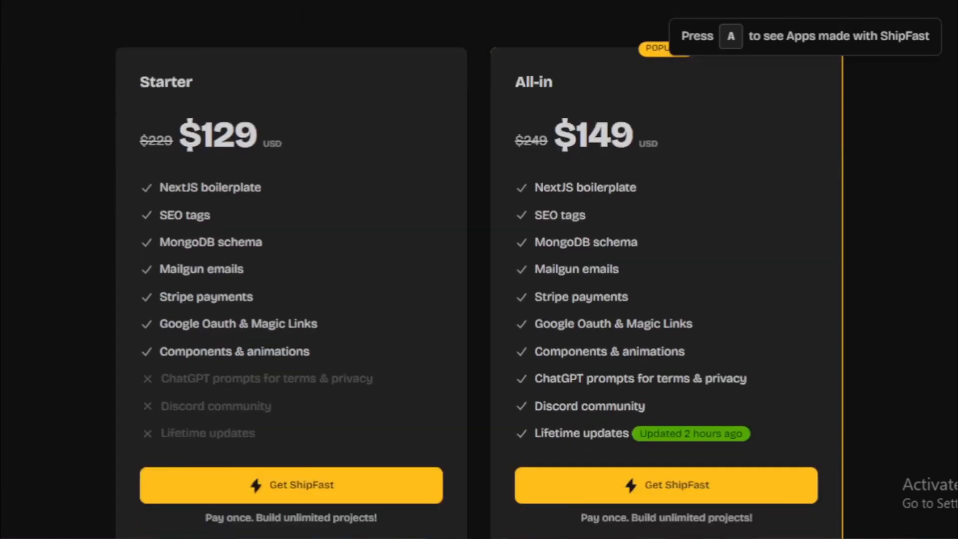
scroll("down", 3)
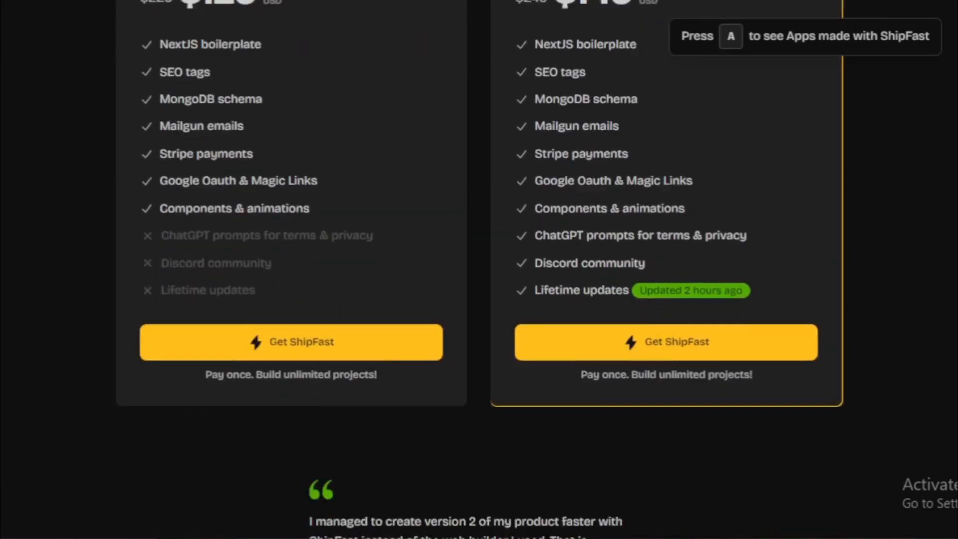
scroll("down", 3)
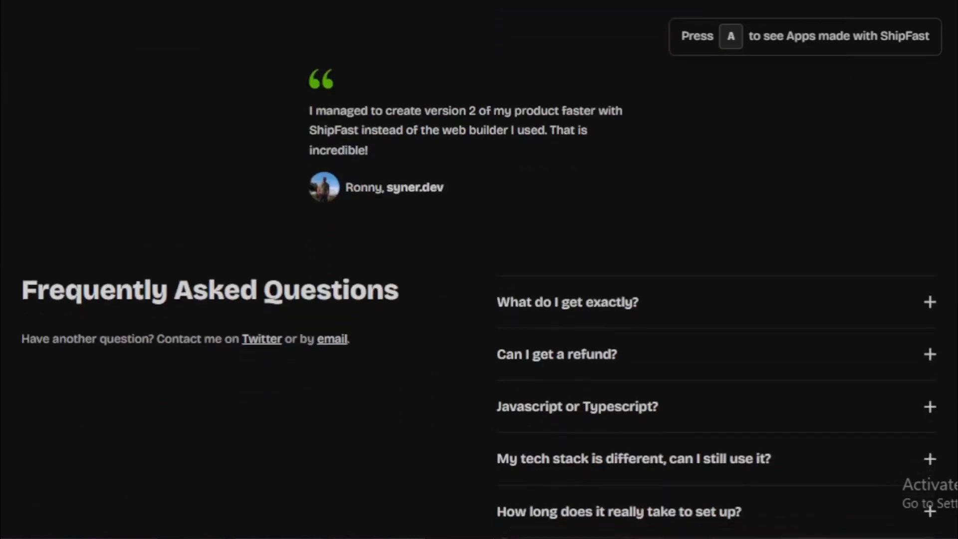
scroll("down", 3)
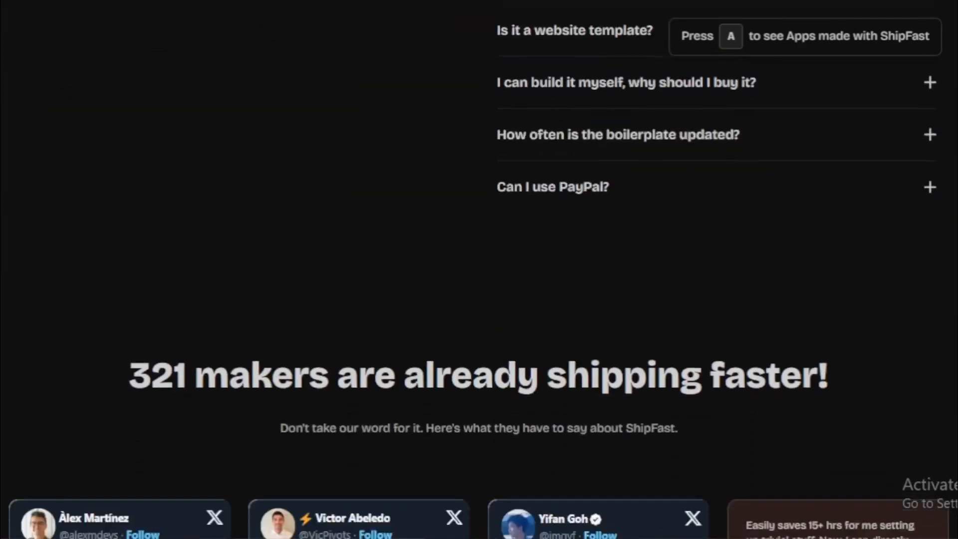
scroll("down", 3)
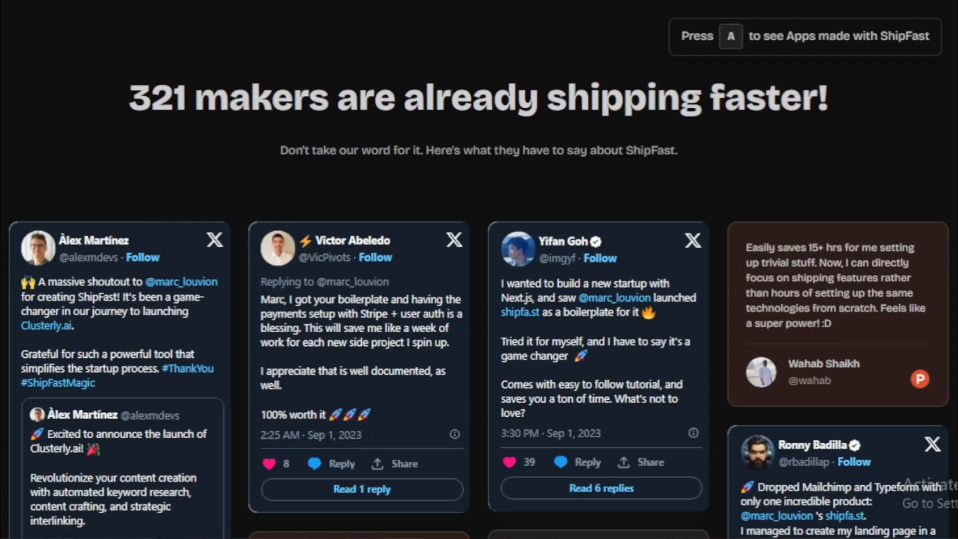
Scroll down to the closing call-to-action and footer, then back to the makers heading
scroll("down", 3)
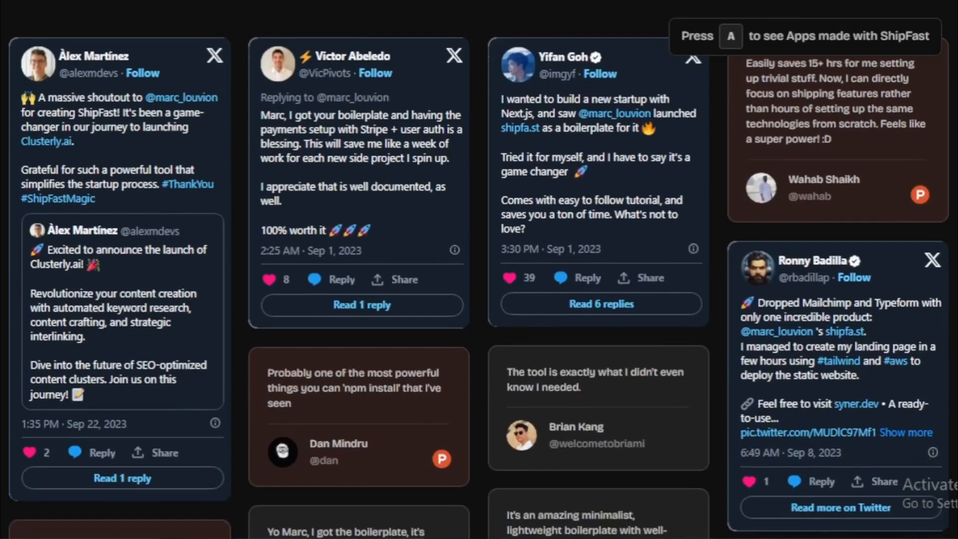
scroll("down", 3)
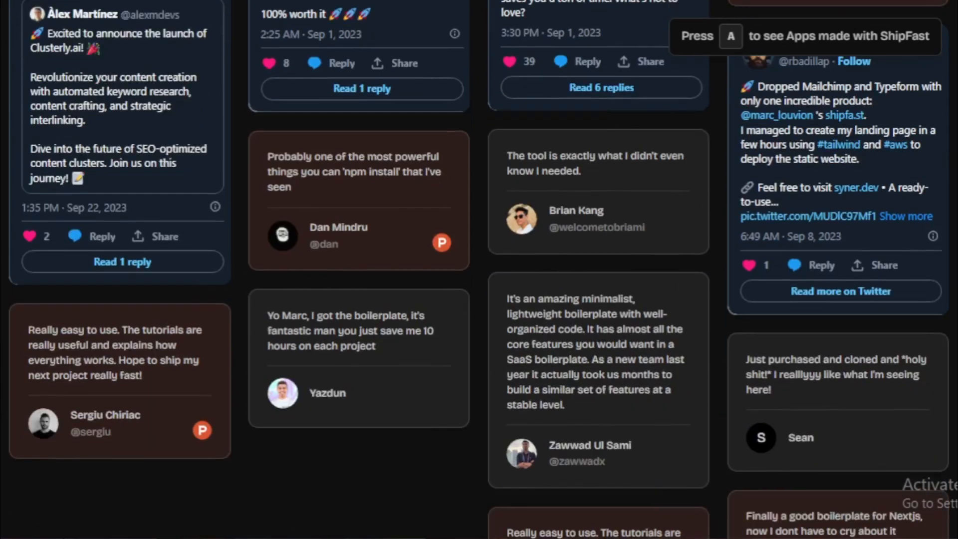
scroll("down", 3)
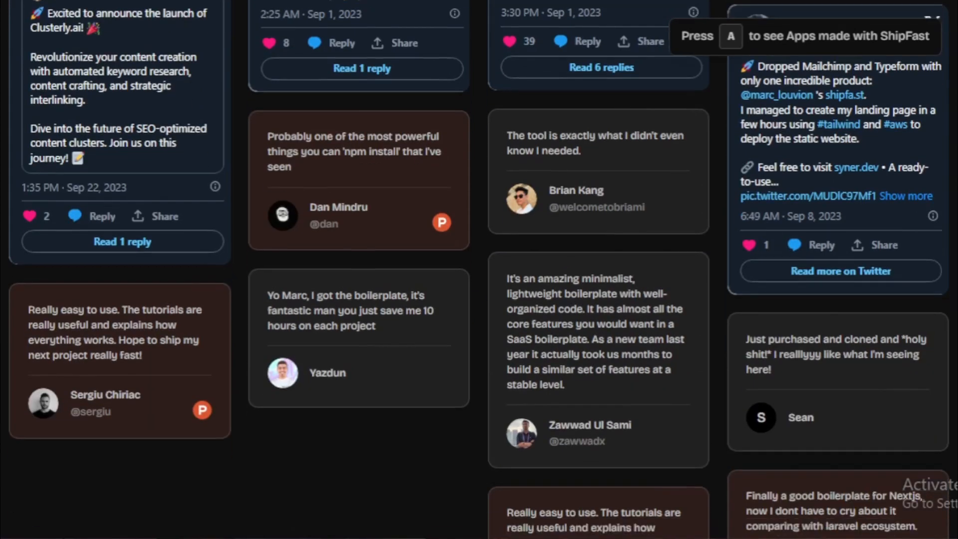
scroll("down", 3)
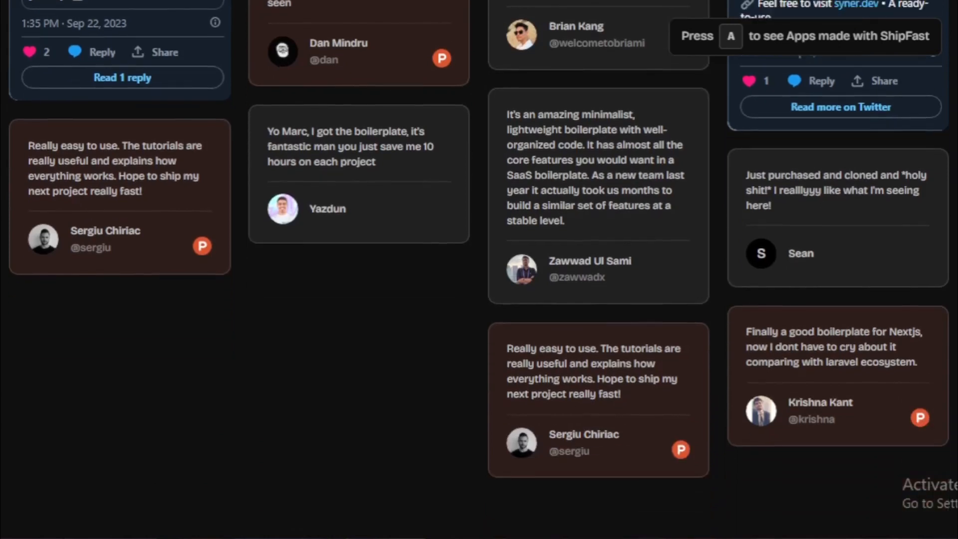
scroll("down", 3)
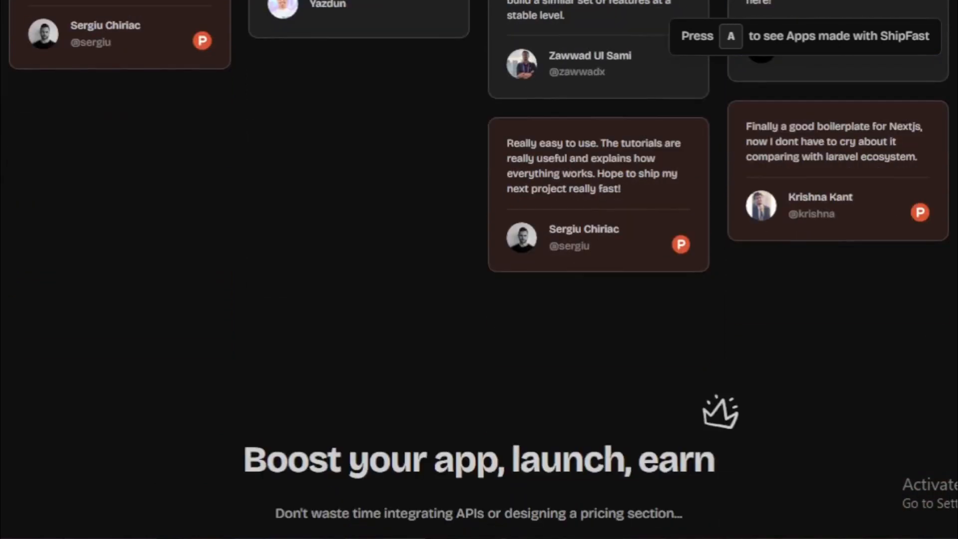
scroll("down", 3)
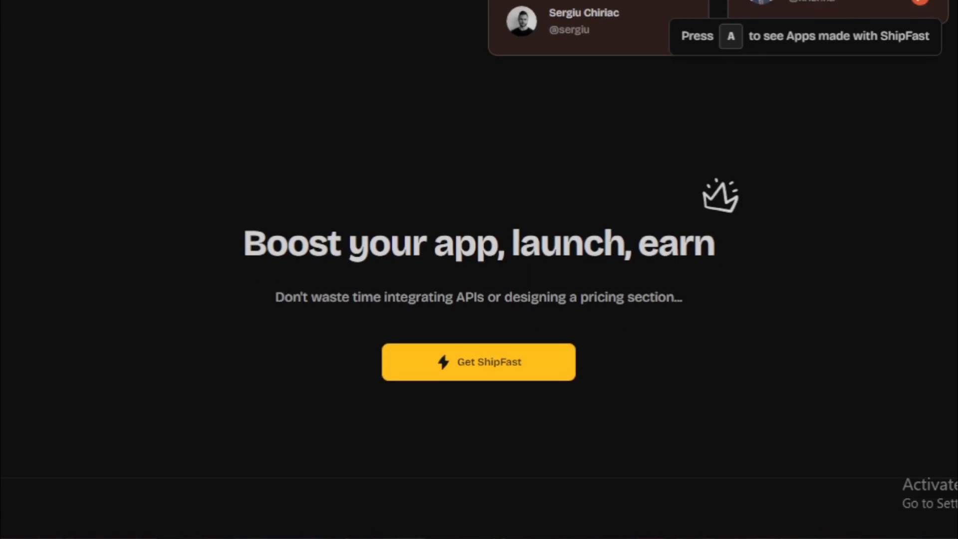
scroll("down", 3)
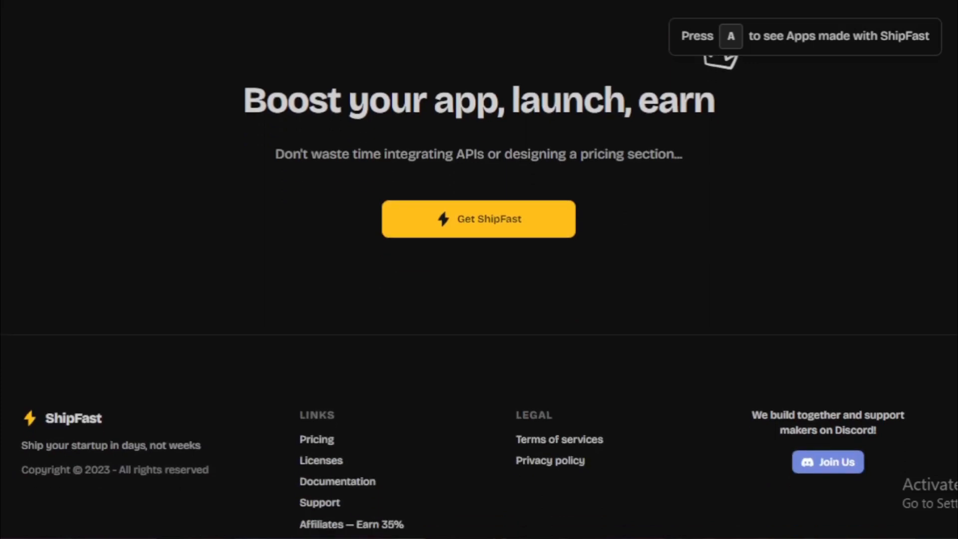
scroll("up", 3)
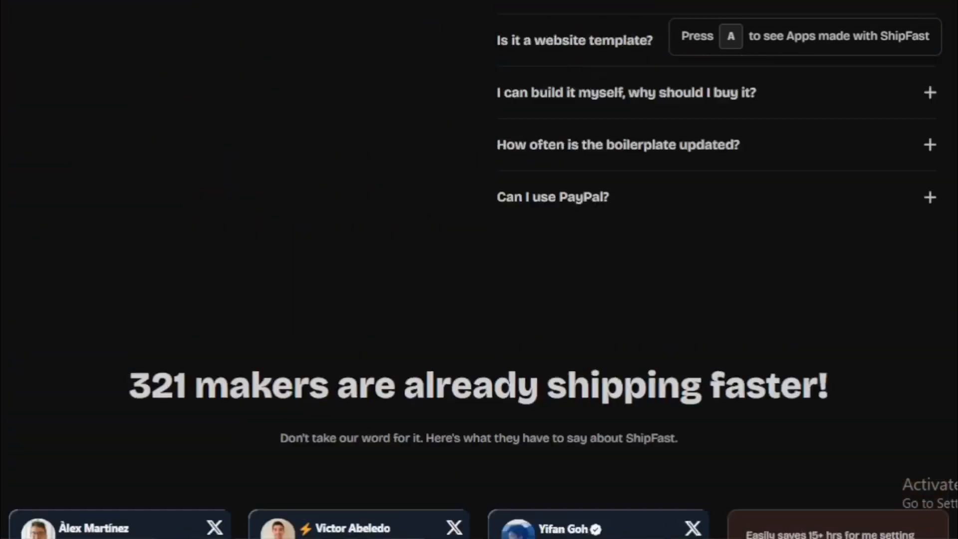
Scroll back up past the demo video and feature checklist to the founder section
scroll("up", 3)
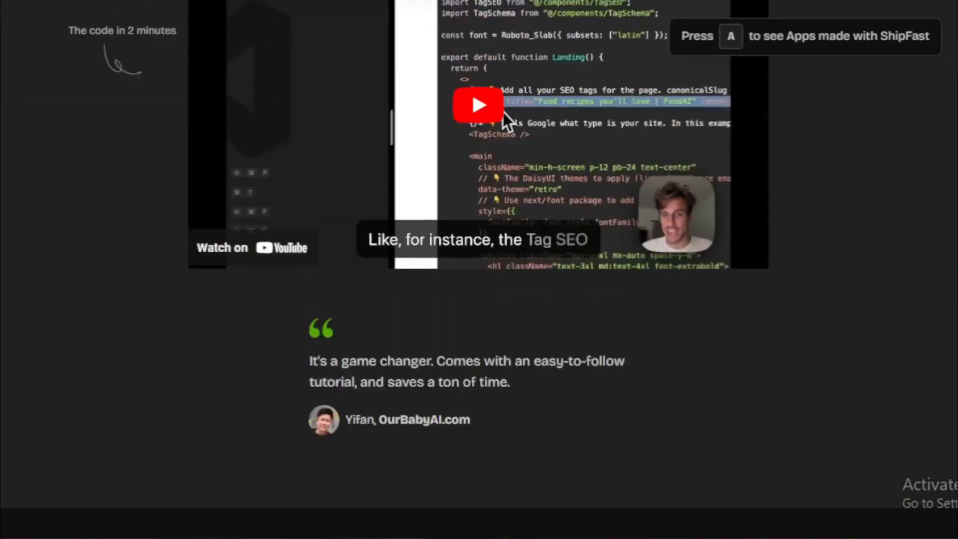
scroll("down", 3)
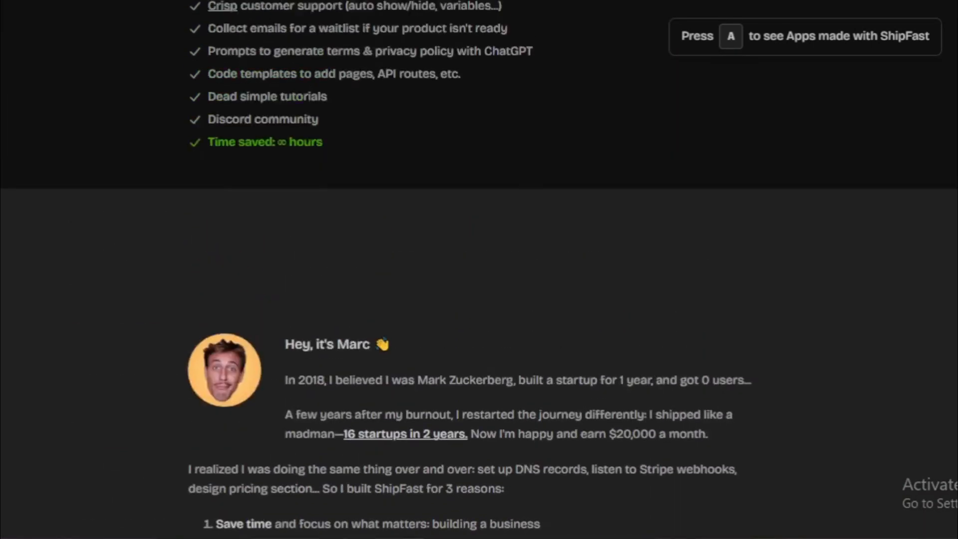
scroll("up", 3)
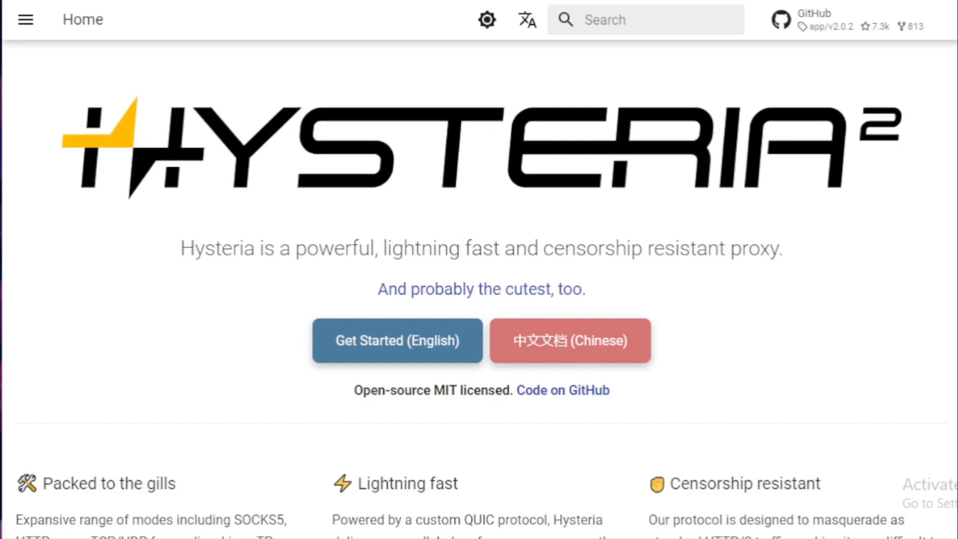
Scroll the Hysteria homepage down to Get connected and back, then open 'Code on GitHub'
scroll("down", 3)
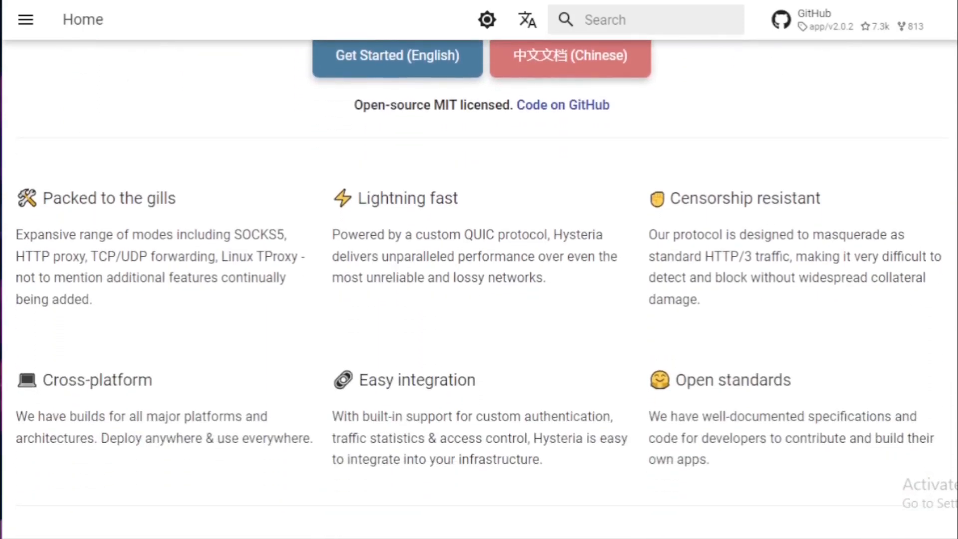
scroll("down", 3)
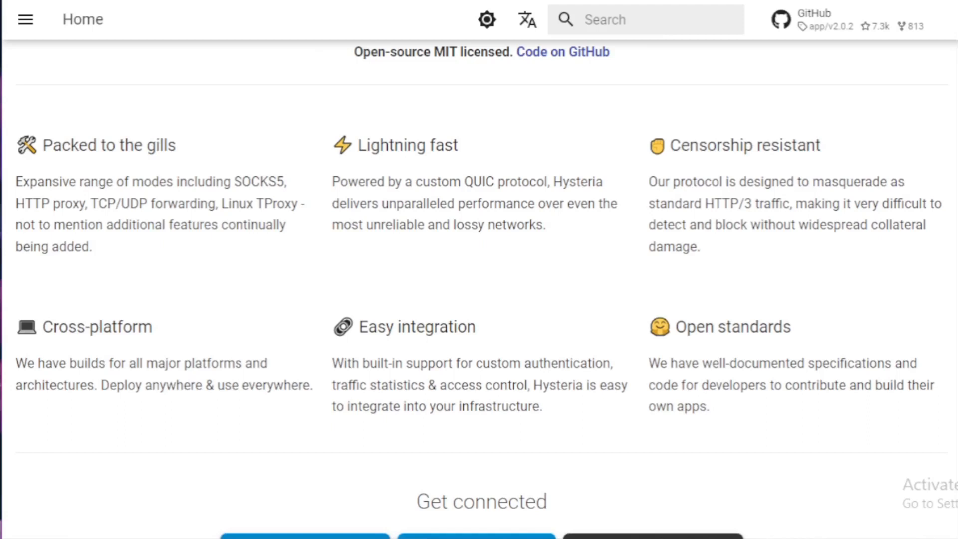
scroll("up", 3)
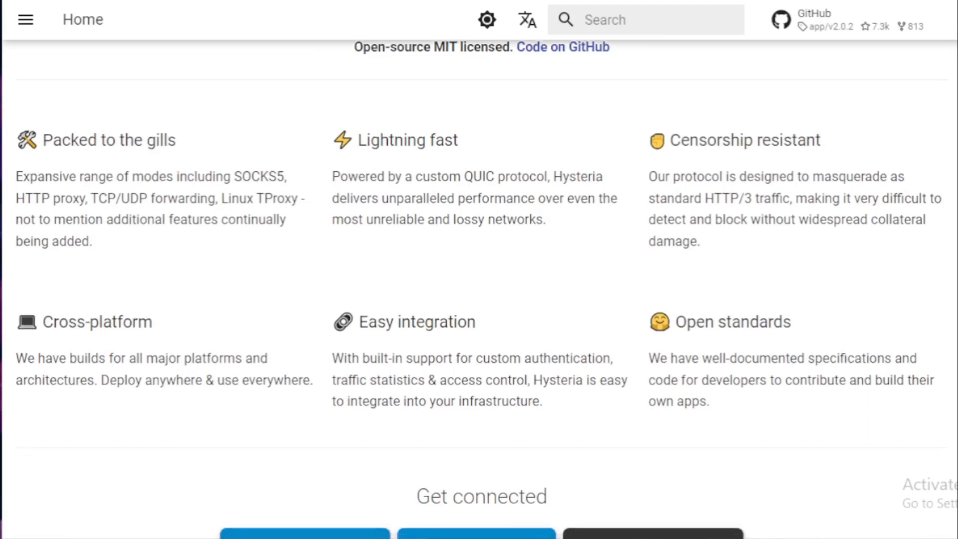
scroll("down", 3)
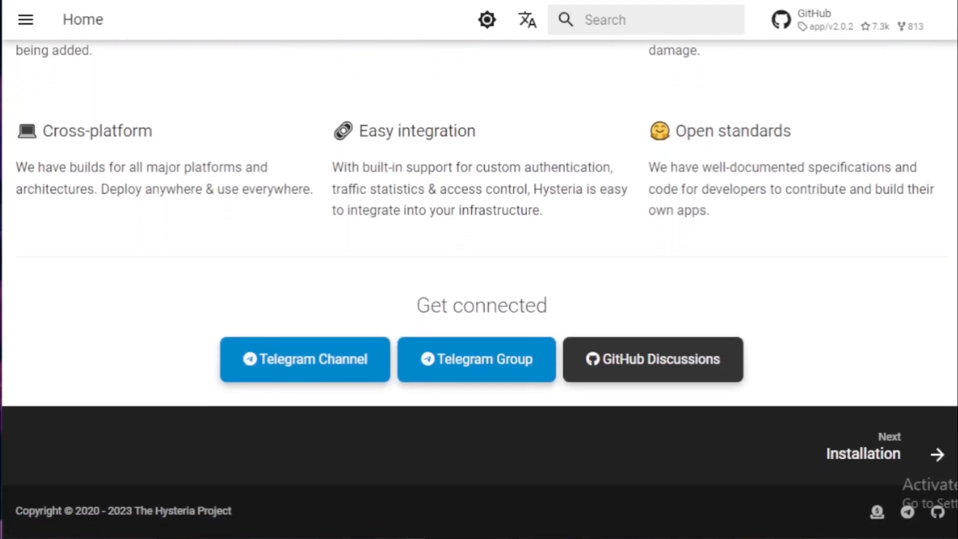
scroll("up", 3)
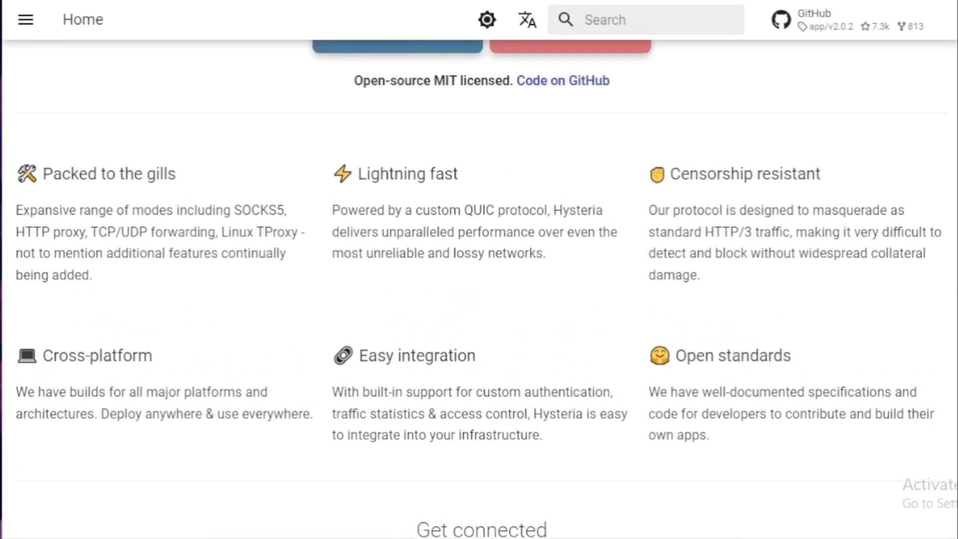
scroll("up", 3)
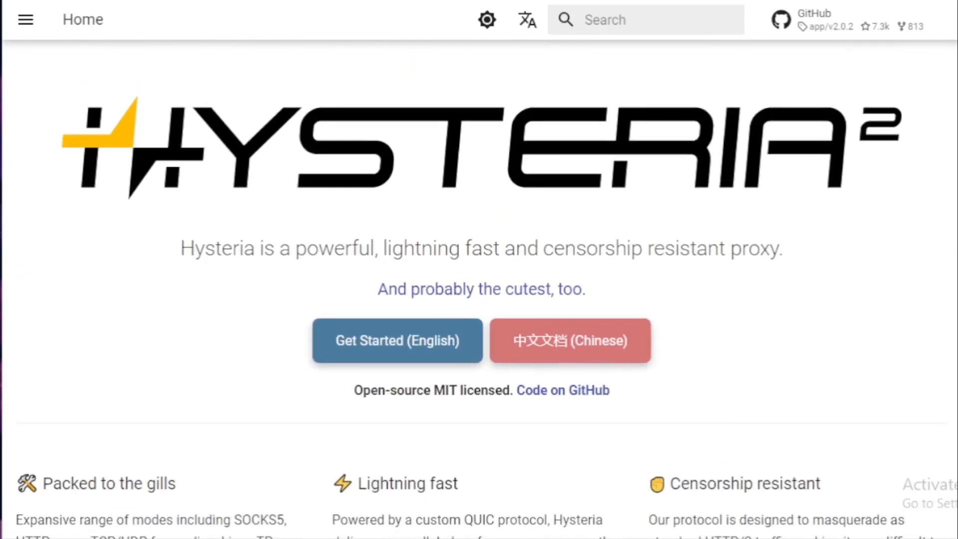
left_click(561, 390)
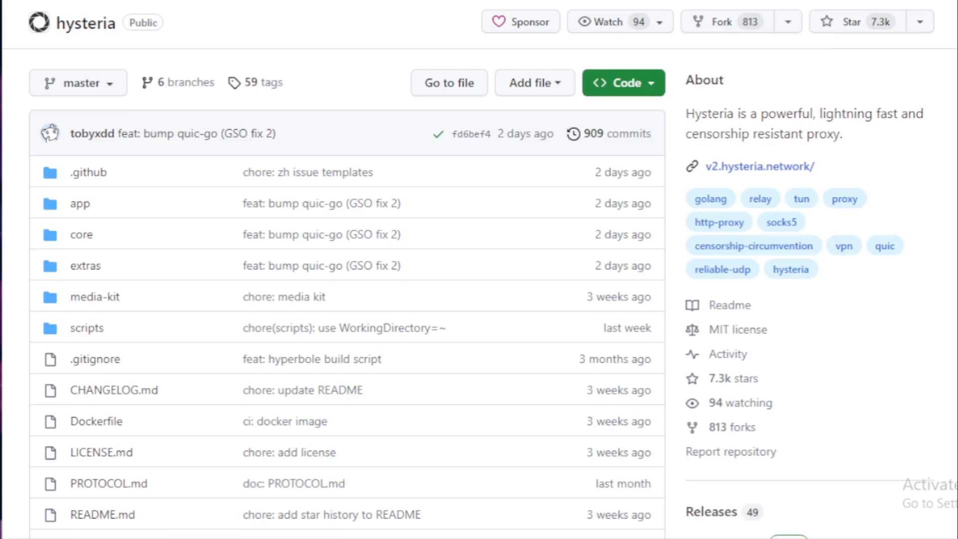
Scroll the hysteria repo down through files and README features to the Star History chart
scroll("down", 3)
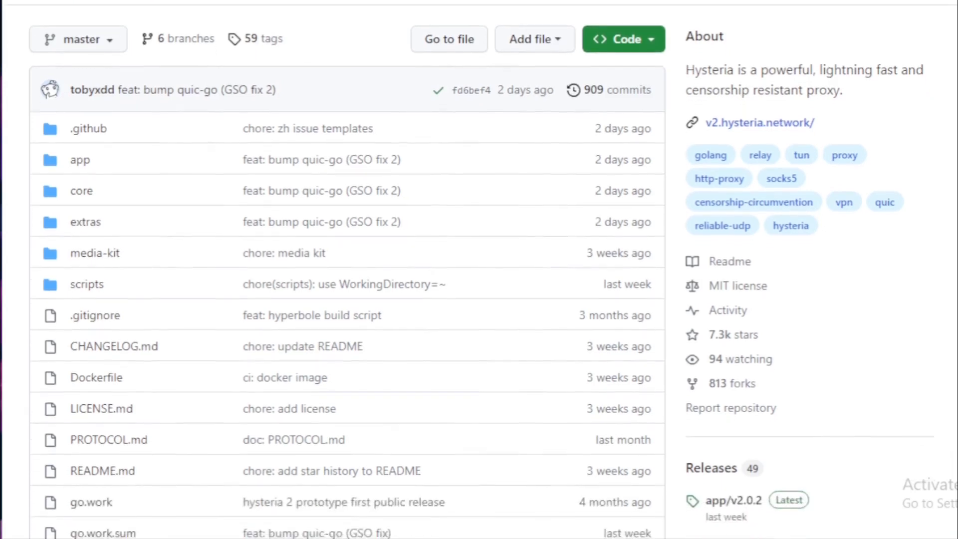
scroll("down", 3)
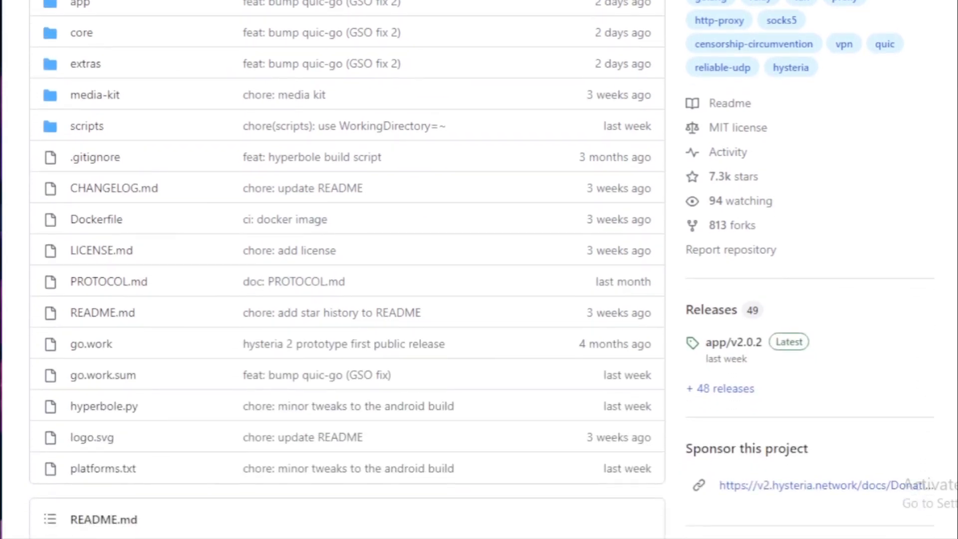
scroll("down", 3)
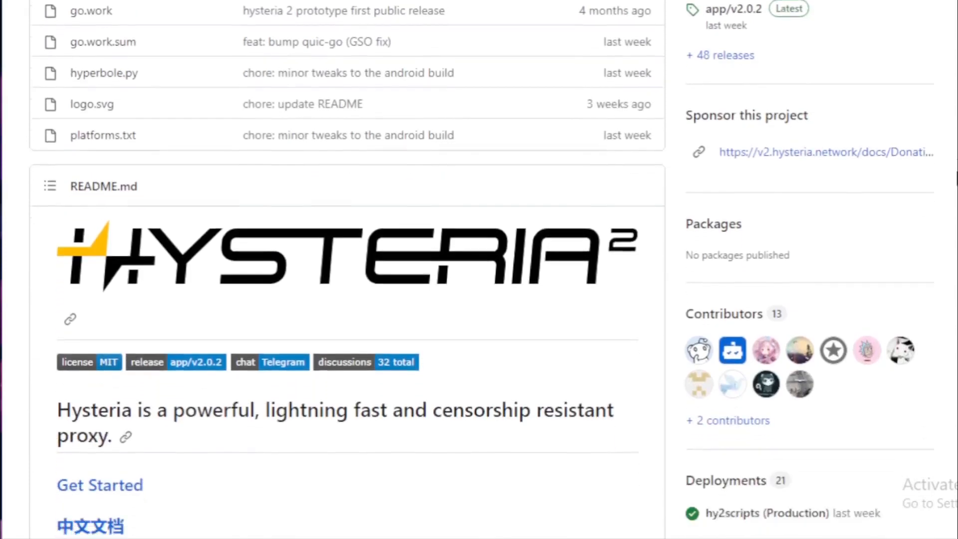
scroll("down", 3)
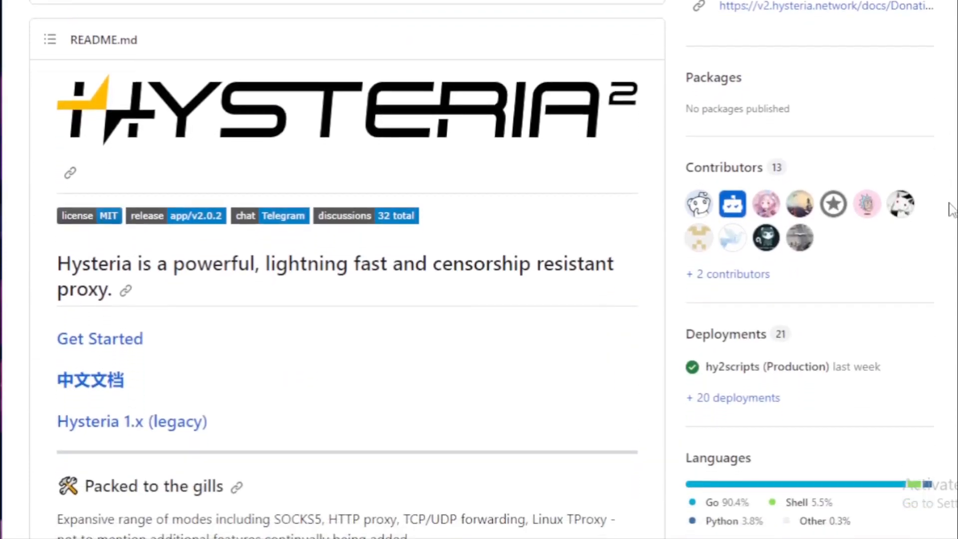
scroll("down", 3)
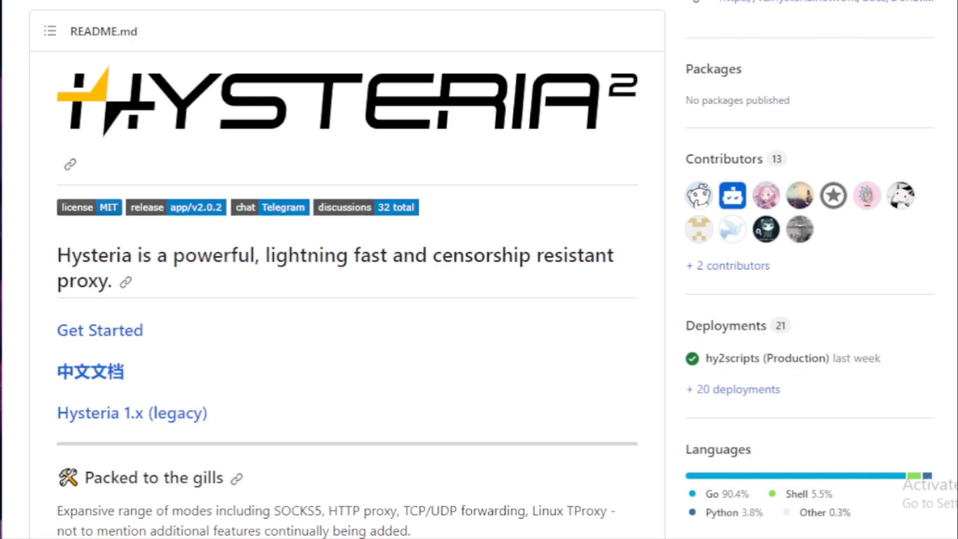
scroll("down", 3)
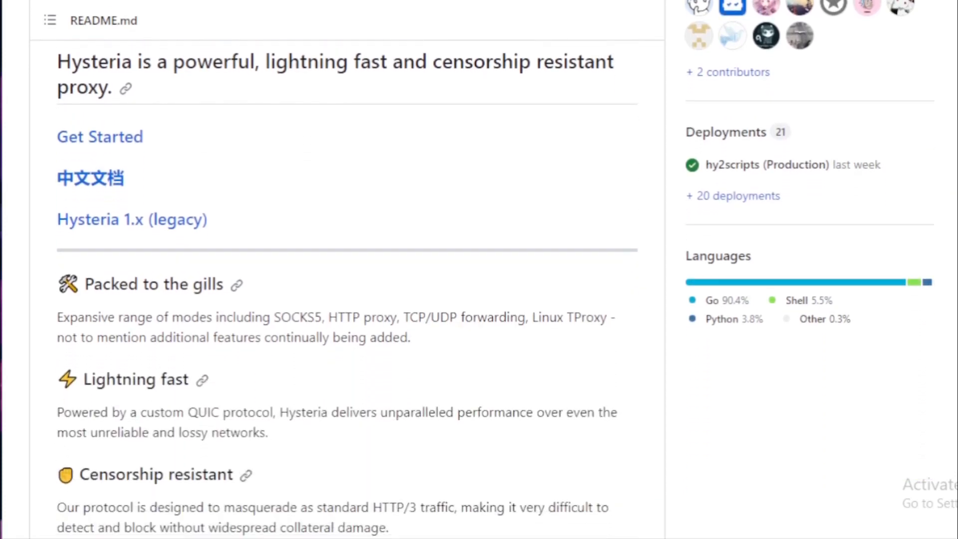
scroll("down", 3)
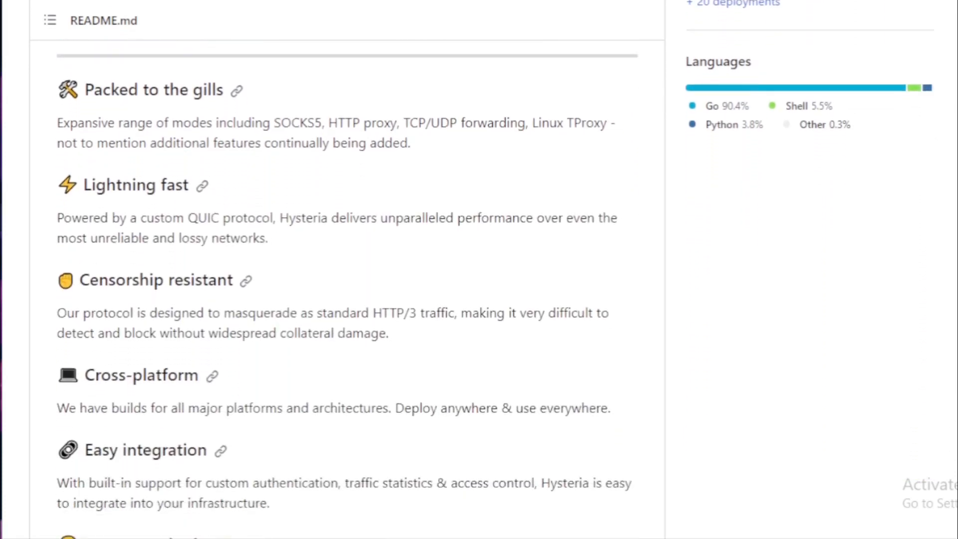
scroll("down", 3)
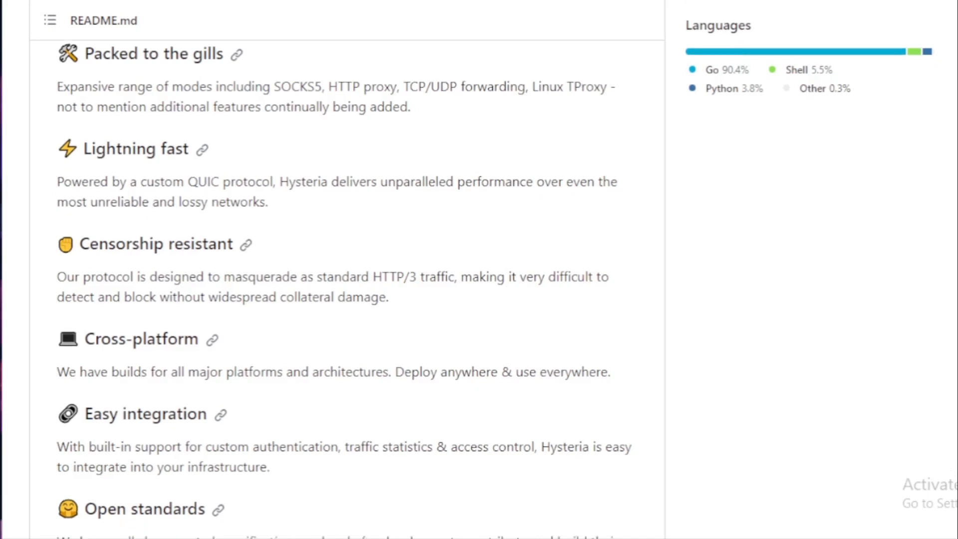
scroll("down", 3)
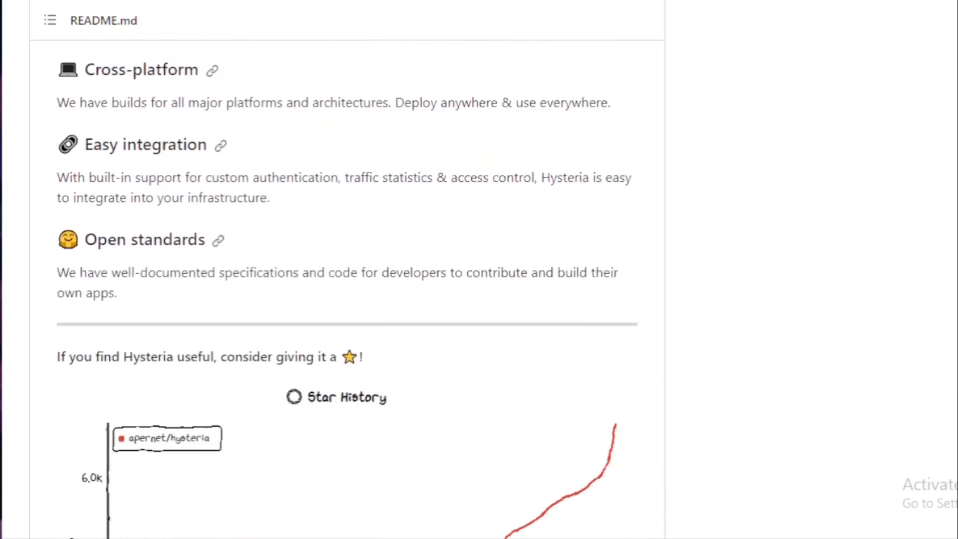
scroll("down", 3)
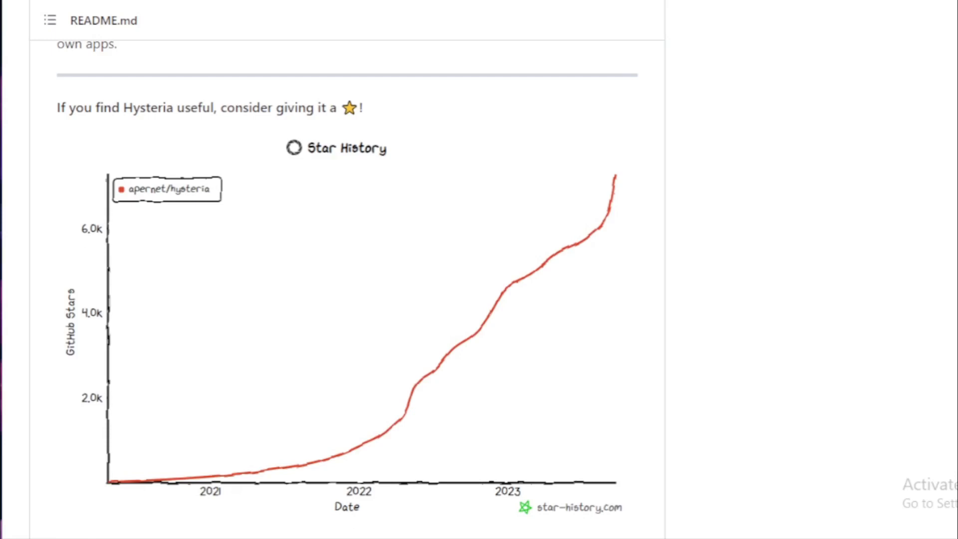
Scroll back up the hysteria README toward its top
scroll("up", 3)
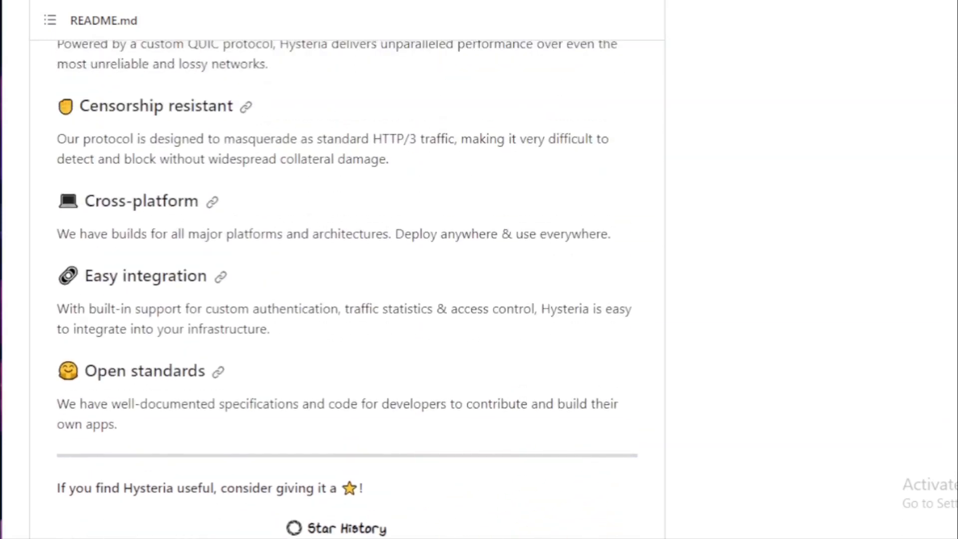
scroll("up", 3)
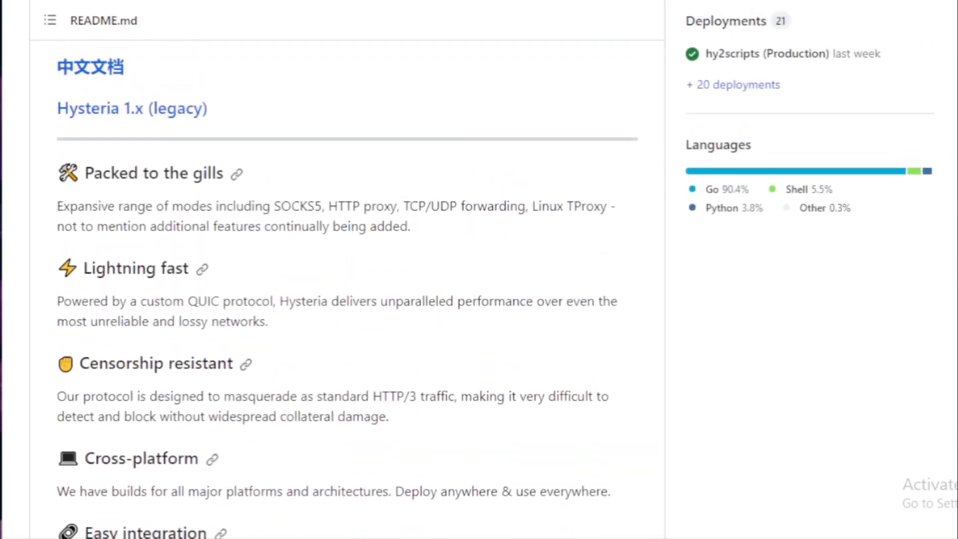
scroll("up", 3)
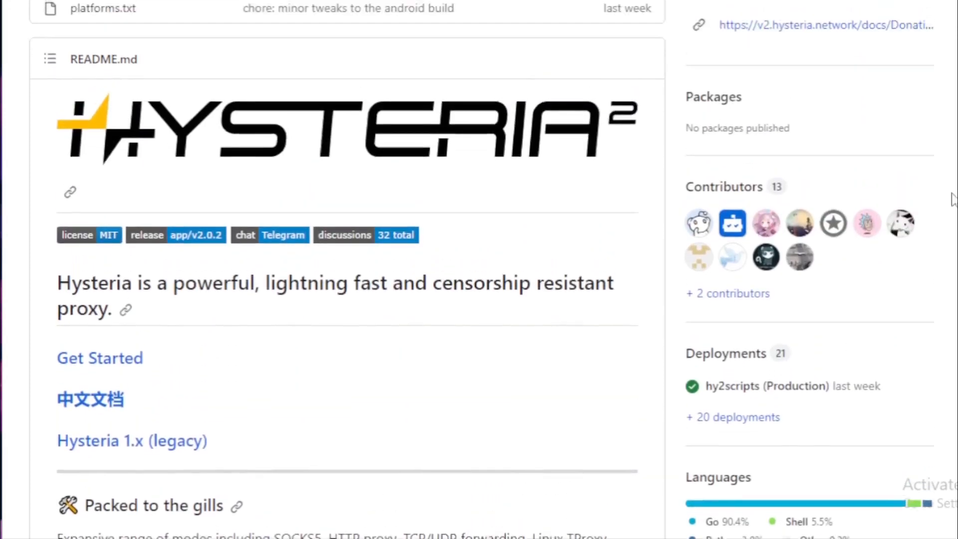
scroll("up", 3)
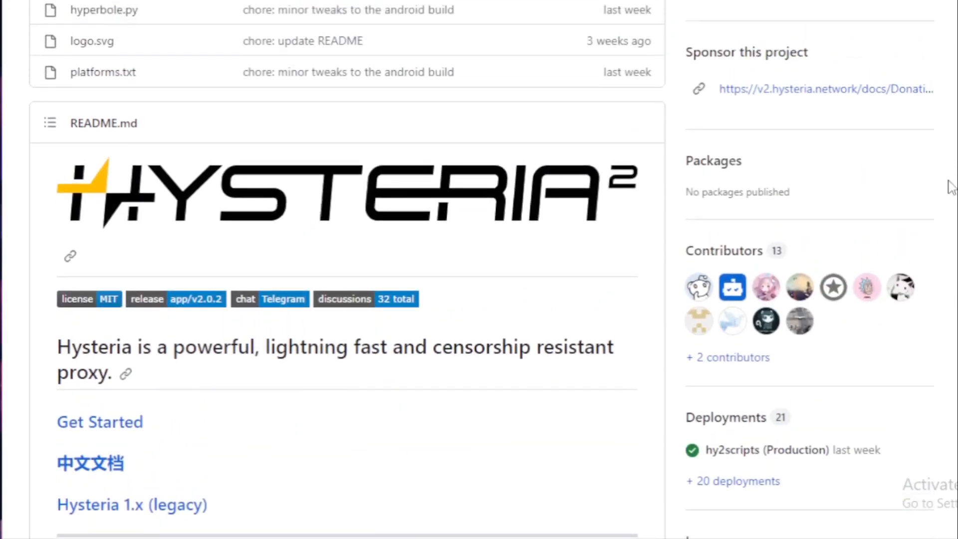
scroll("down", 3)
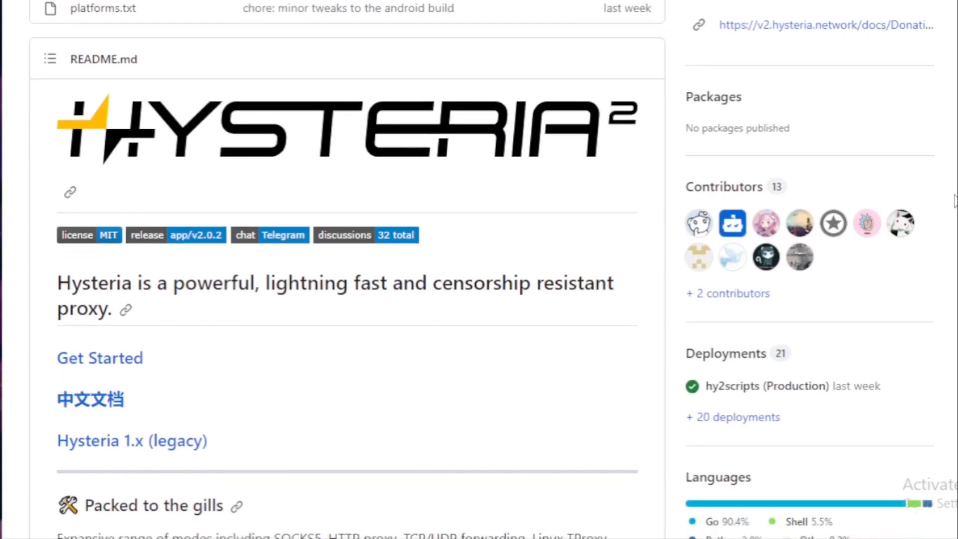
scroll("down", 3)
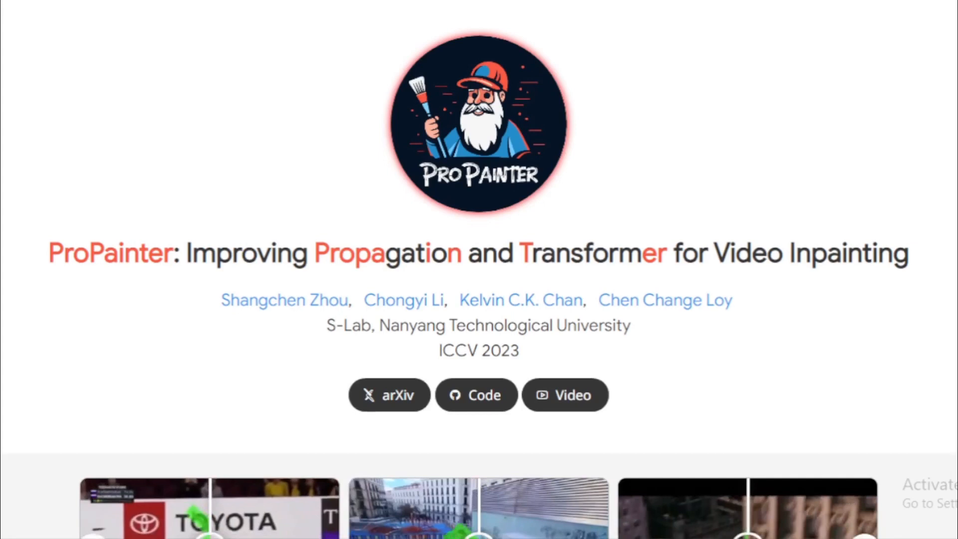
Scroll past the ProPainter abstract, demo video and BibTeX, then open the footer GitHub icon
scroll("down", 3)
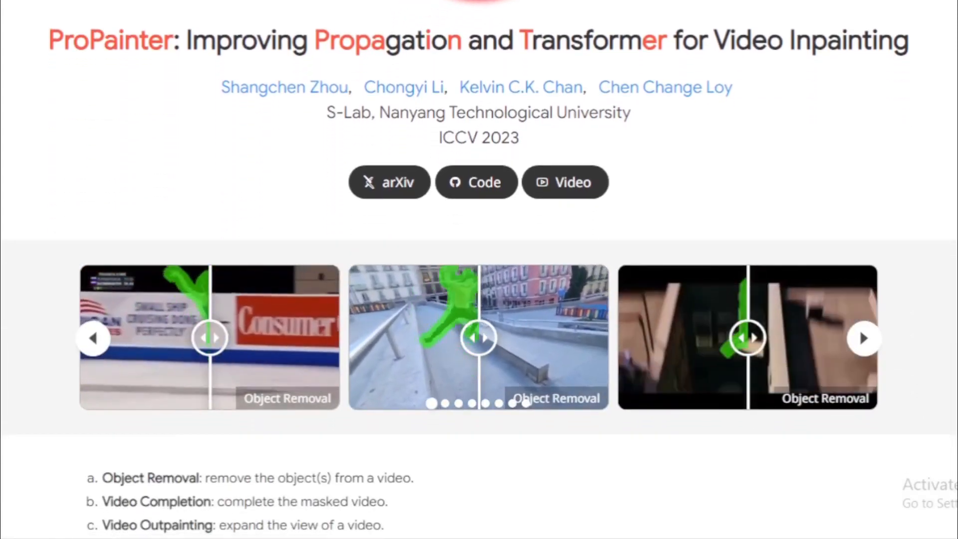
scroll("down", 3)
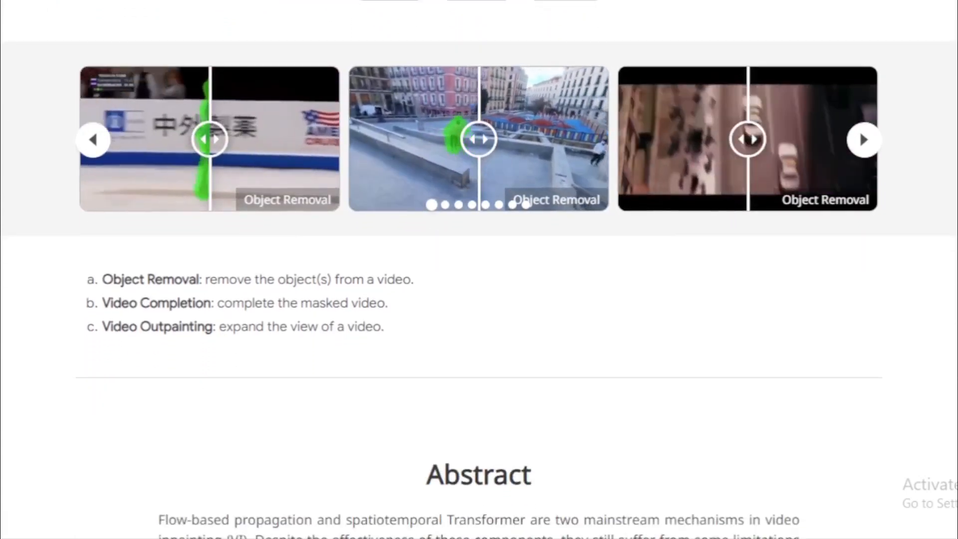
scroll("down", 3)
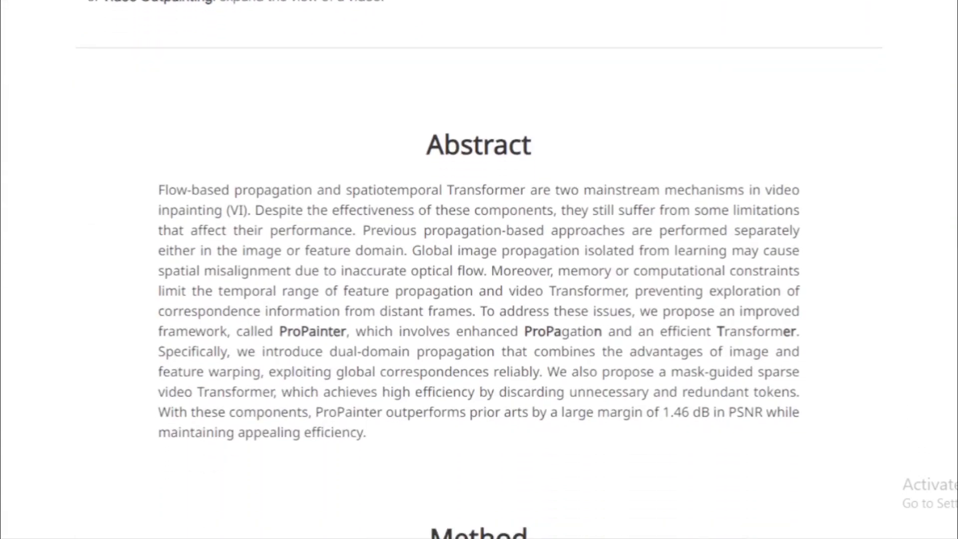
scroll("down", 3)
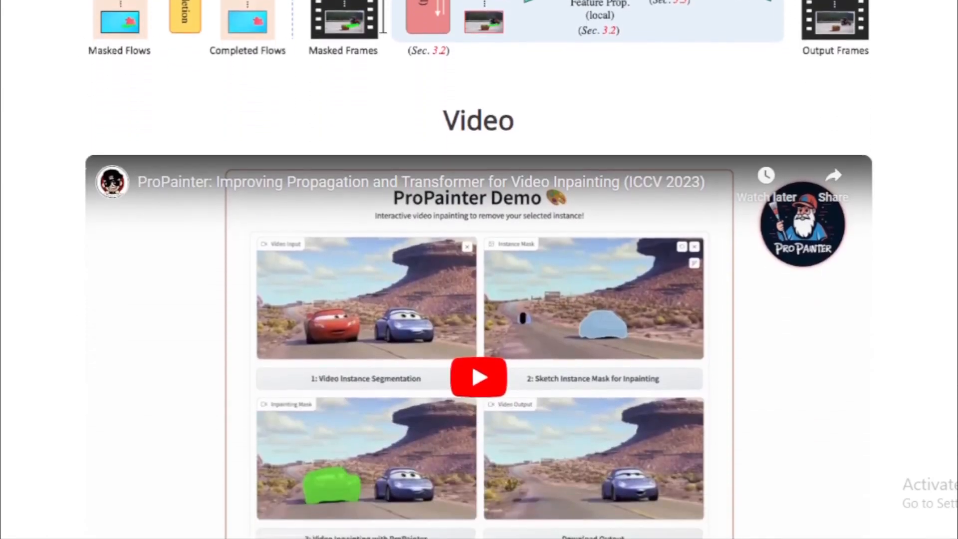
scroll("down", 3)
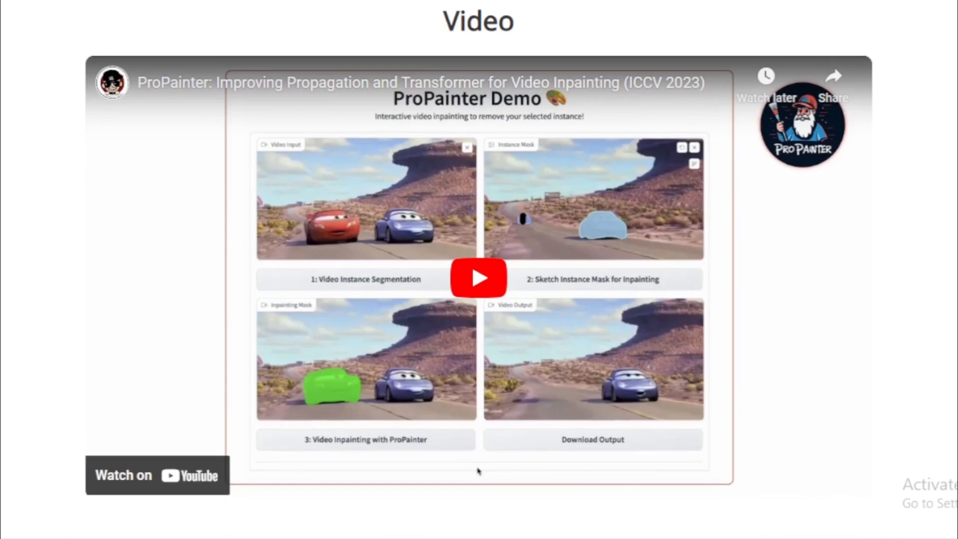
scroll("down", 3)
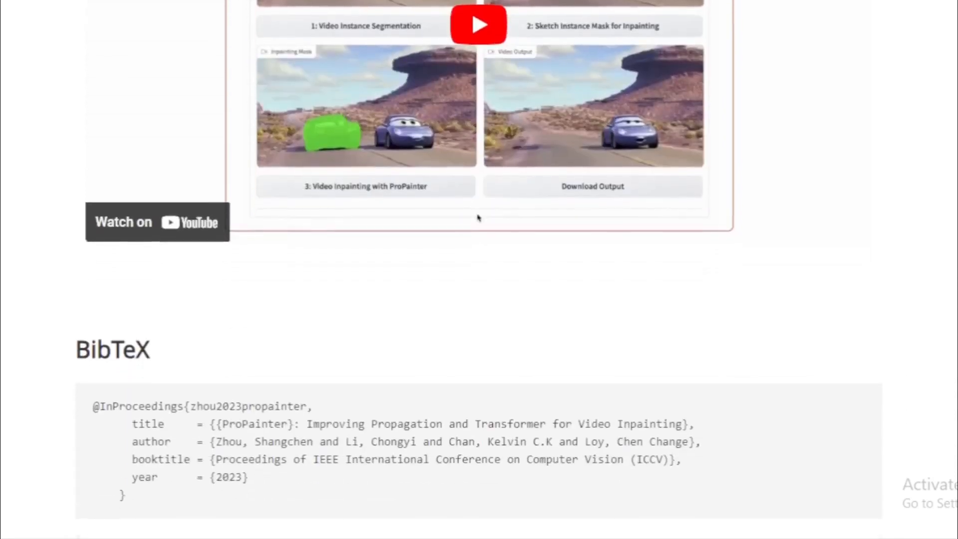
scroll("down", 3)
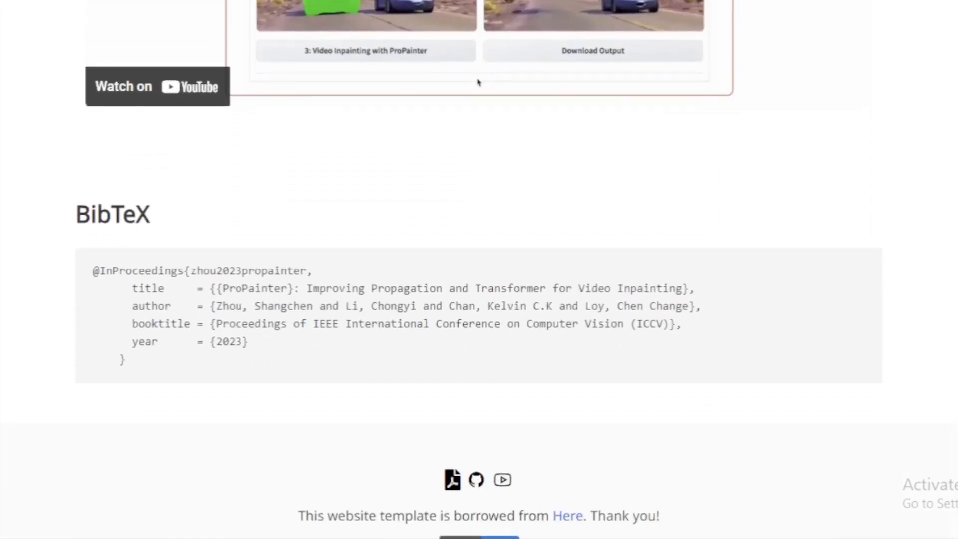
scroll("down", 3)
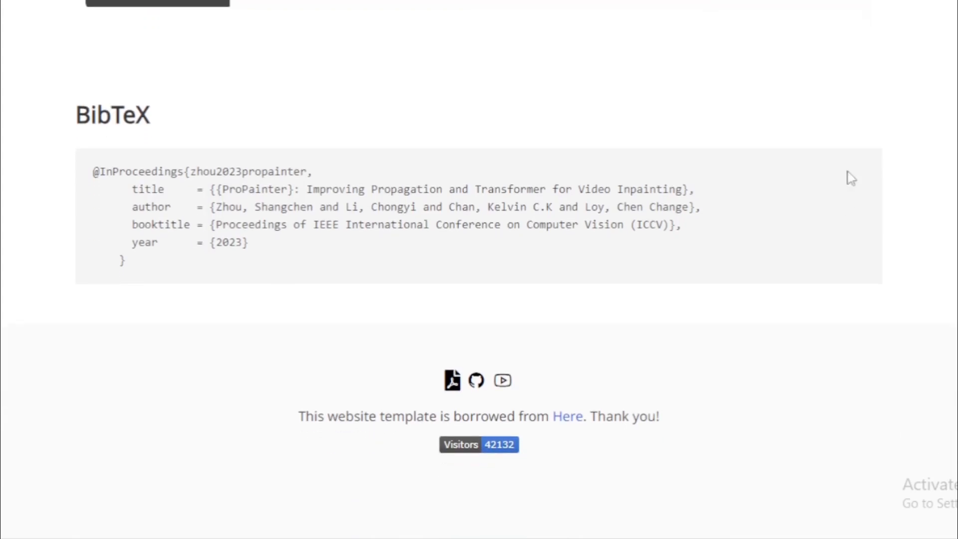
left_click(475, 380)
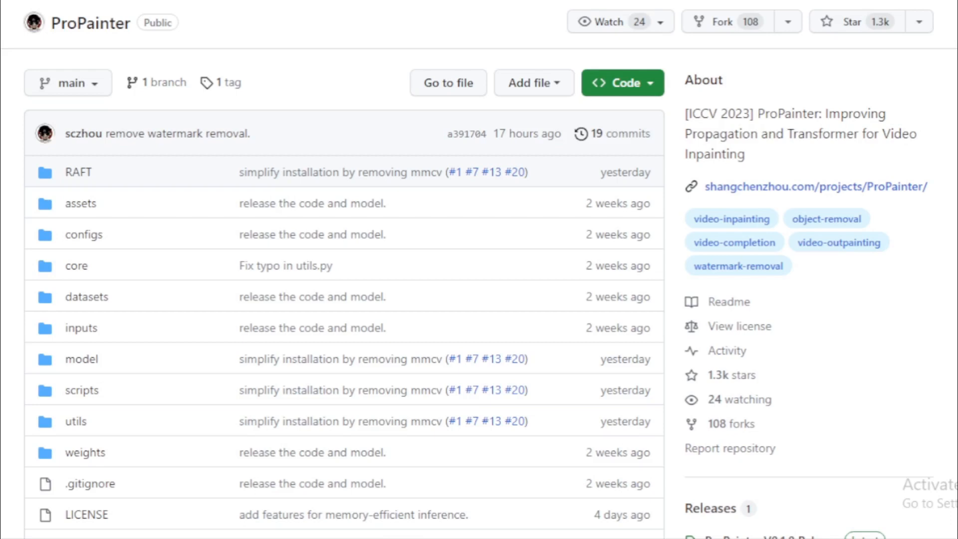
scroll("down", 3)
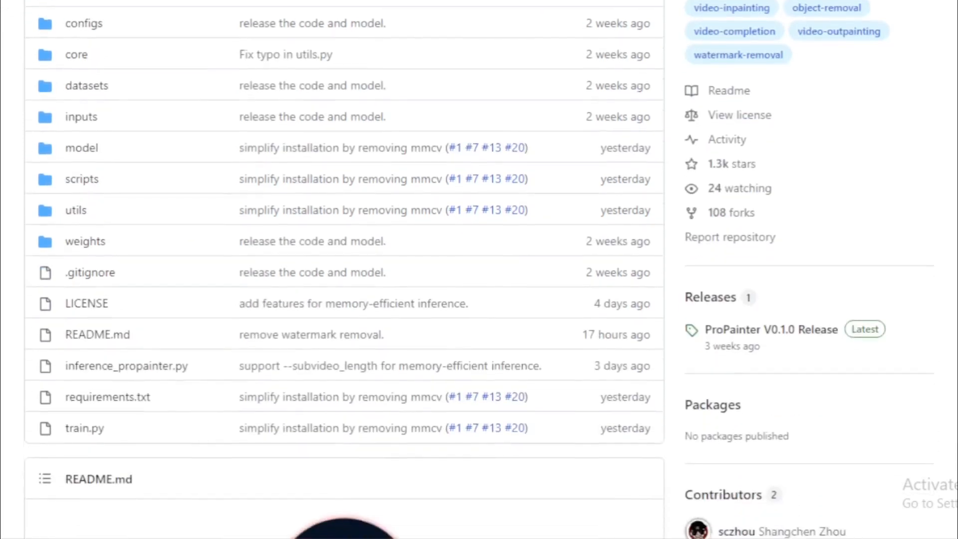
scroll("down", 3)
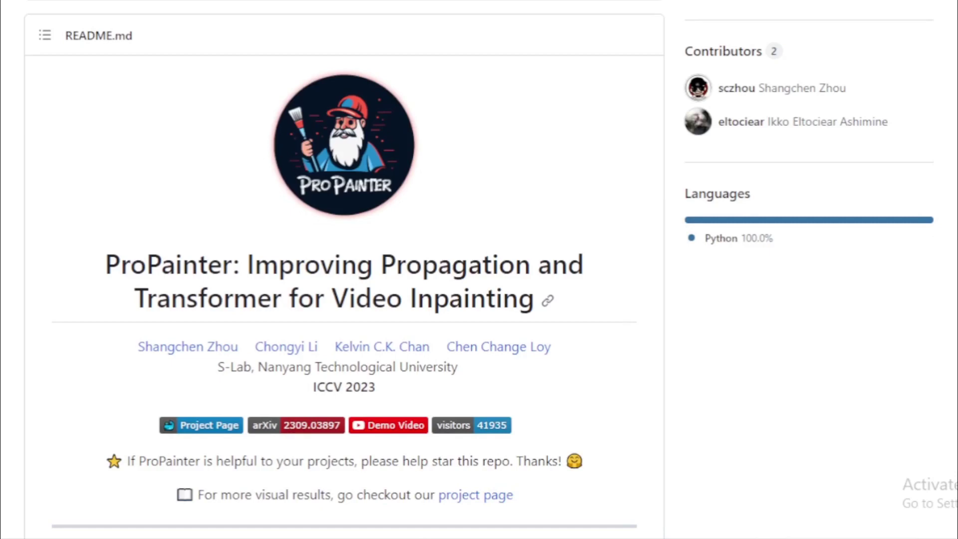
scroll("down", 3)
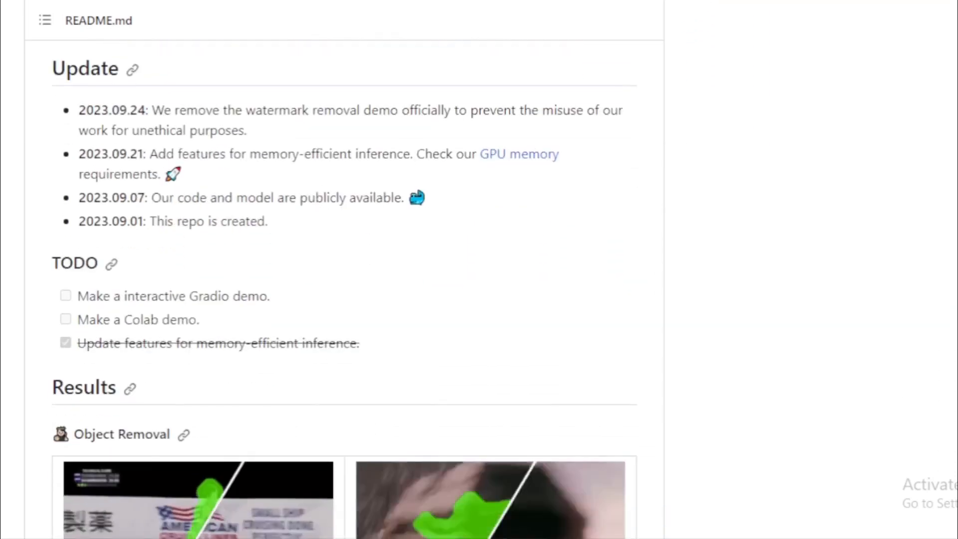
scroll("down", 3)
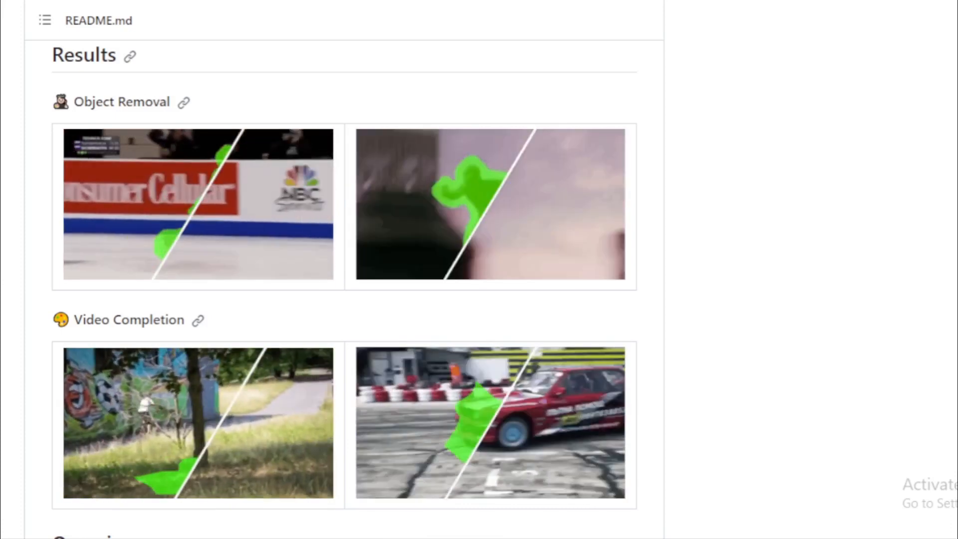
scroll("down", 3)
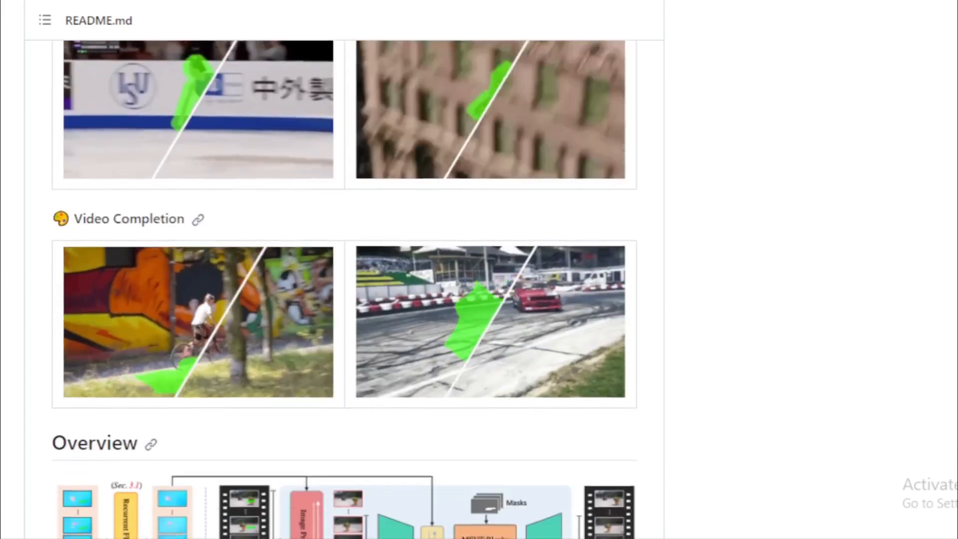
scroll("down", 3)
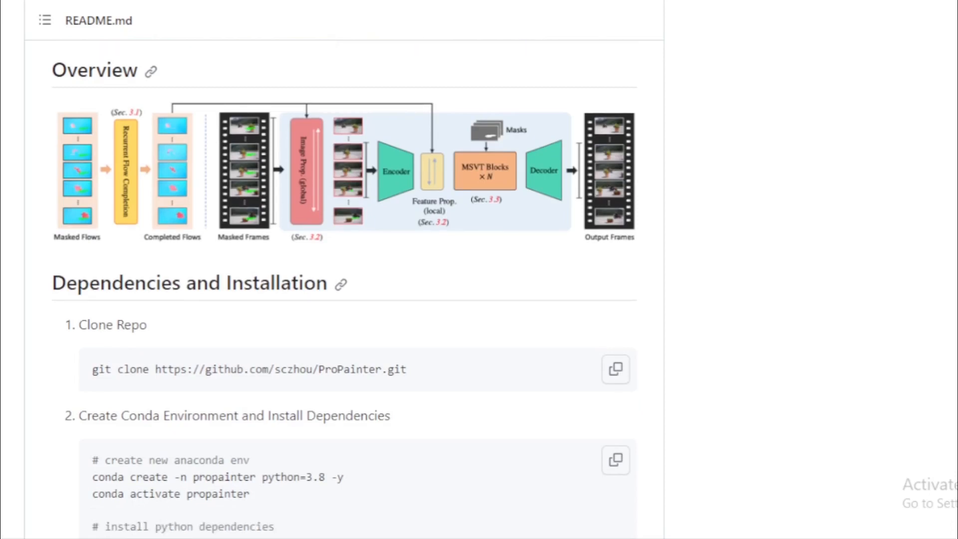
Scroll the ProPainter README through its memory tips and training sections
scroll("down", 3)
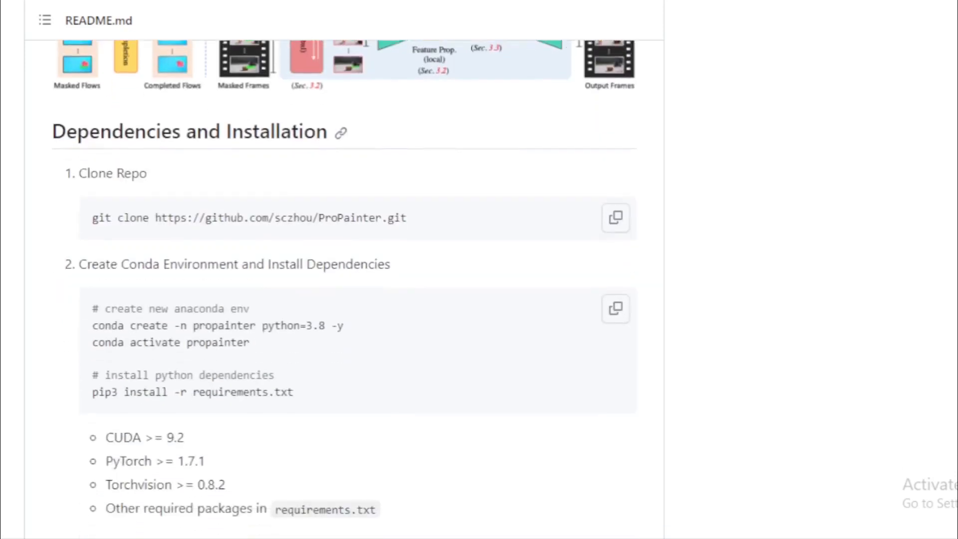
scroll("down", 3)
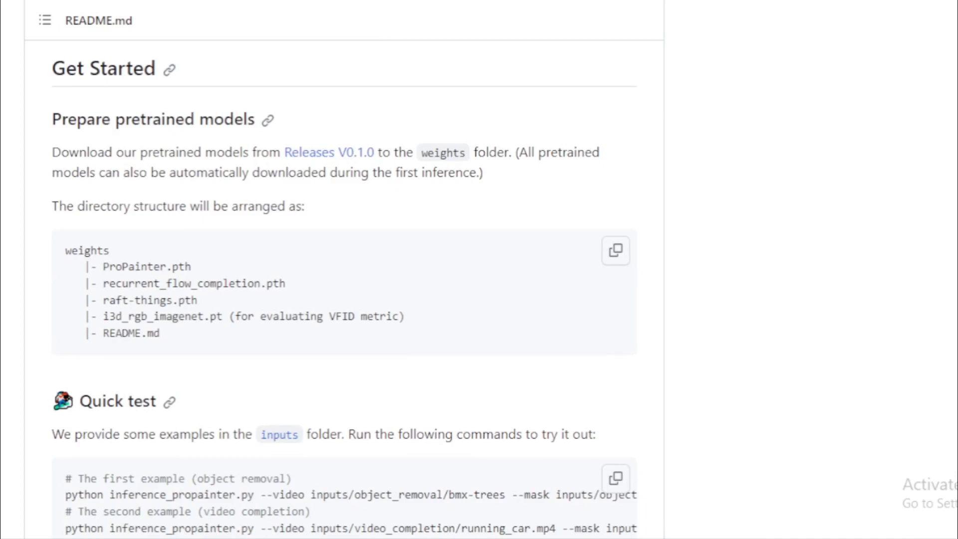
scroll("down", 3)
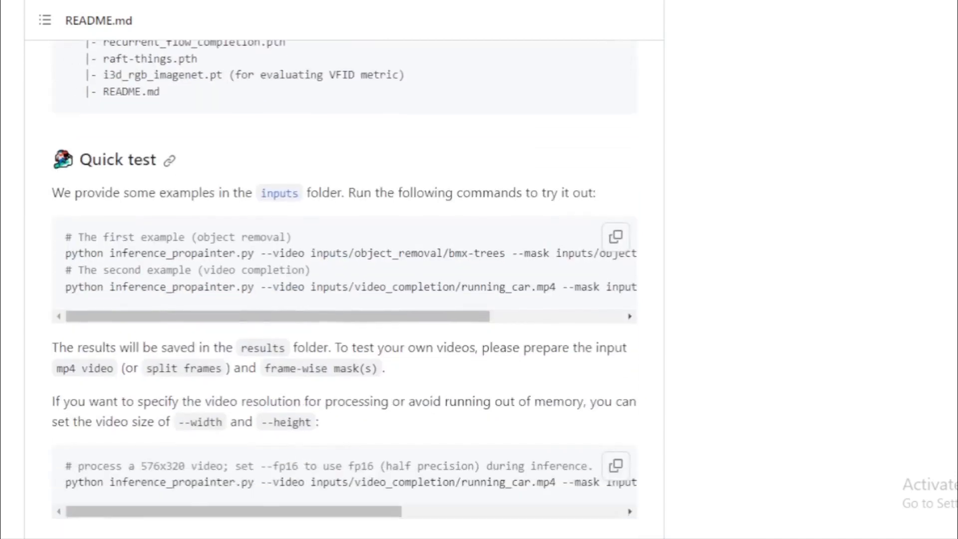
scroll("down", 3)
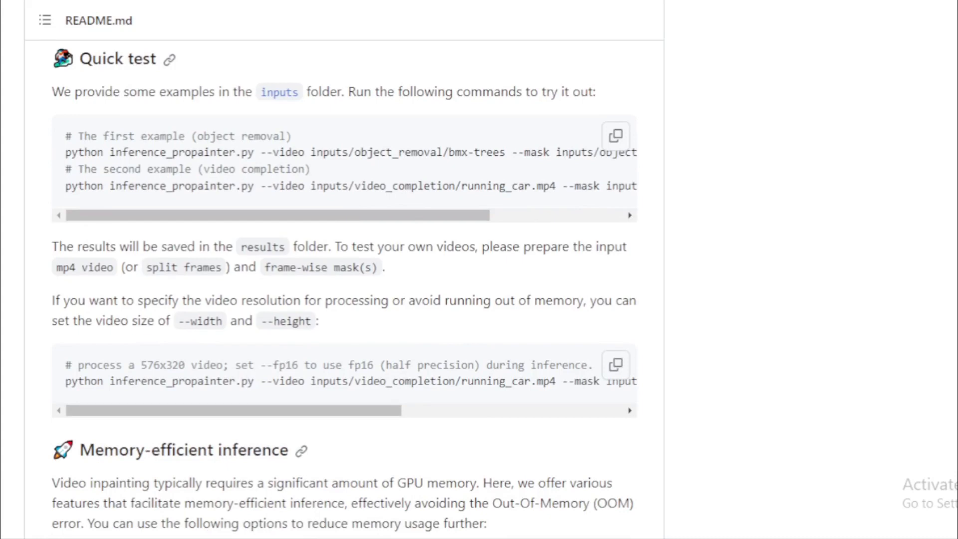
scroll("down", 3)
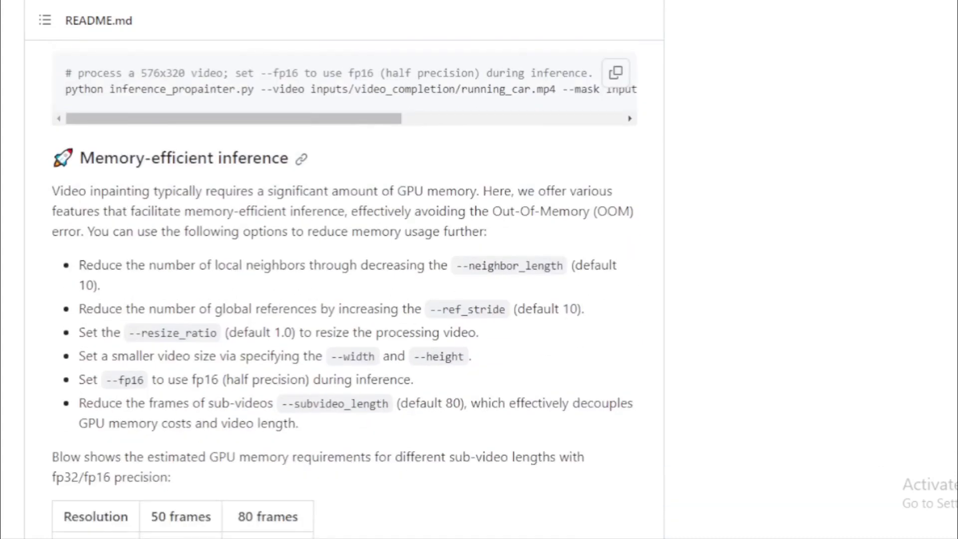
scroll("down", 3)
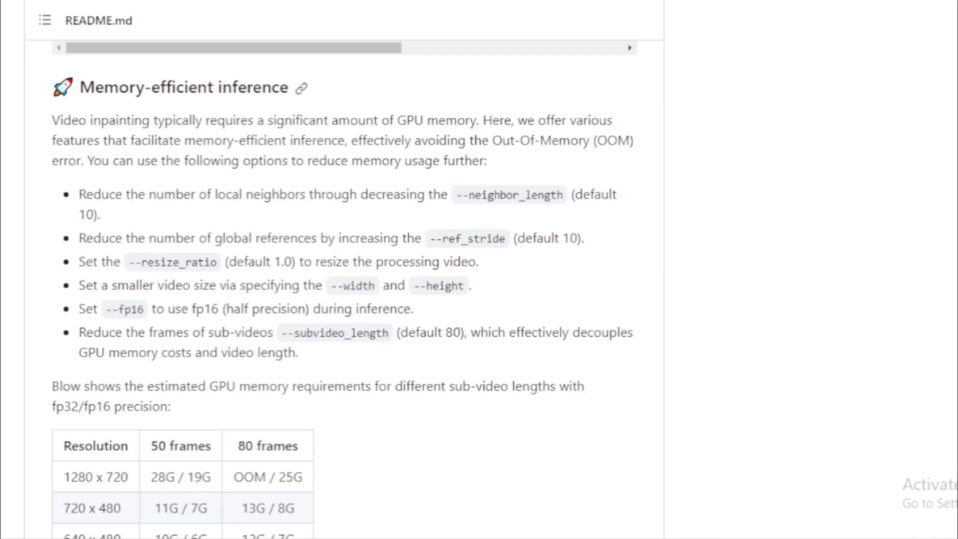
scroll("up", 3)
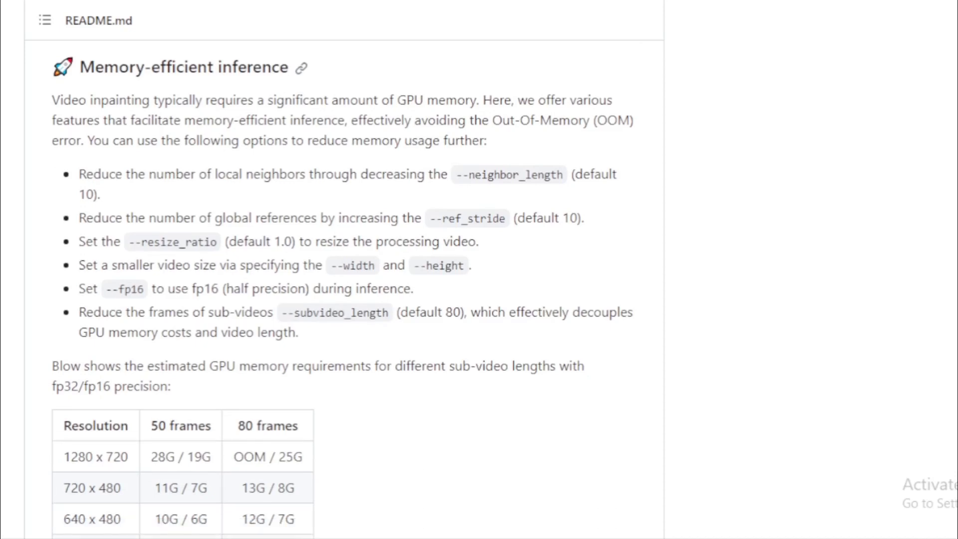
scroll("up", 3)
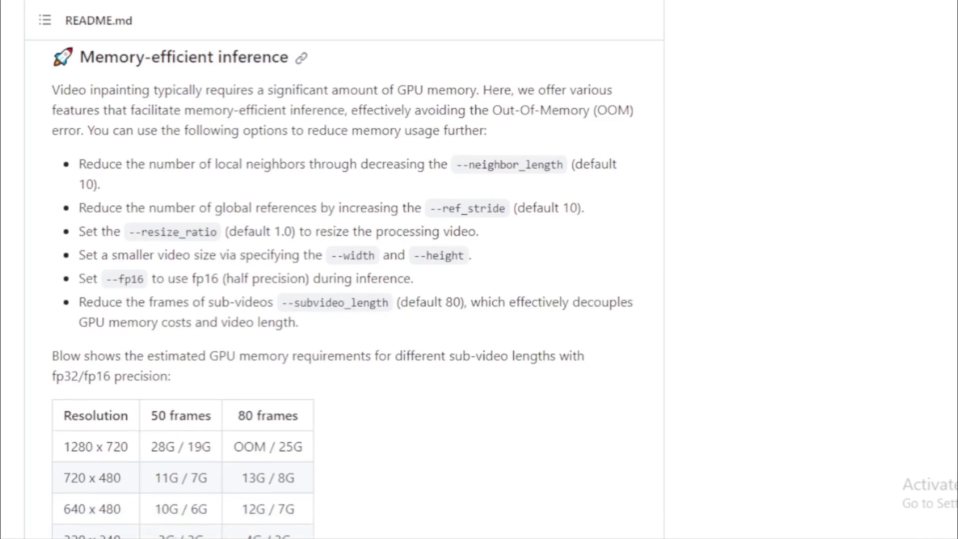
Continue down the ProPainter README through evaluation to the Citation section
scroll("down", 3)
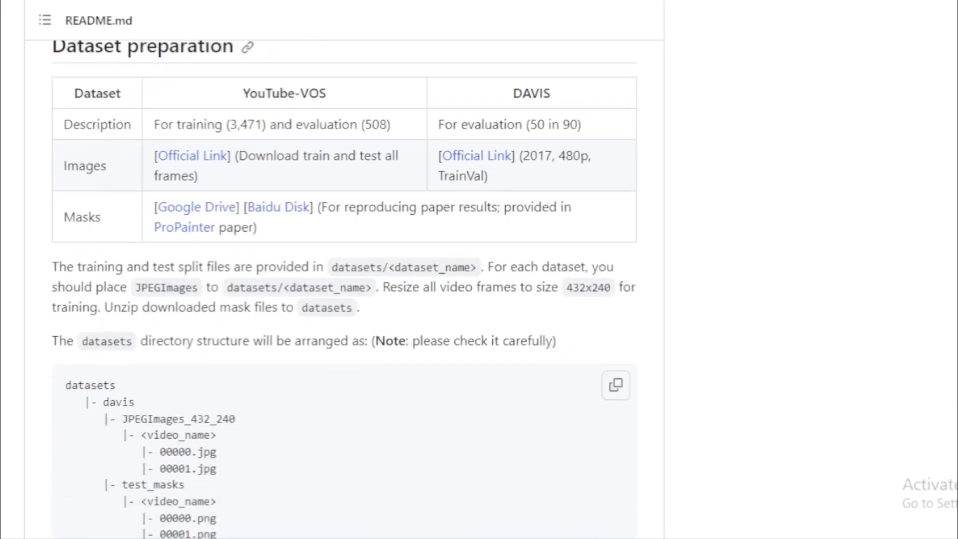
scroll("down", 3)
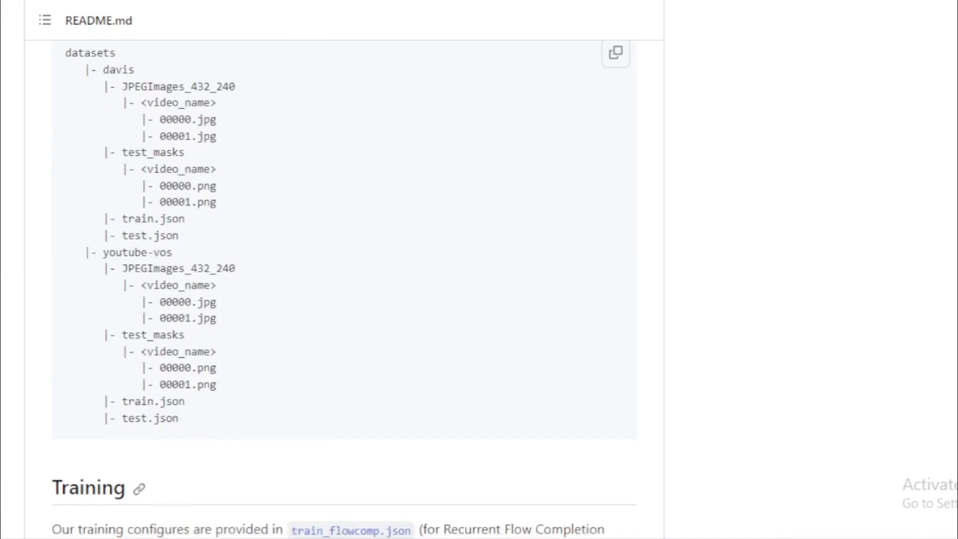
scroll("down", 3)
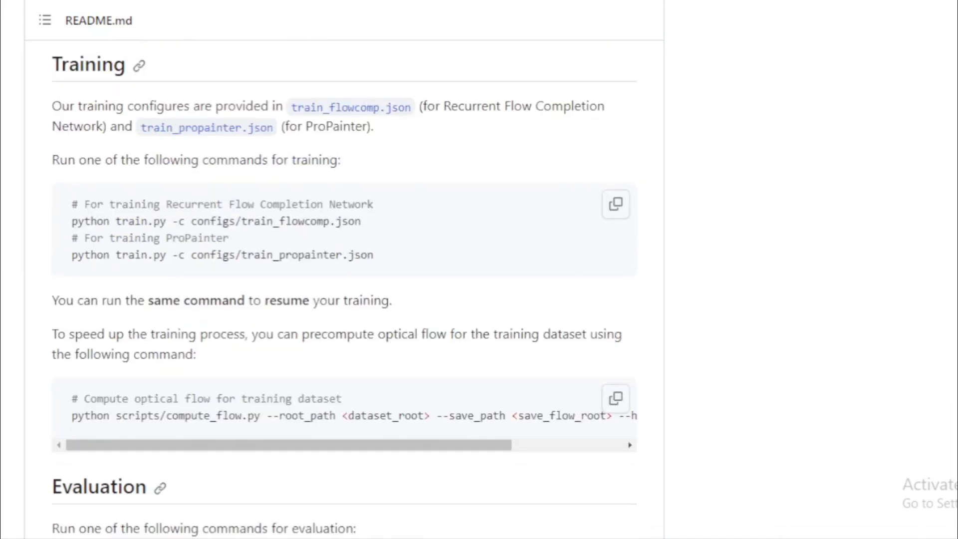
scroll("down", 3)
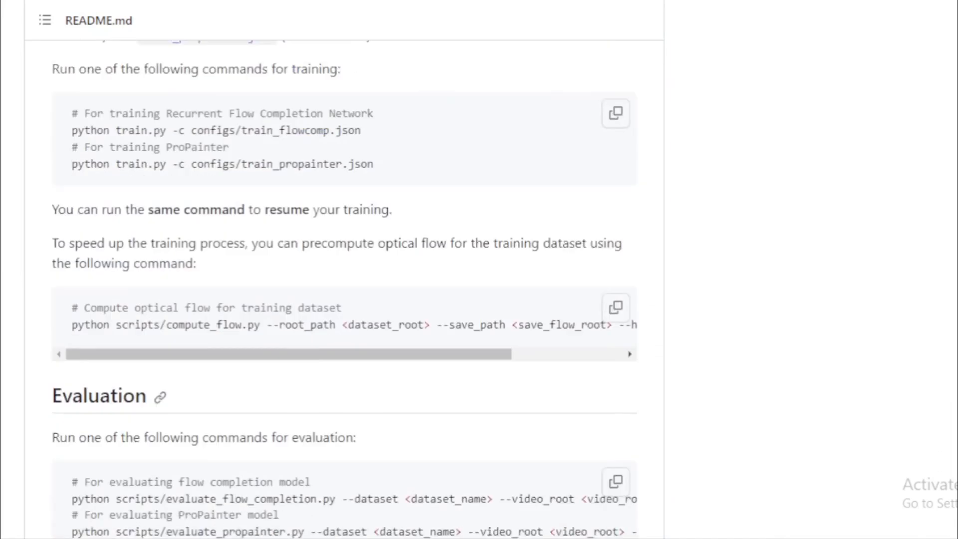
scroll("down", 3)
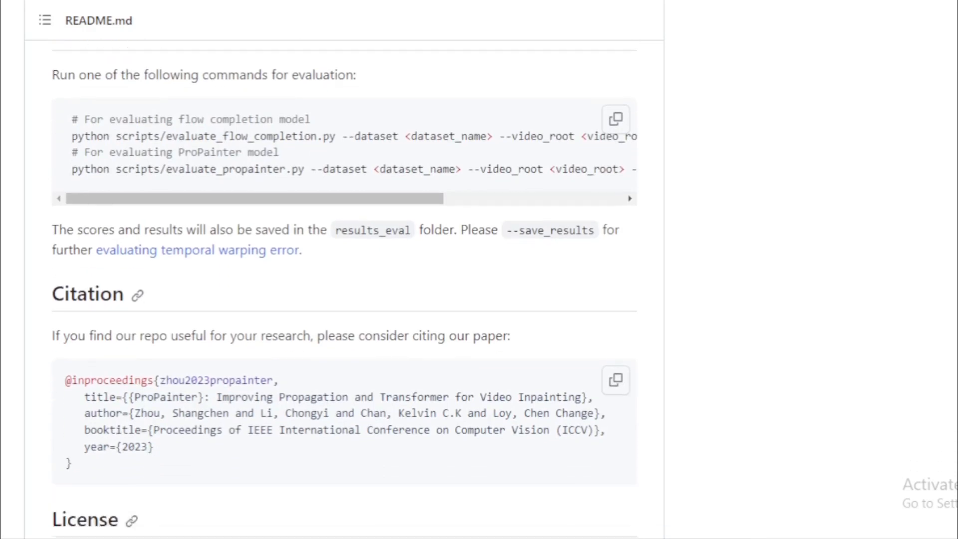
scroll("down", 3)
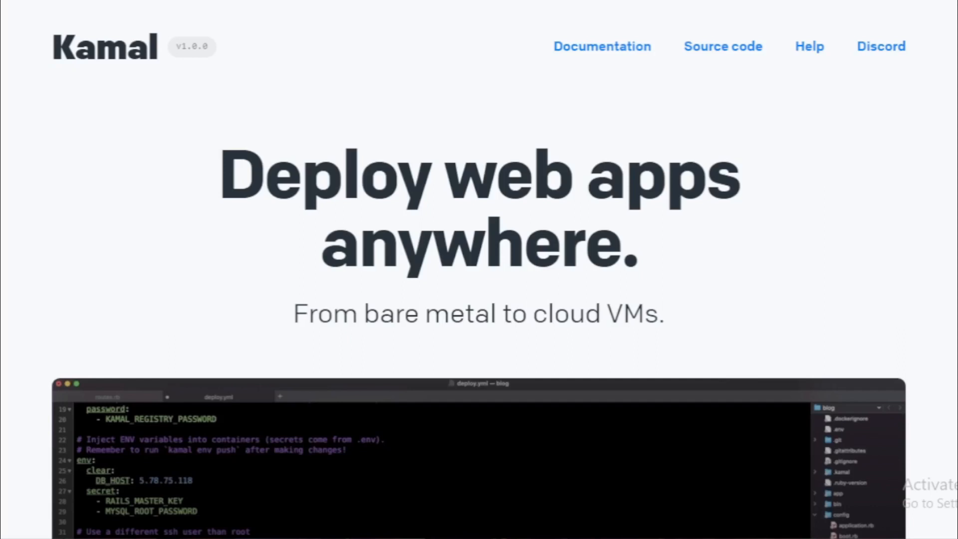
Scroll Kamal's homepage through Vision to the Capistrano, Kubernetes and Docker Swarm comparison
scroll("down", 3)
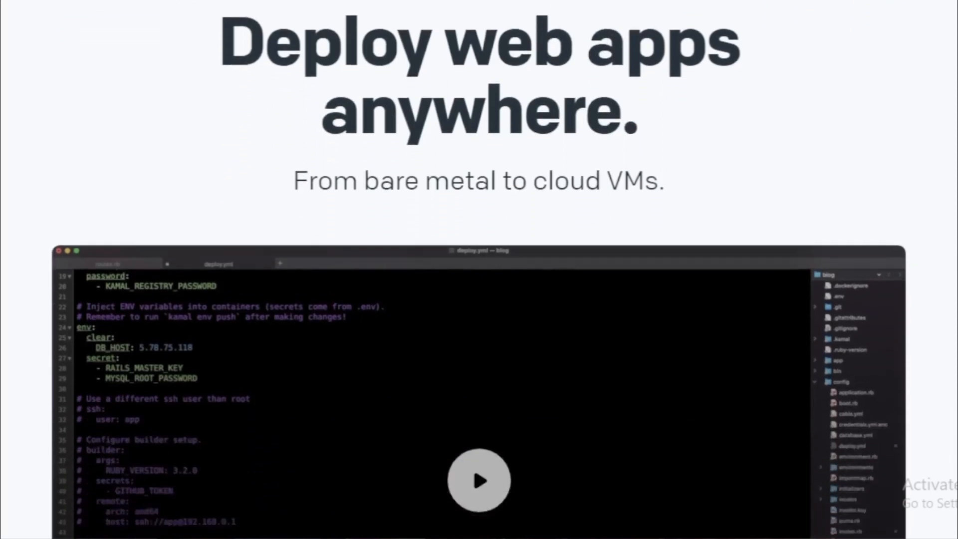
scroll("down", 3)
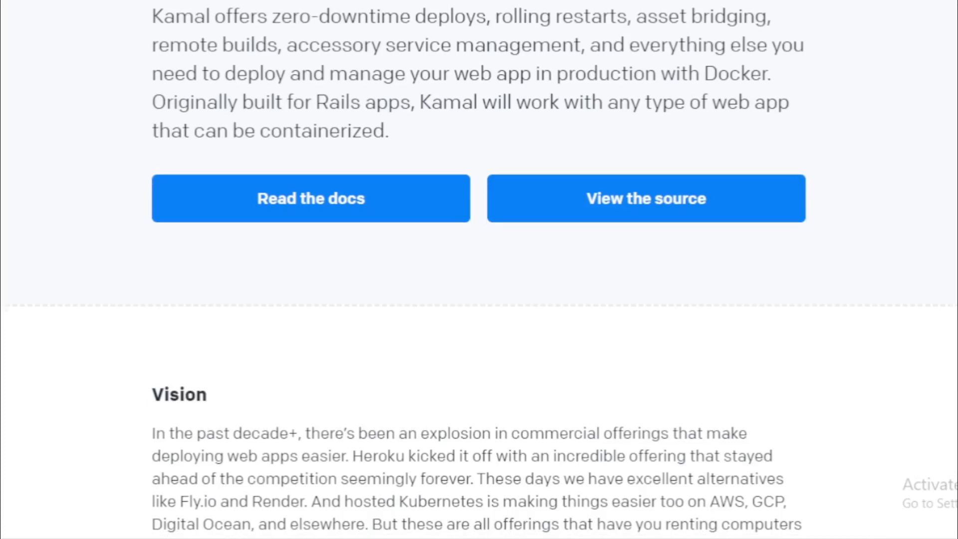
scroll("down", 3)
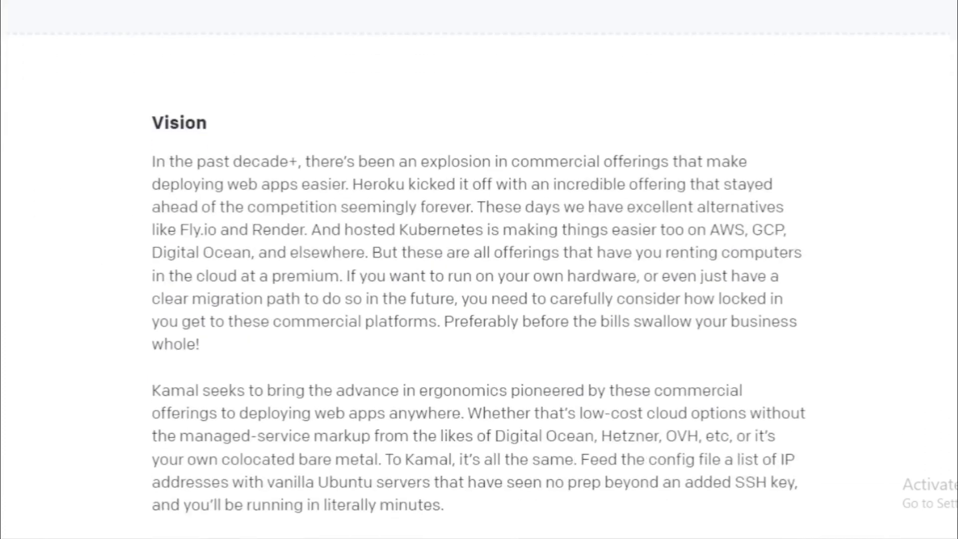
scroll("down", 3)
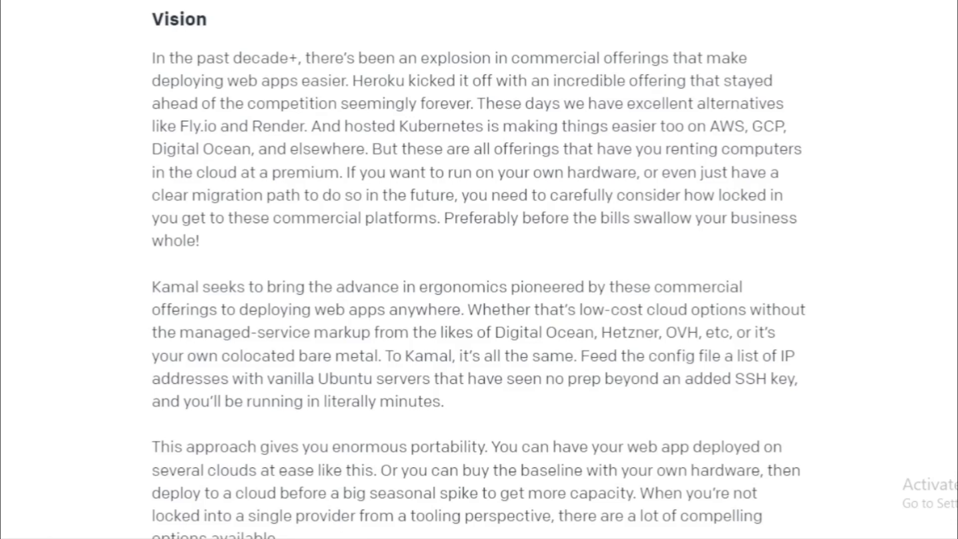
scroll("down", 3)
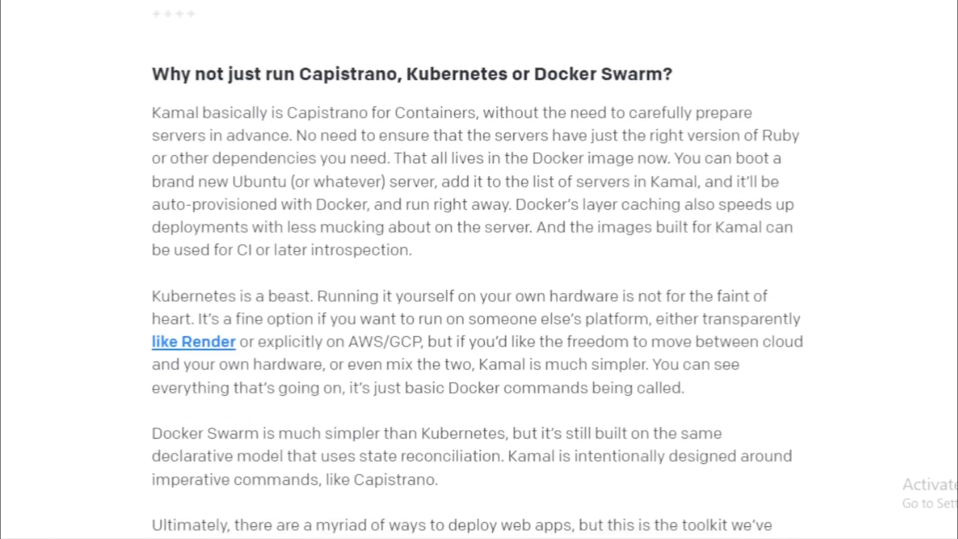
scroll("down", 3)
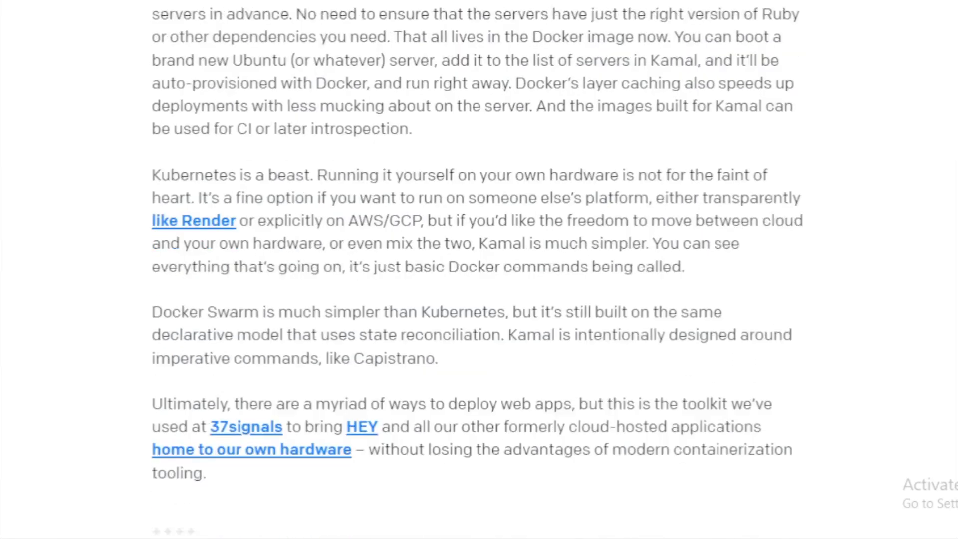
scroll("down", 3)
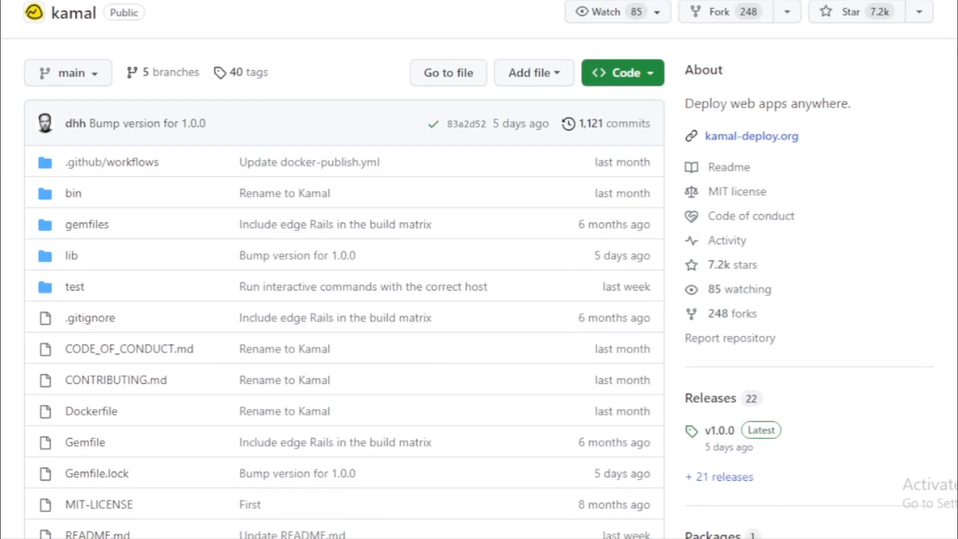
Scroll down the kamal repository's file list and README, then back up
scroll("down", 3)
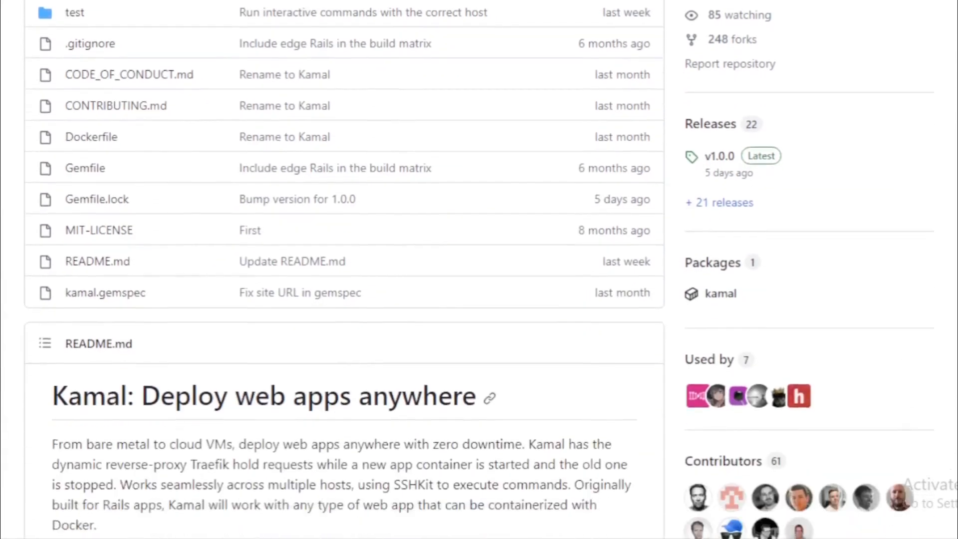
scroll("down", 3)
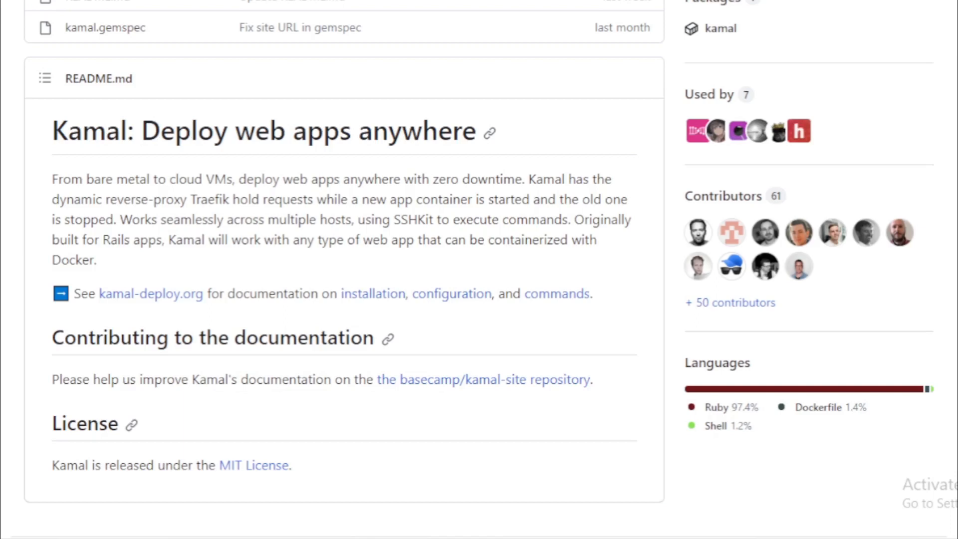
scroll("up", 3)
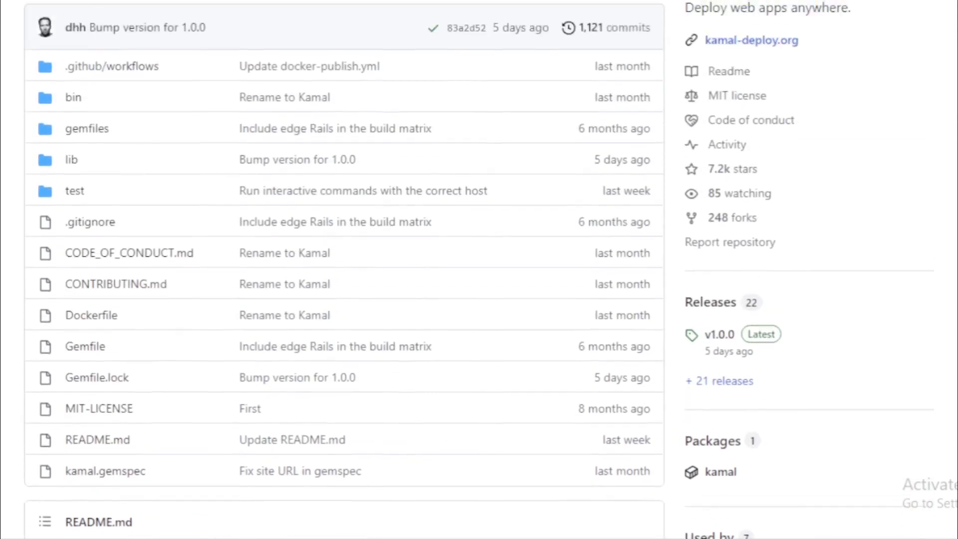
scroll("up", 3)
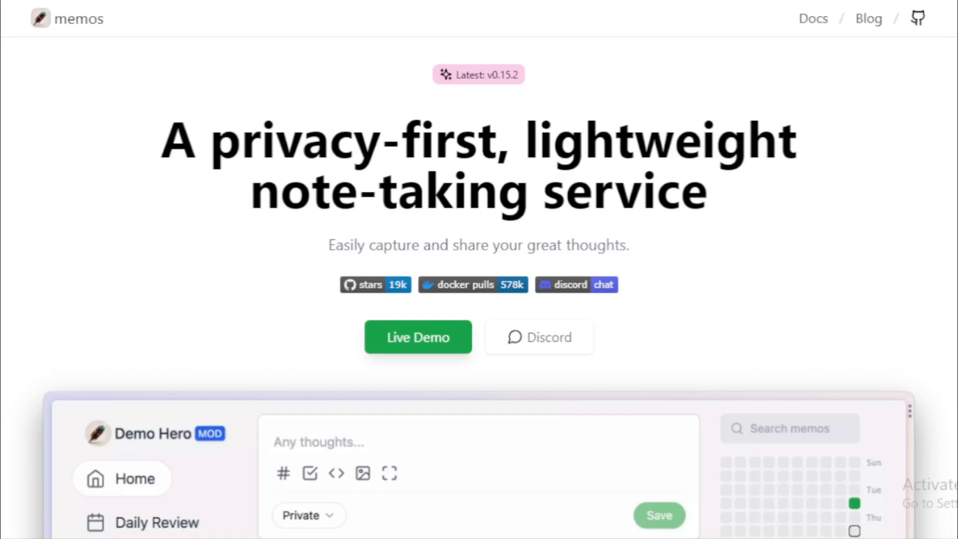
Scroll the Memos homepage past the demo screenshot and Features to the Contributors grid
scroll("down", 3)
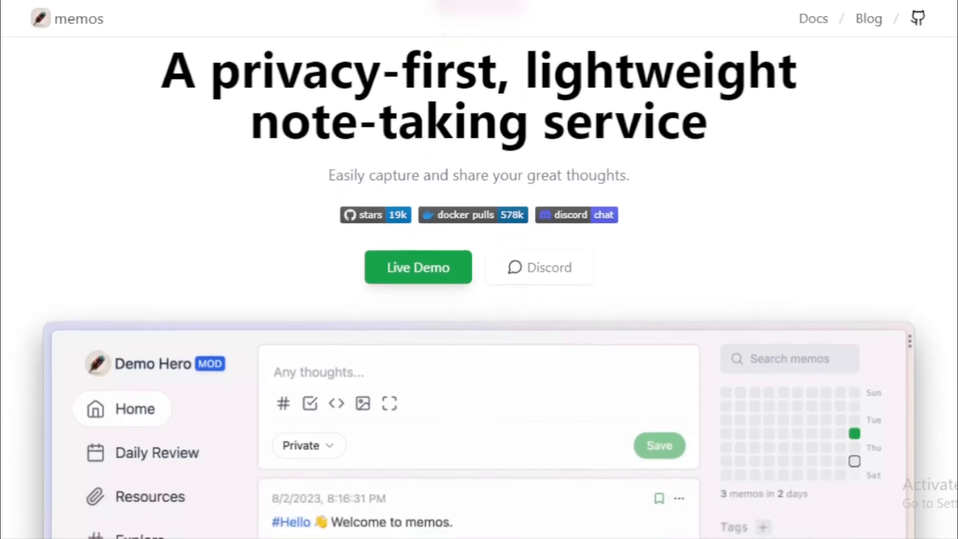
scroll("down", 3)
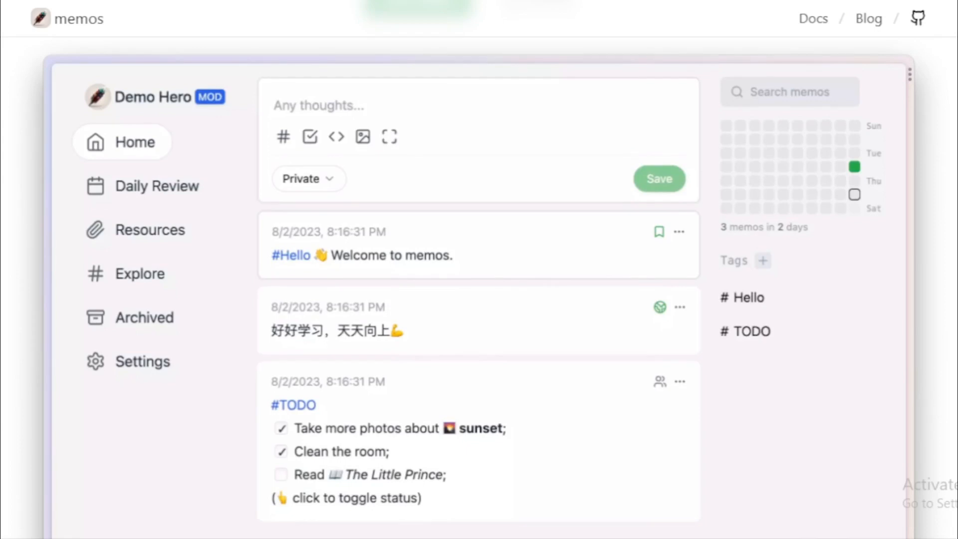
scroll("down", 3)
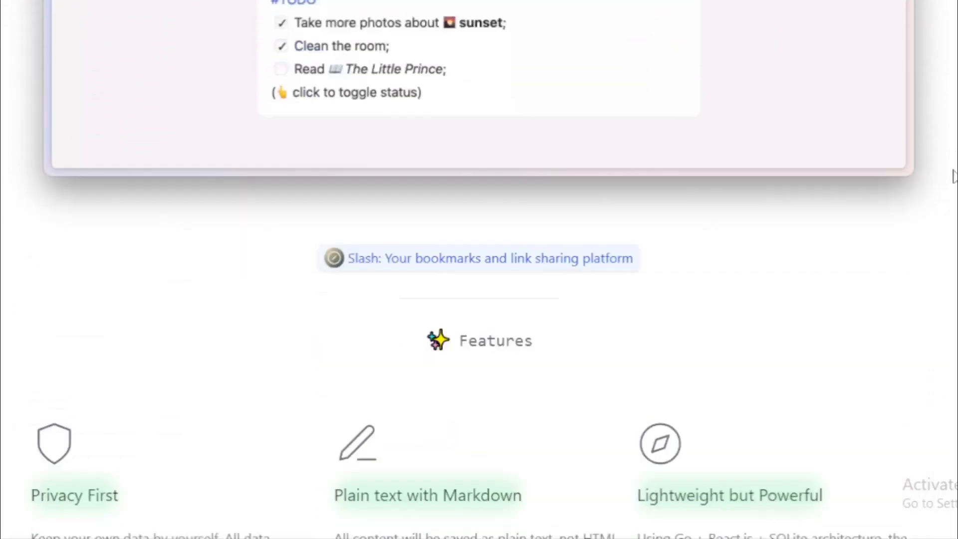
scroll("down", 3)
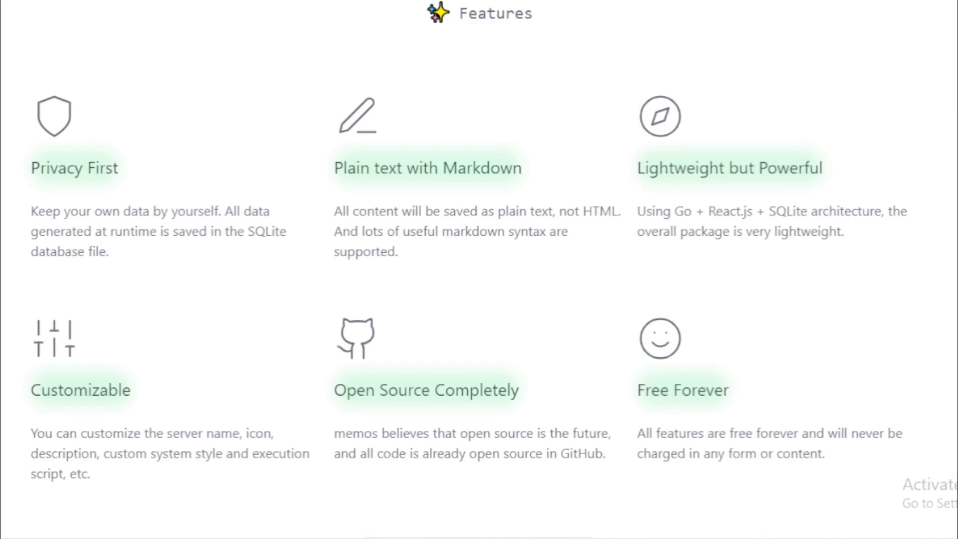
scroll("down", 3)
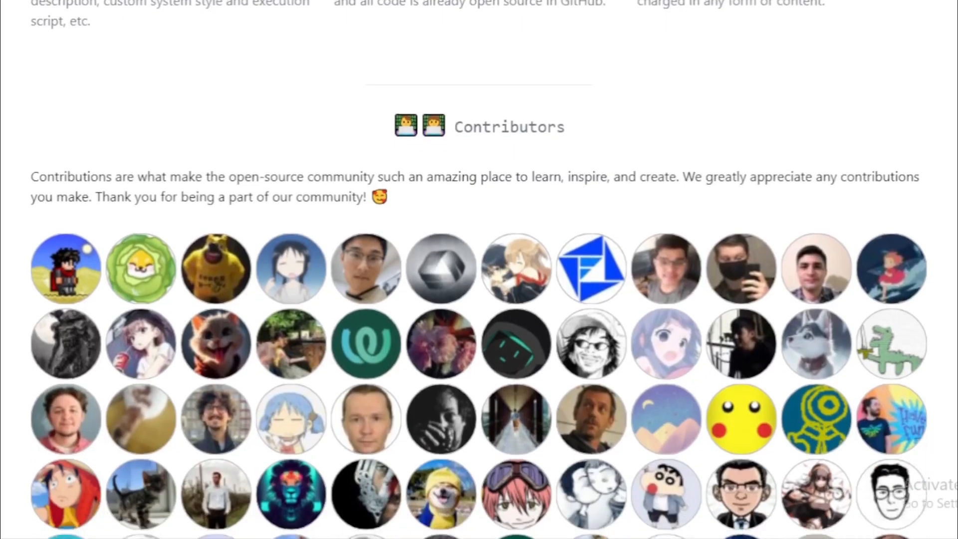
scroll("up", 3)
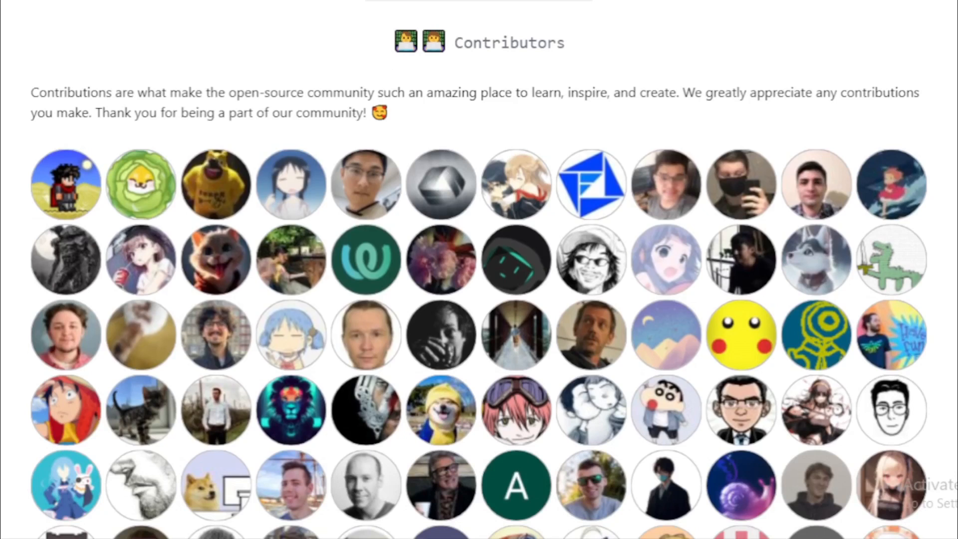
scroll("up", 3)
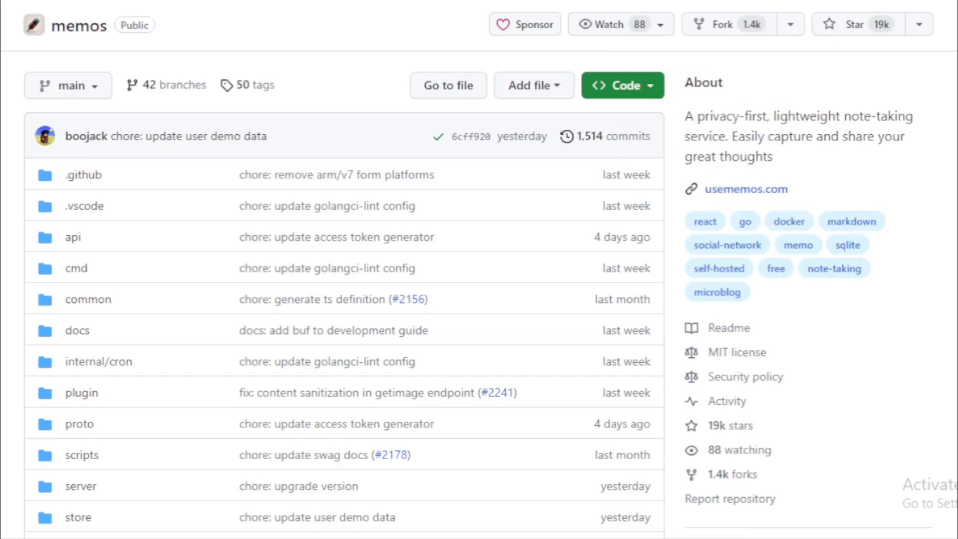
Scroll the memos repo past its file list to the README demo screenshot
scroll("down", 3)
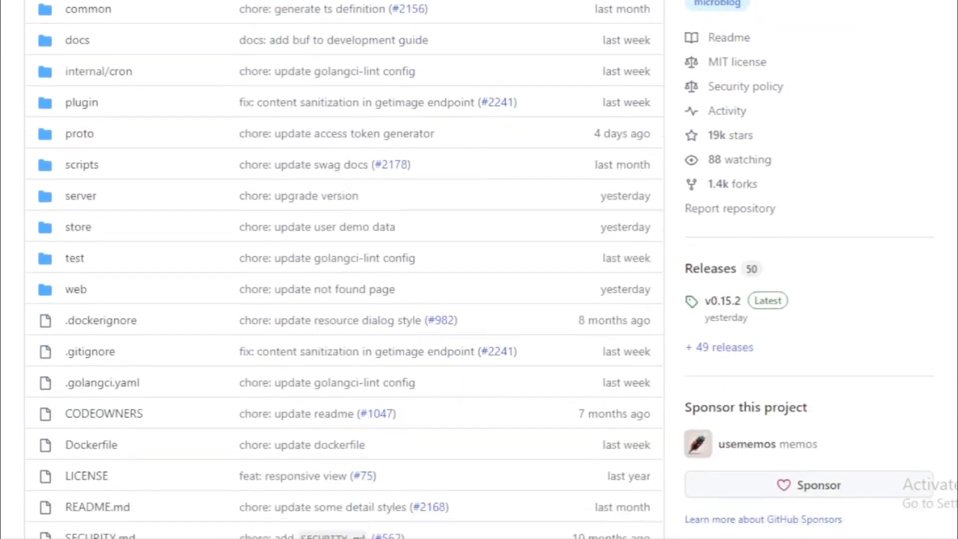
scroll("down", 3)
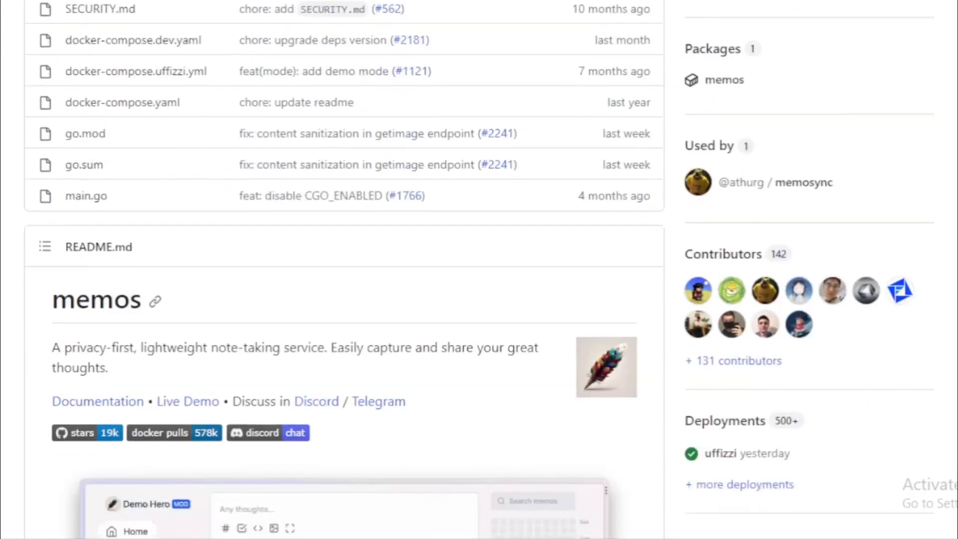
scroll("down", 3)
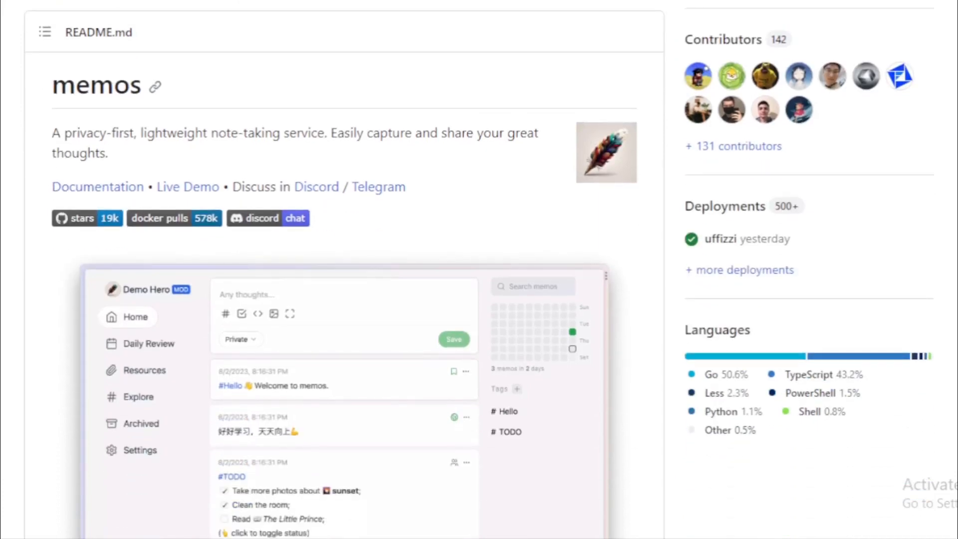
scroll("up", 3)
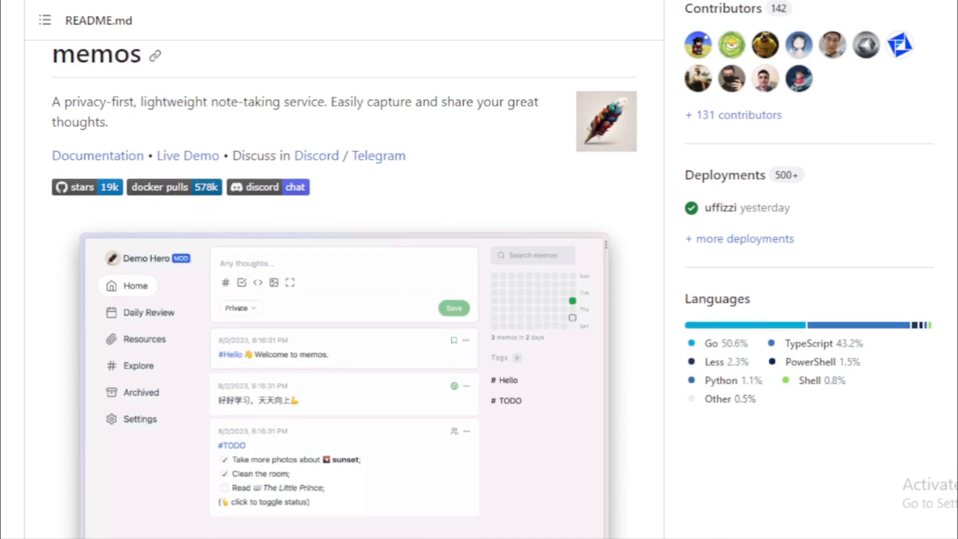
scroll("down", 3)
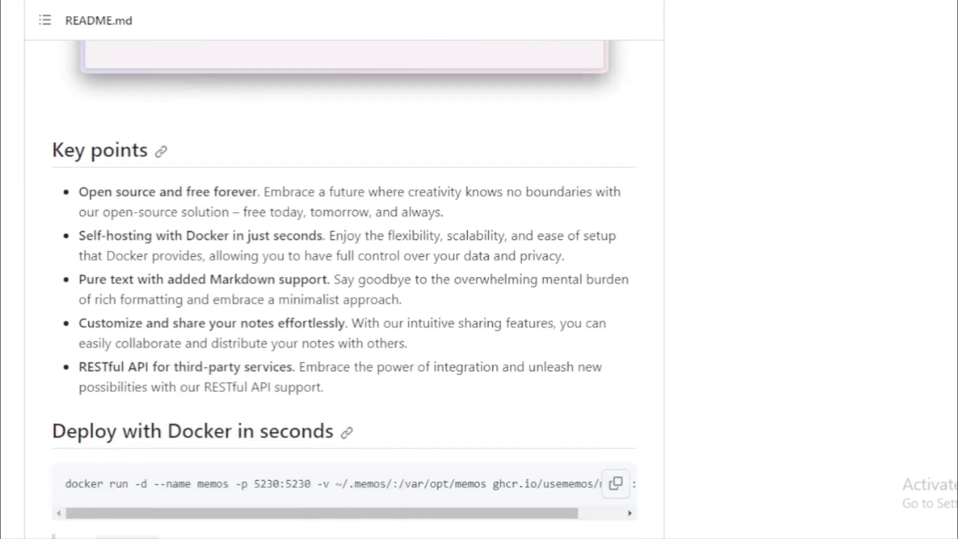
scroll("down", 3)
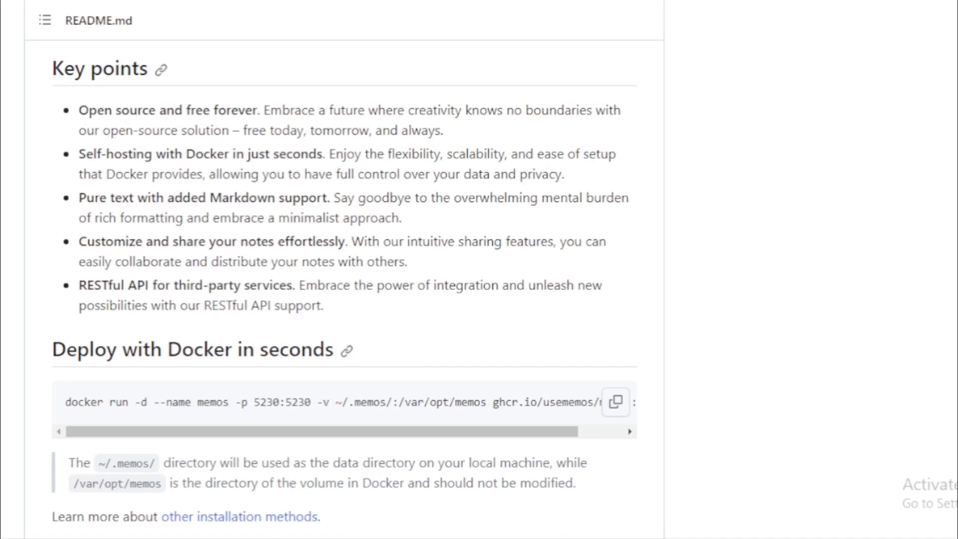
scroll("down", 3)
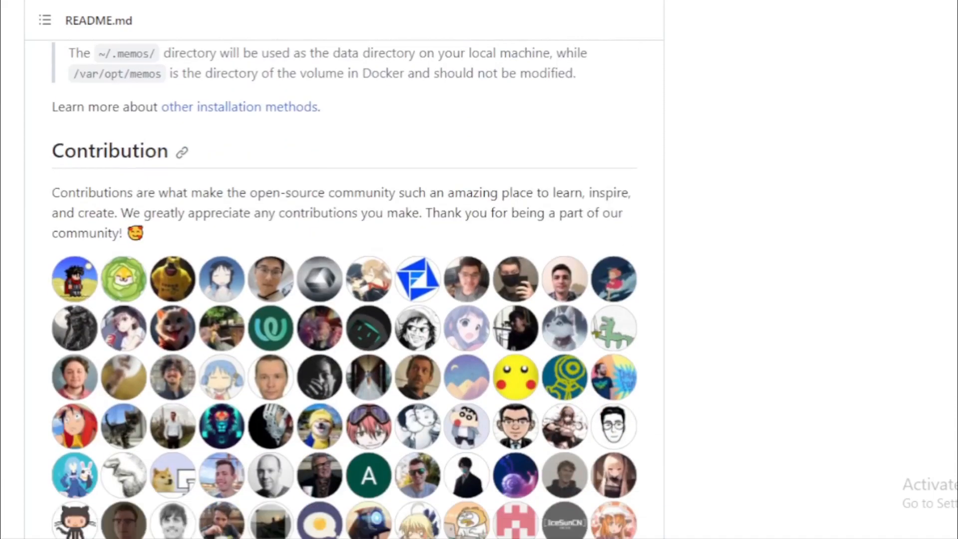
scroll("down", 3)
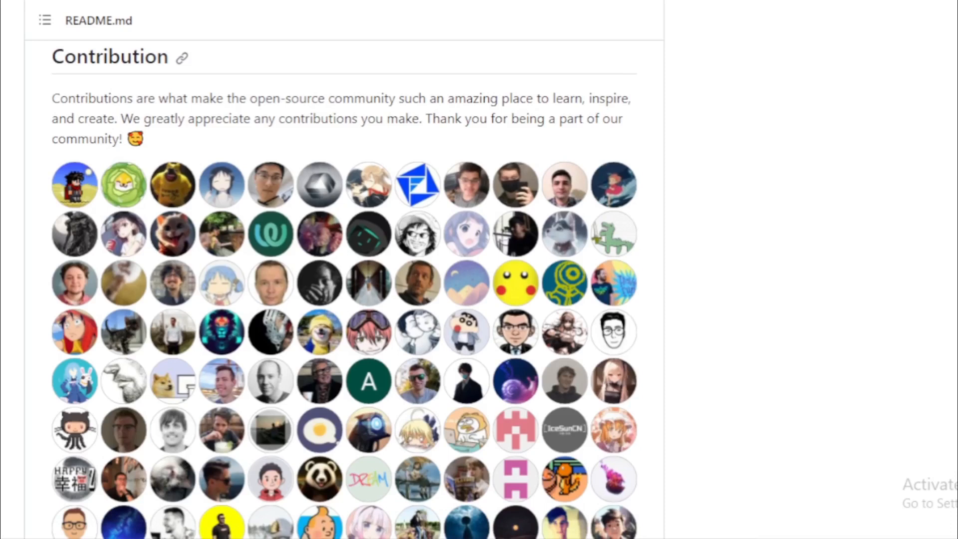
scroll("down", 3)
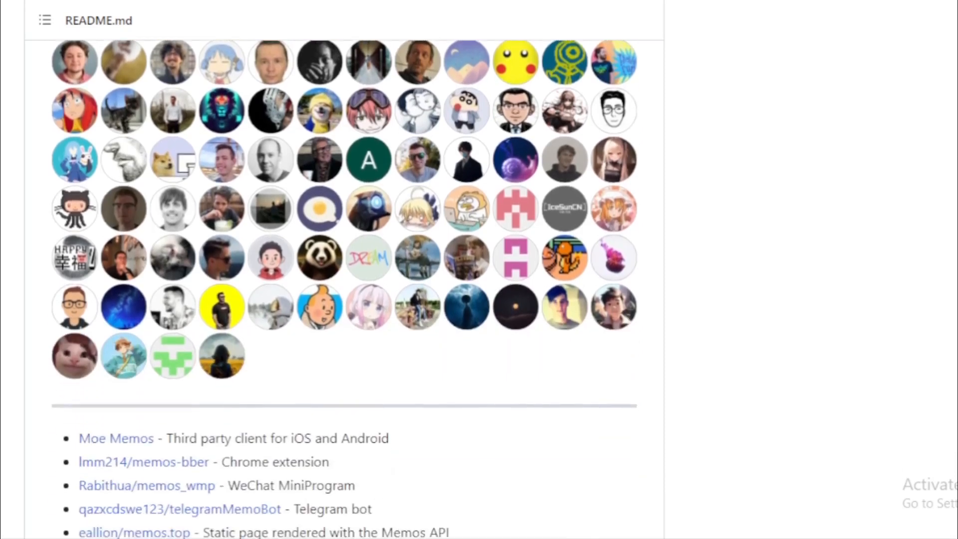
scroll("down", 3)
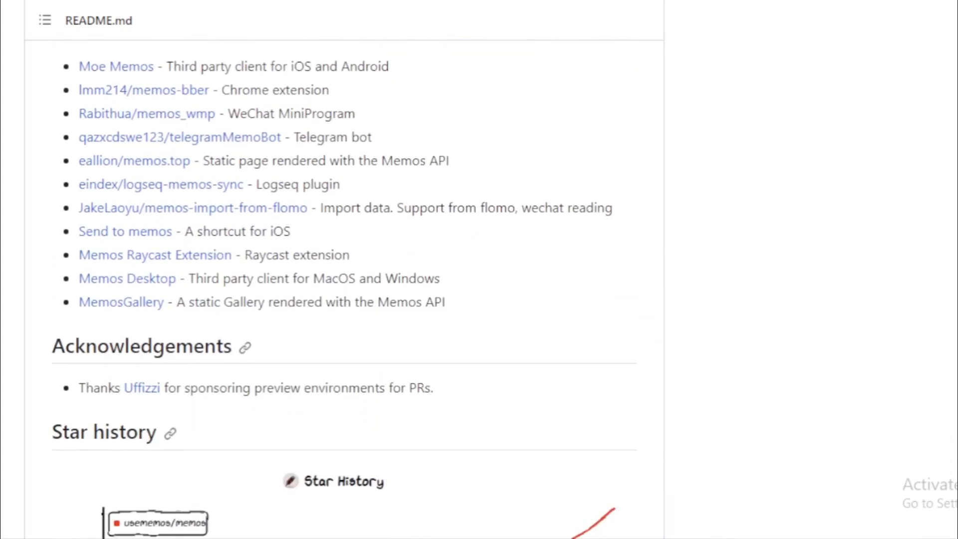
scroll("down", 3)
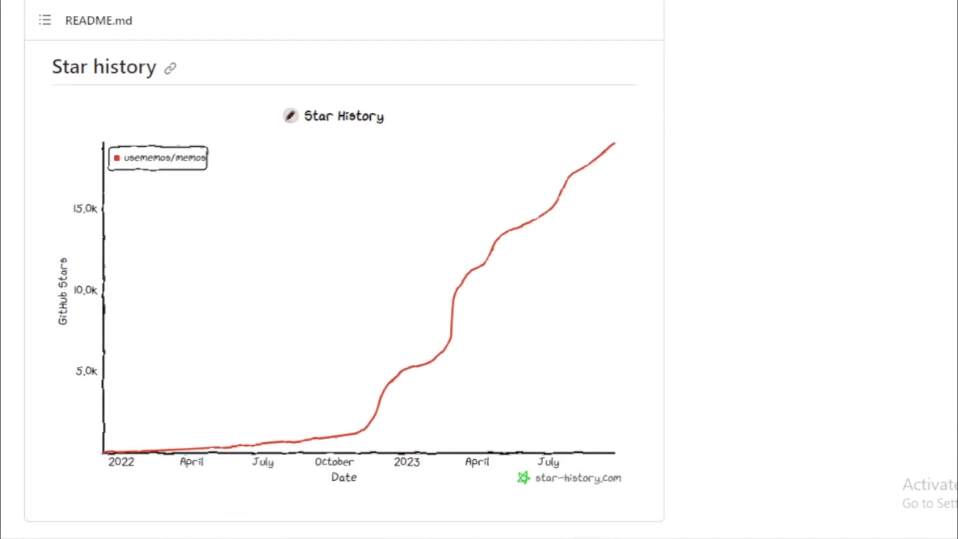
scroll("down", 3)
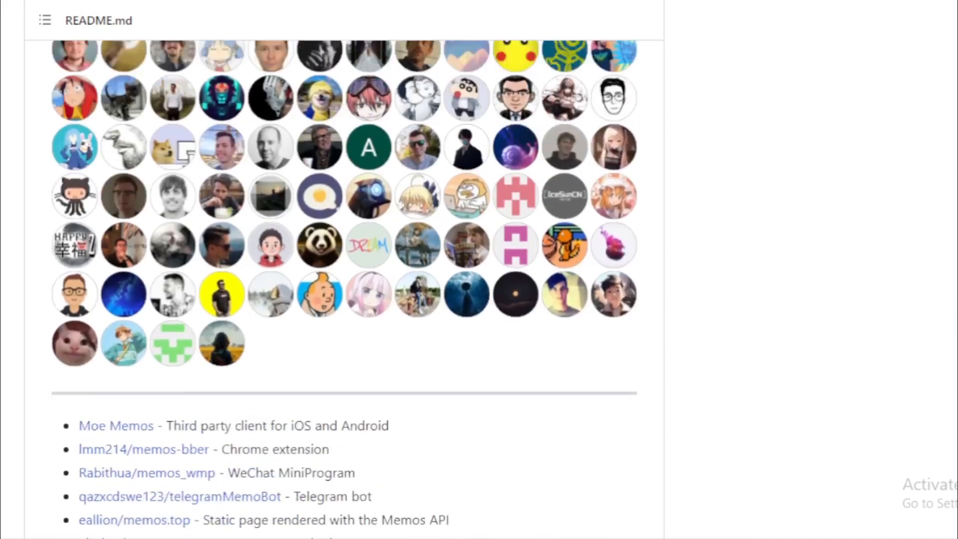
scroll("up", 3)
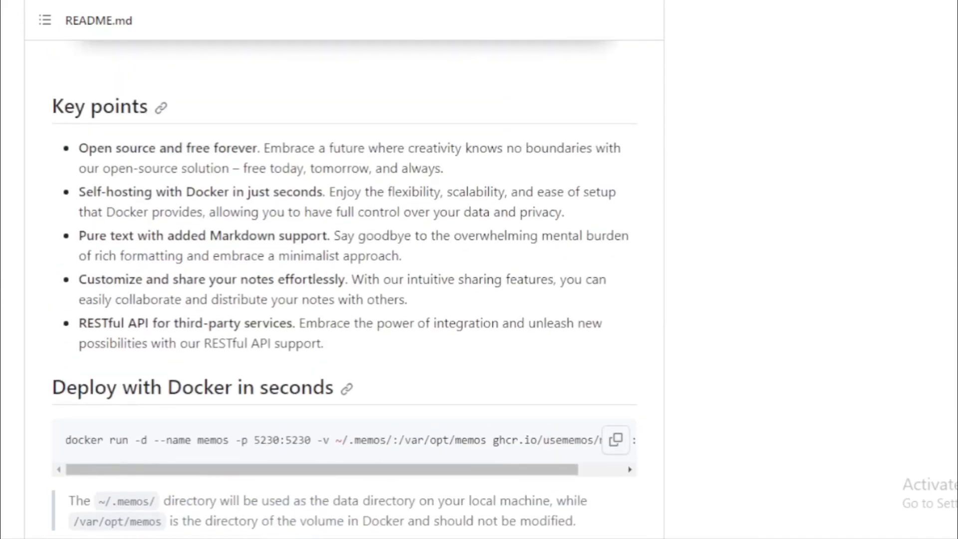
scroll("up", 3)
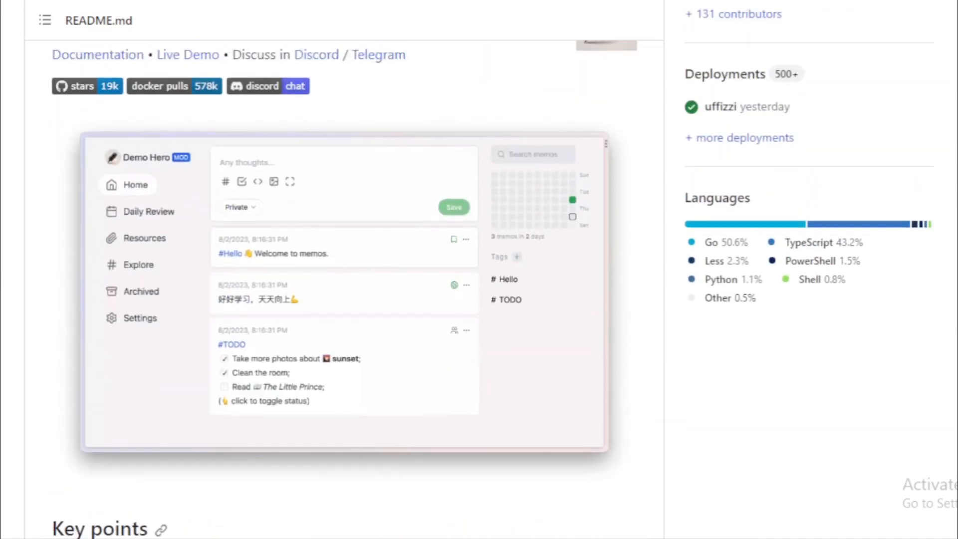
scroll("down", 3)
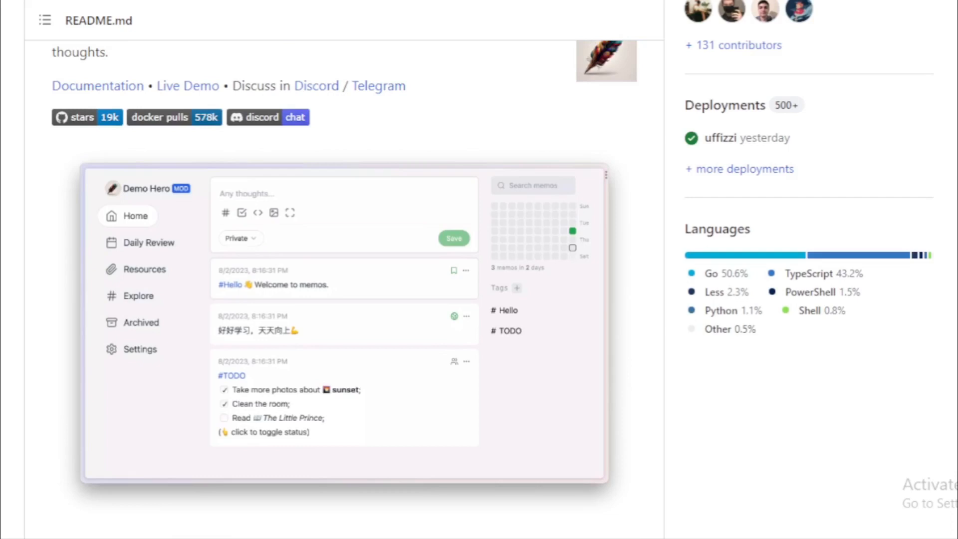
scroll("up", 3)
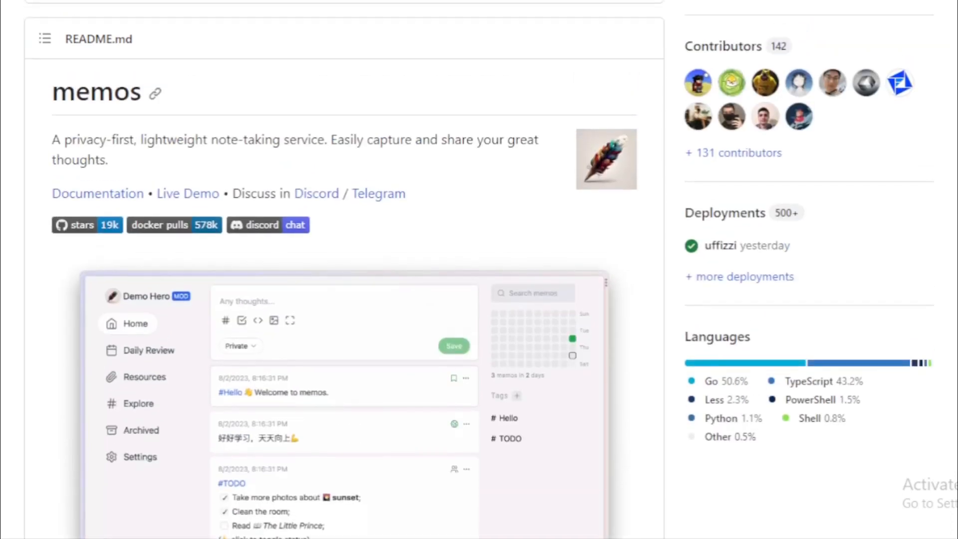